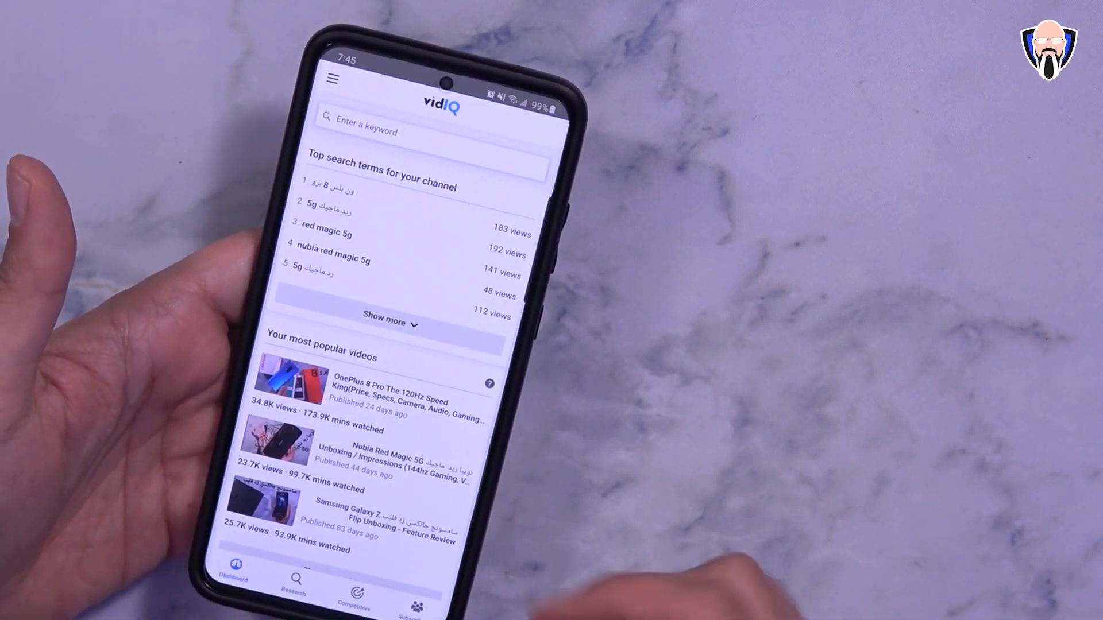
Step: Review vidIQ's quick channel stats (views, watch minutes, subscribers) and bring up the vidIQ tools list
{"action": "left_click", "coordinate": [389, 323]}
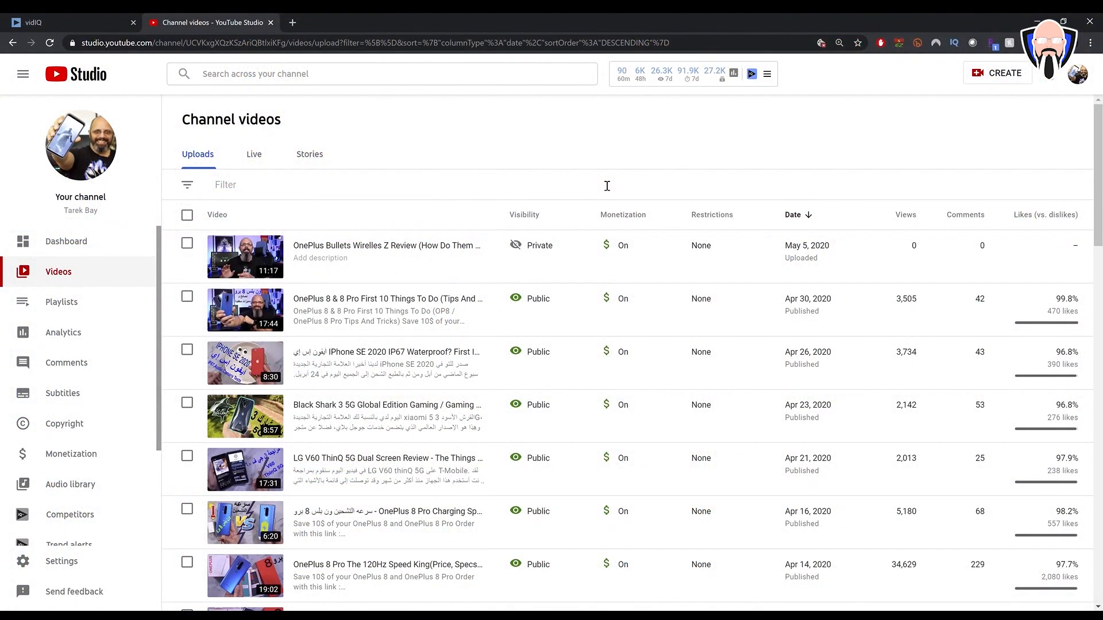
{"action": "mouse_move", "coordinate": [387, 253]}
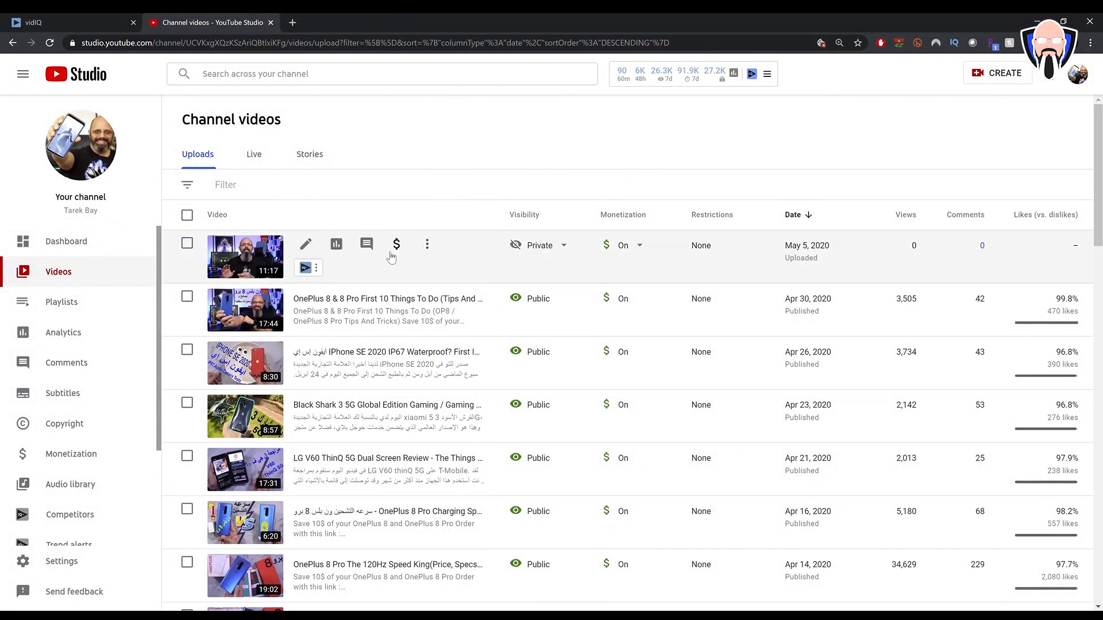
{"action": "mouse_move", "coordinate": [447, 265]}
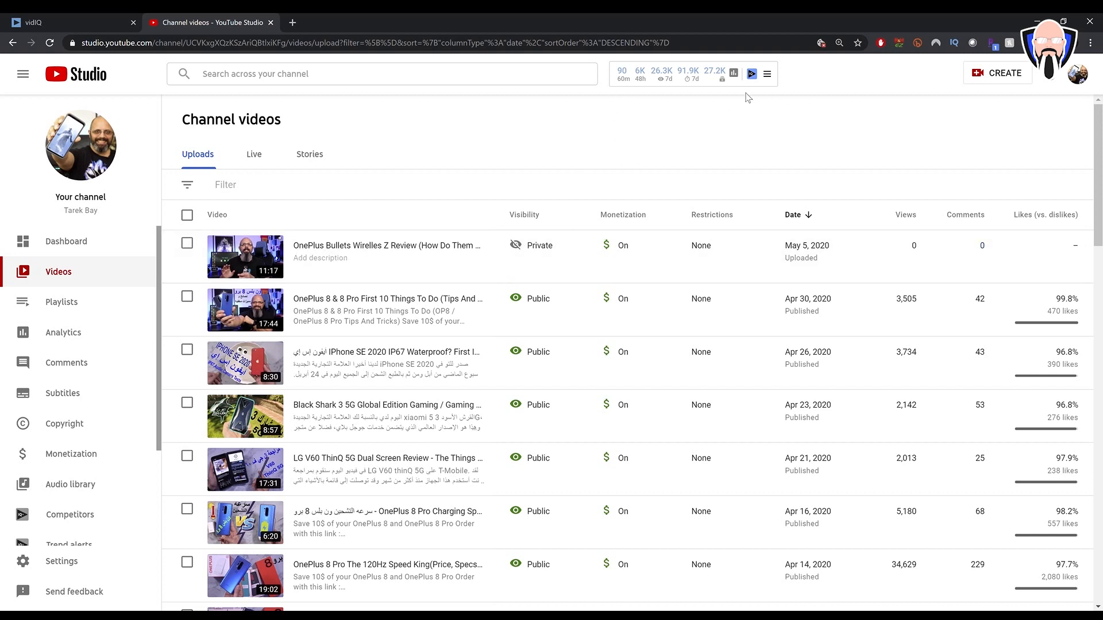
{"action": "left_click", "coordinate": [734, 73]}
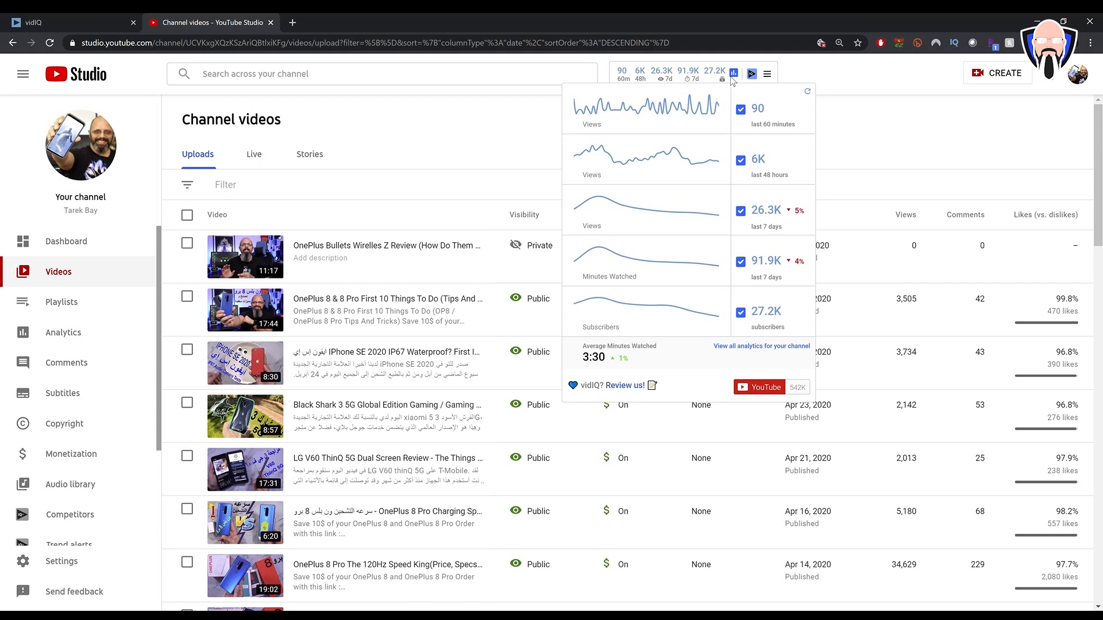
{"action": "left_click", "coordinate": [767, 74]}
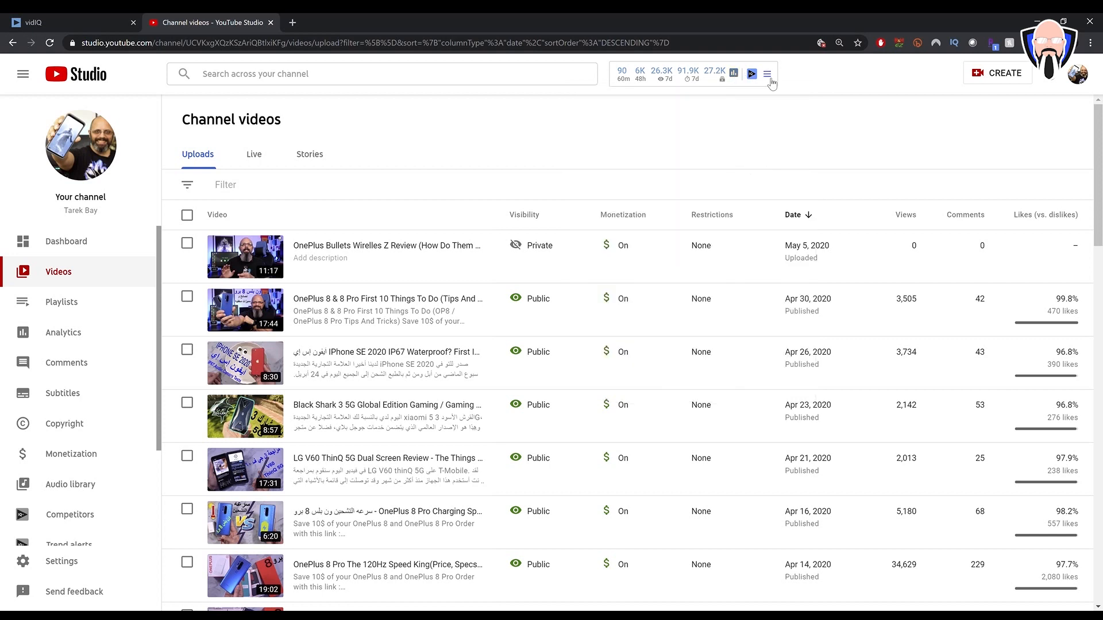
{"action": "left_click", "coordinate": [767, 73]}
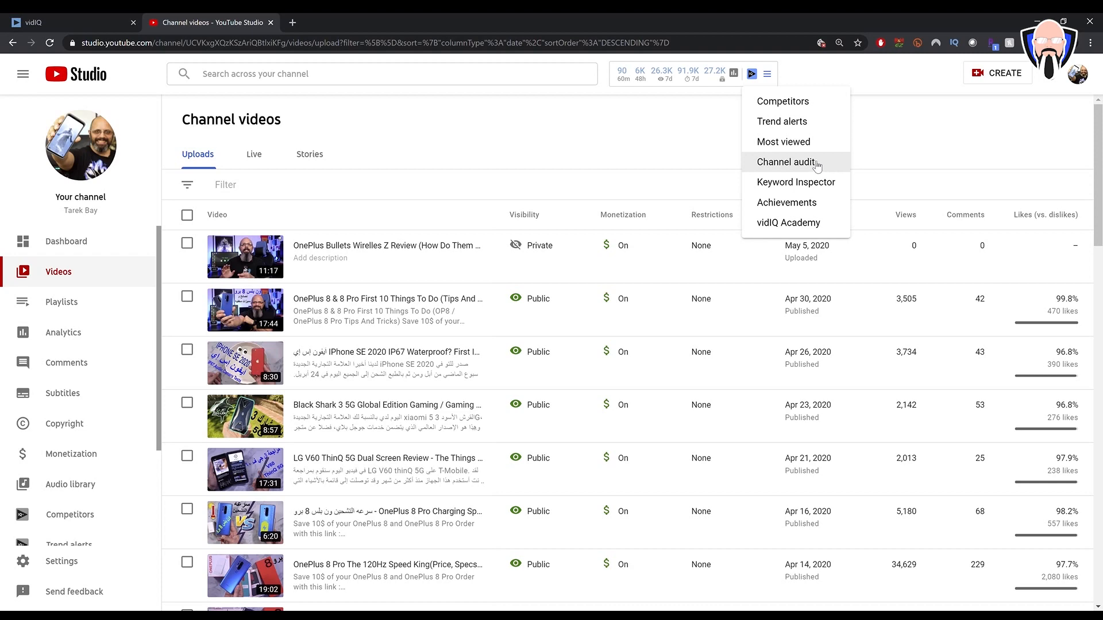
Step: Review the Channel Audit report from top content down to Items to Improve Upon, such as 8 videos without cards
{"action": "left_click", "coordinate": [785, 162]}
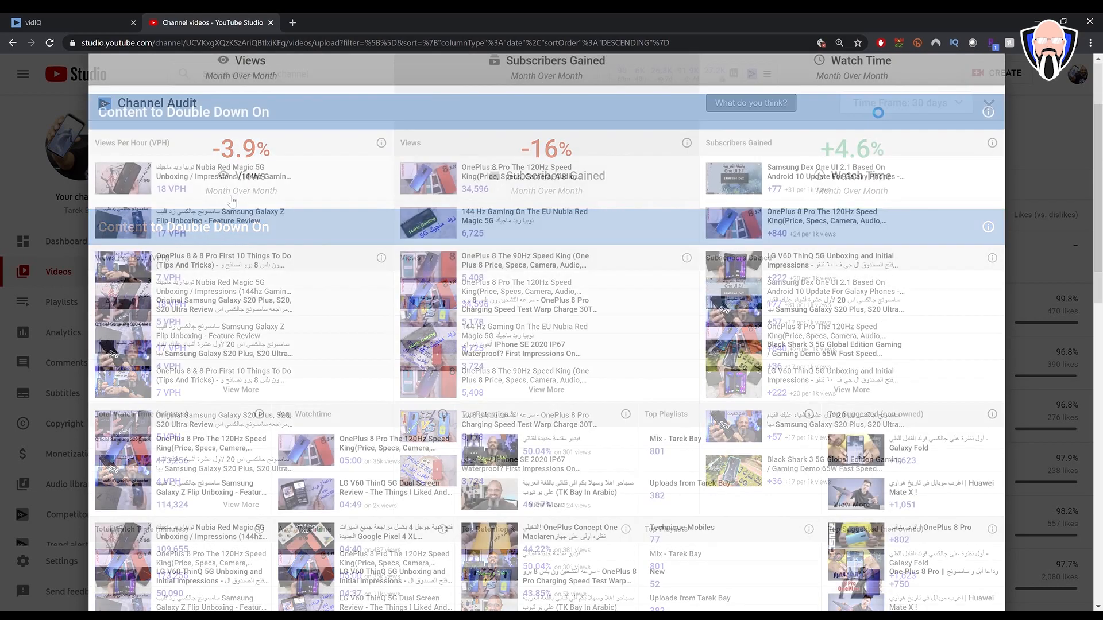
{"action": "left_click", "coordinate": [988, 112]}
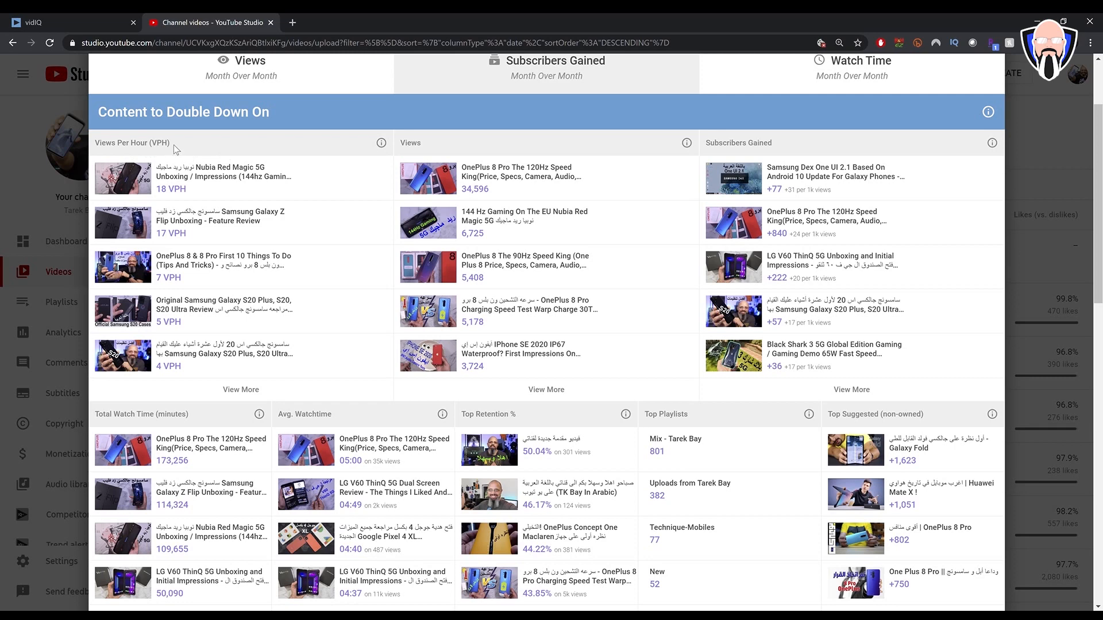
{"action": "scroll", "scroll_direction": "down", "scroll_amount": 3}
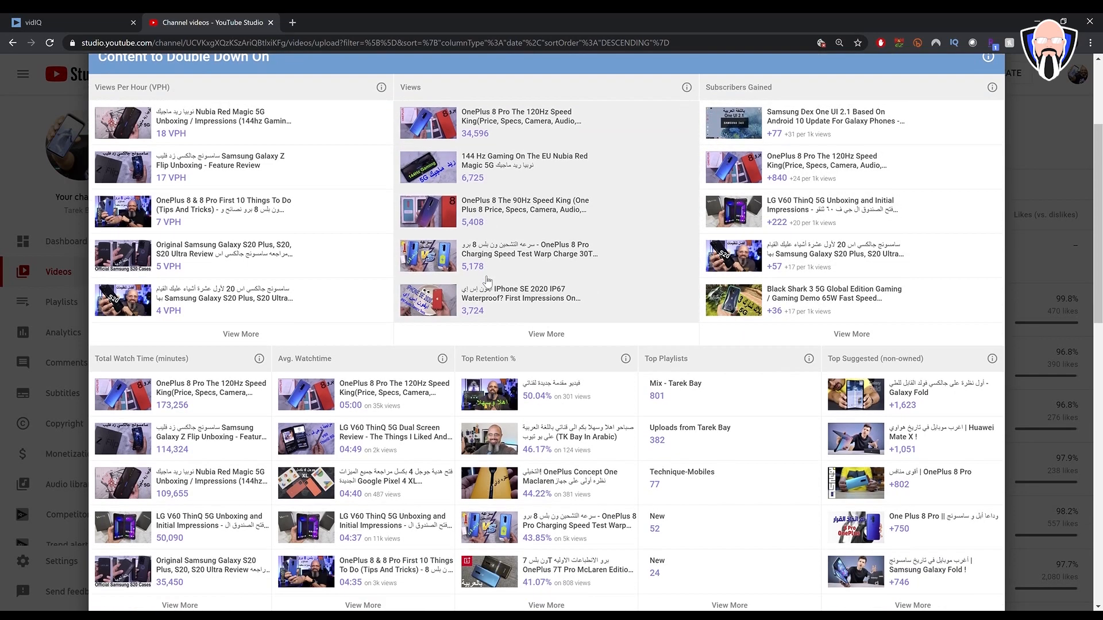
{"action": "scroll", "scroll_direction": "down", "scroll_amount": 3}
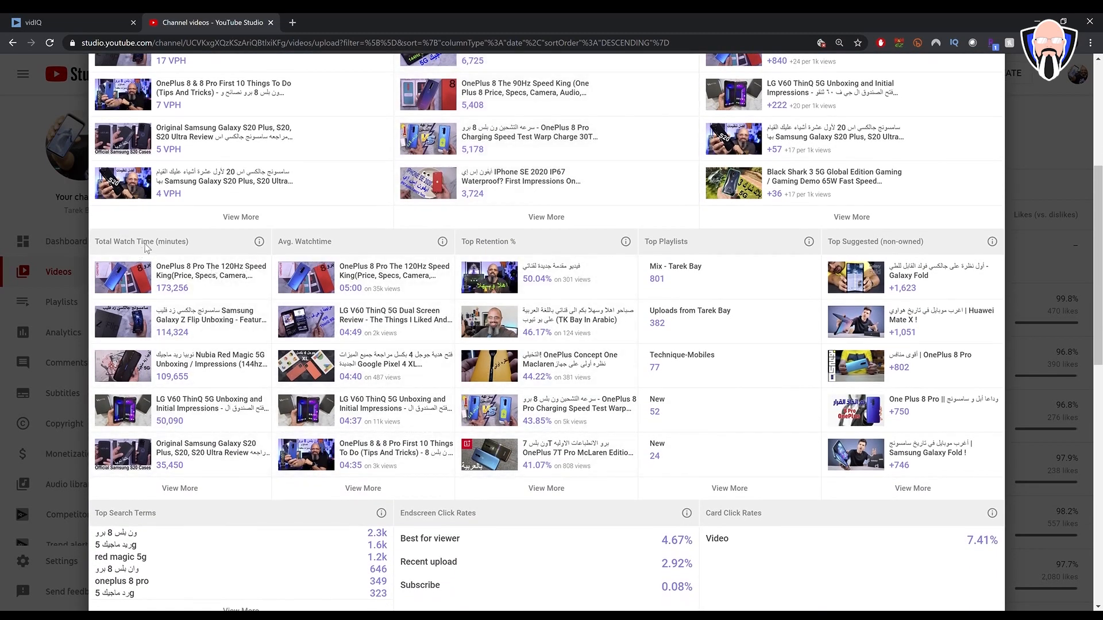
{"action": "scroll", "scroll_direction": "down", "scroll_amount": 3}
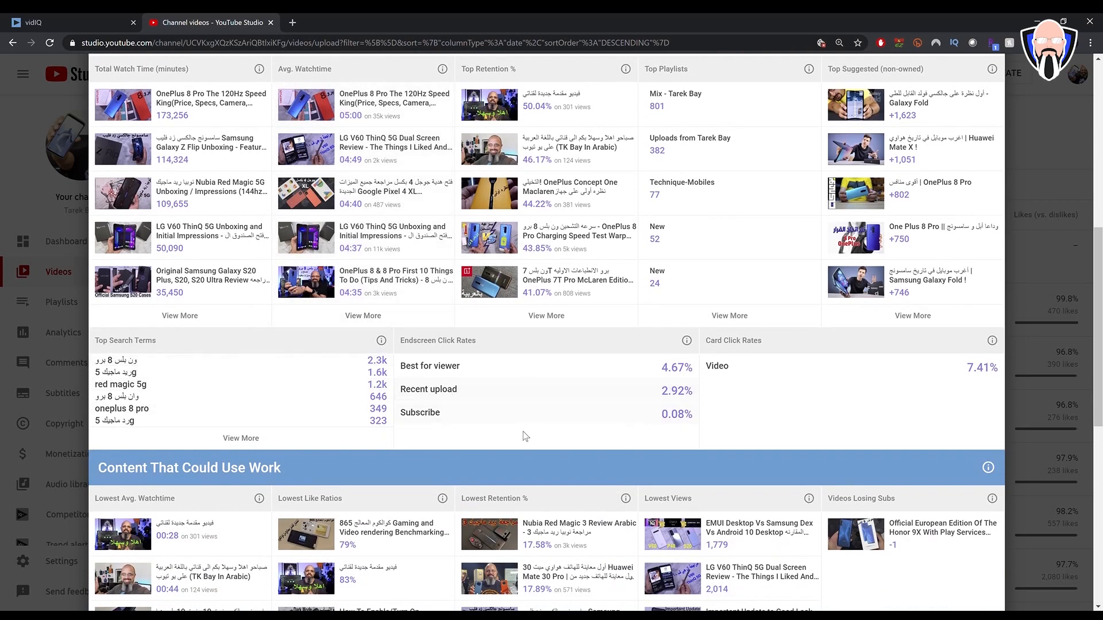
{"action": "scroll", "scroll_direction": "down", "scroll_amount": 3}
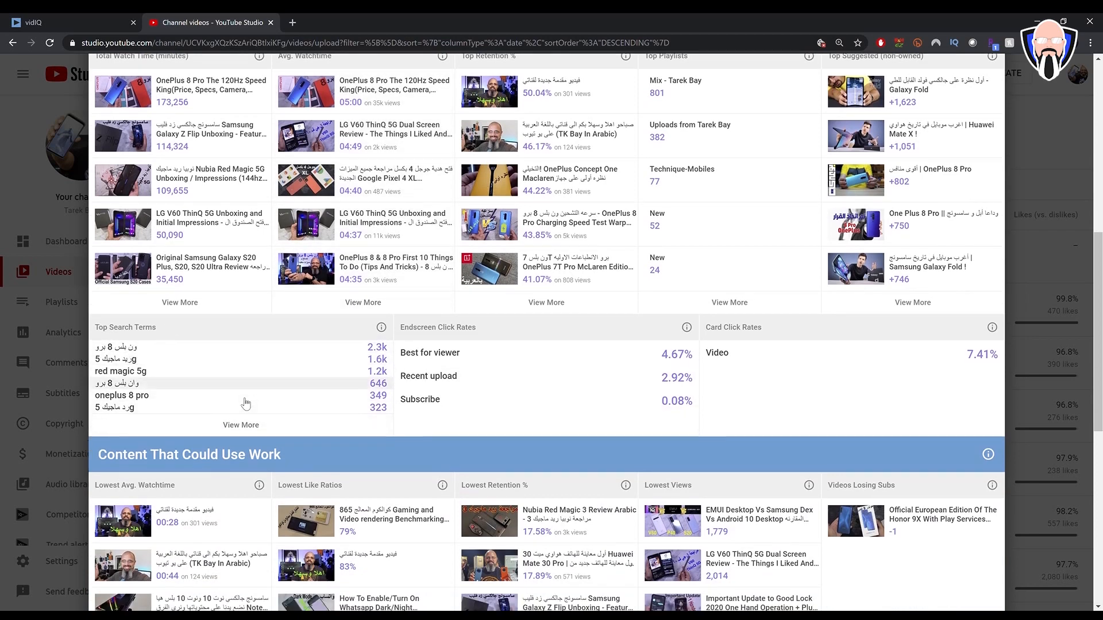
{"action": "scroll", "scroll_direction": "down", "scroll_amount": 3}
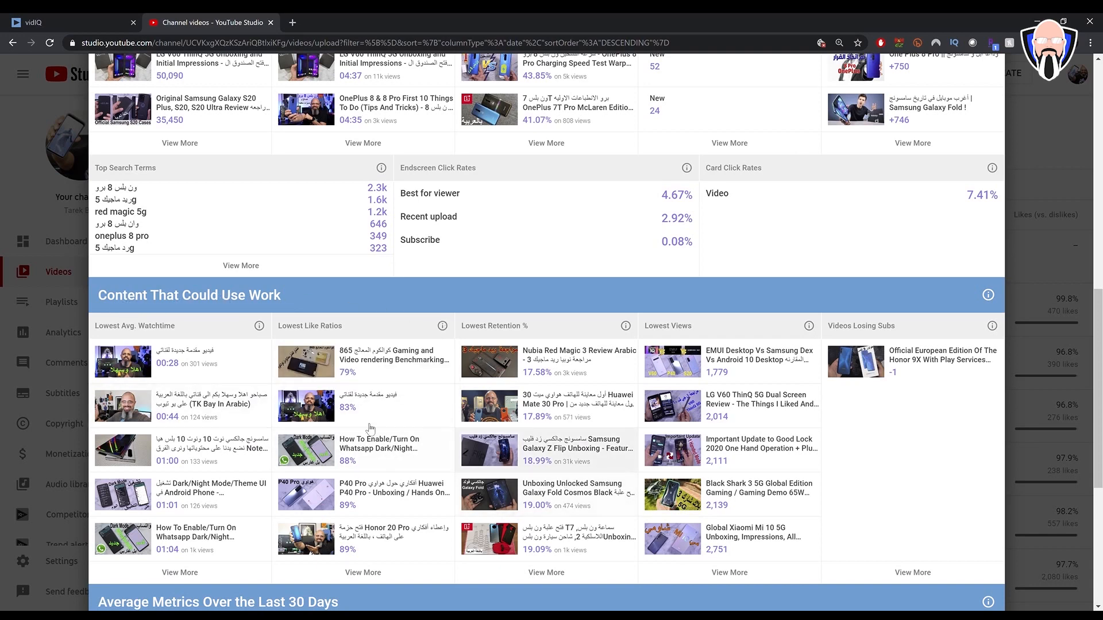
{"action": "scroll", "scroll_direction": "down", "scroll_amount": 3}
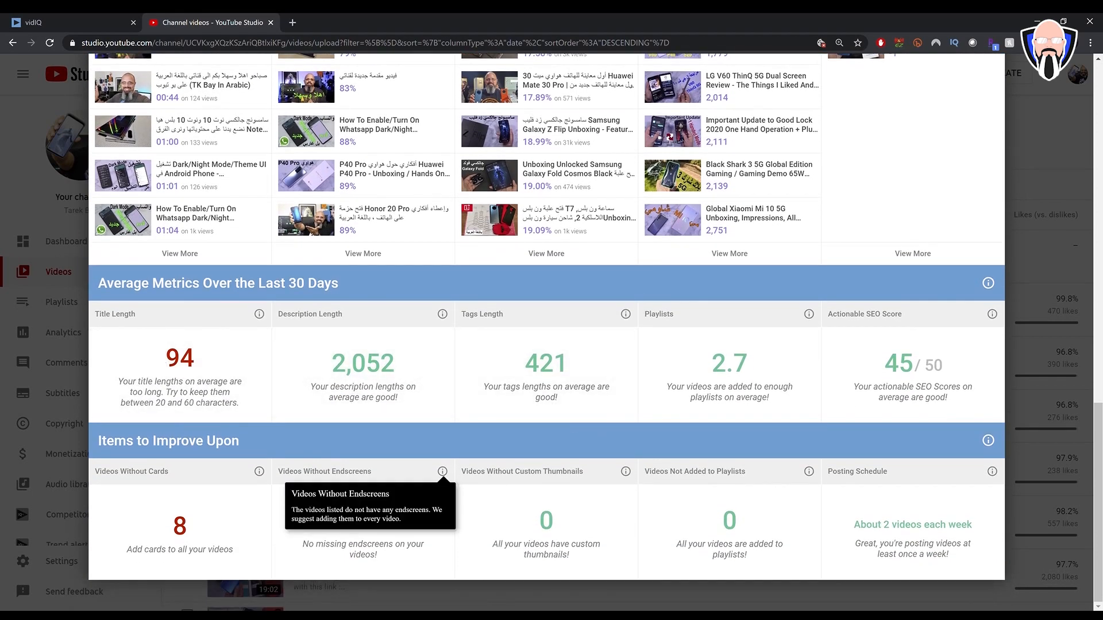
{"action": "mouse_move", "coordinate": [224, 564]}
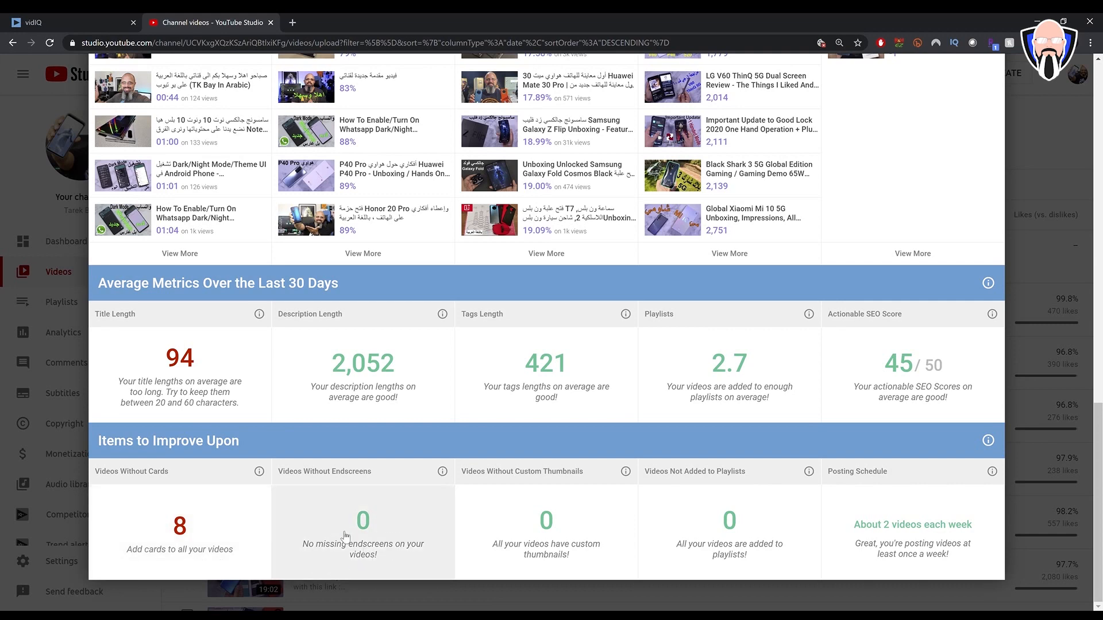
{"action": "mouse_move", "coordinate": [662, 553]}
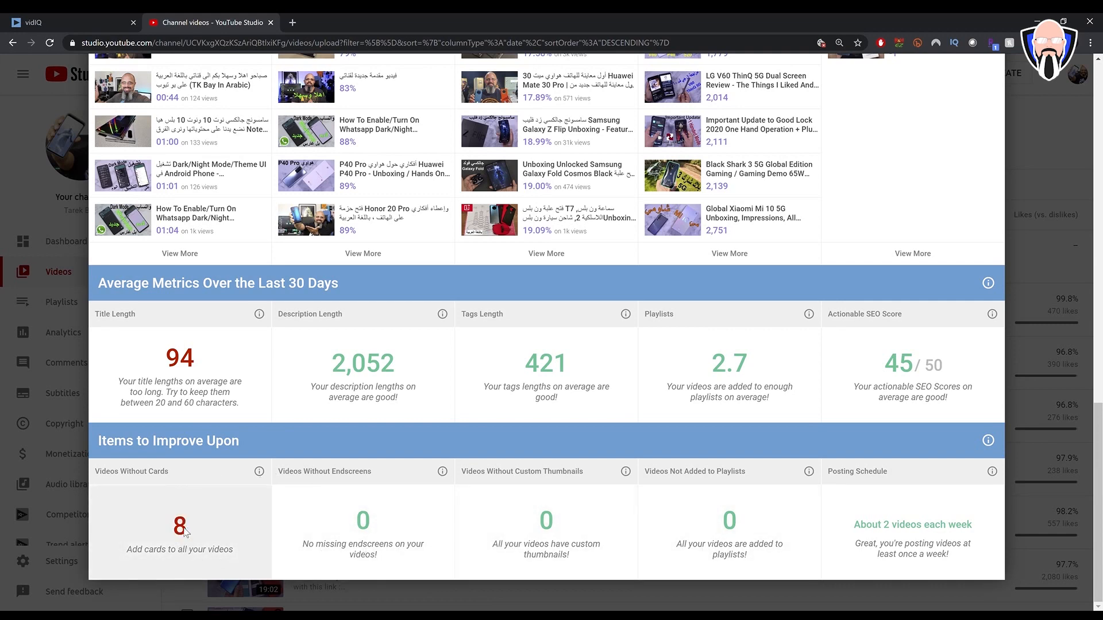
Step: Start a Video or Playlist card on the OnePlus 8 Pro charging video, then return to the uploads list
{"action": "left_click", "coordinate": [179, 528]}
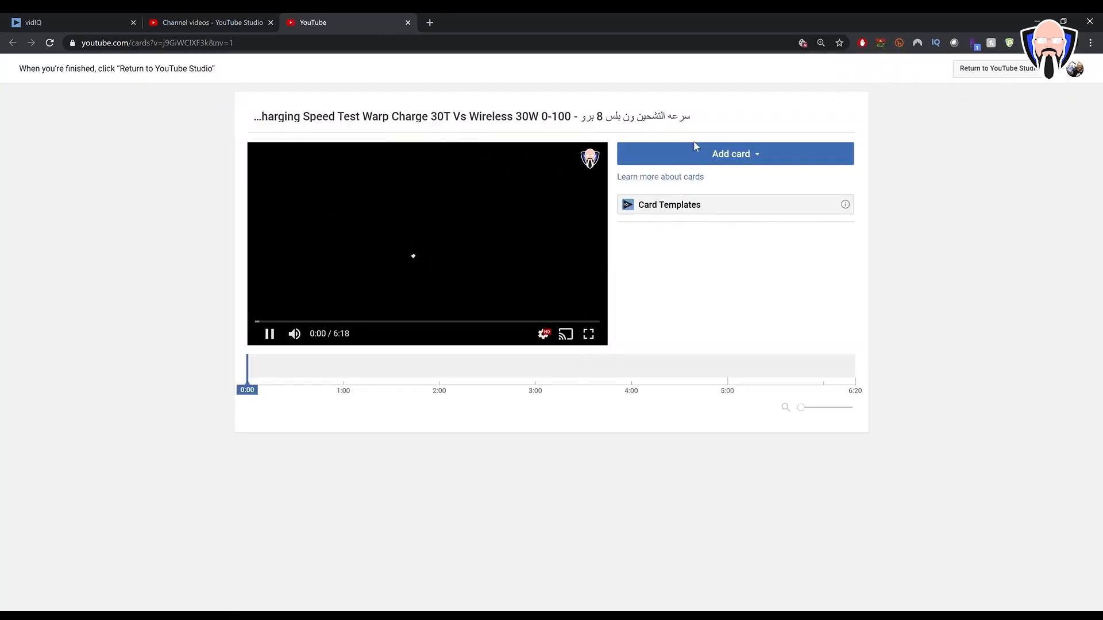
{"action": "left_click", "coordinate": [734, 152]}
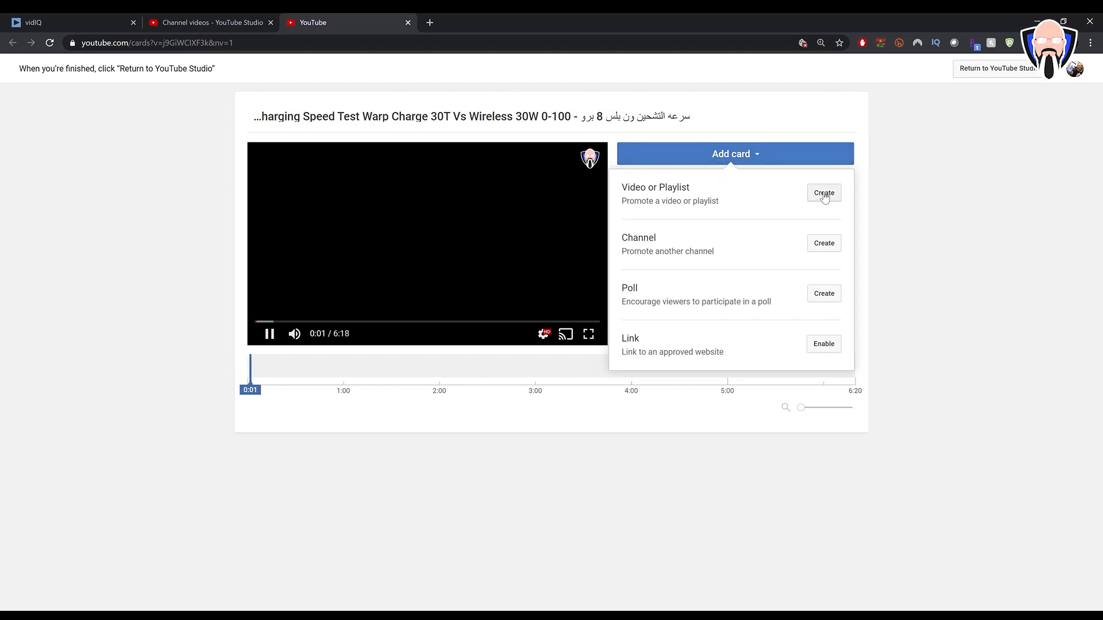
{"action": "left_click", "coordinate": [822, 193]}
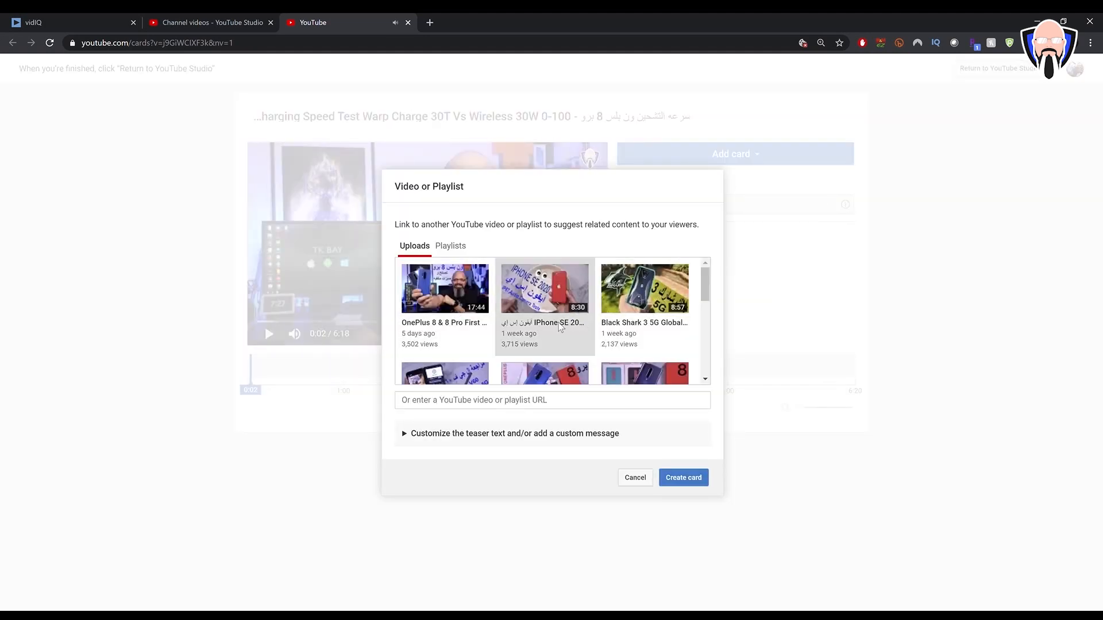
{"action": "scroll", "scroll_direction": "down", "scroll_amount": 3}
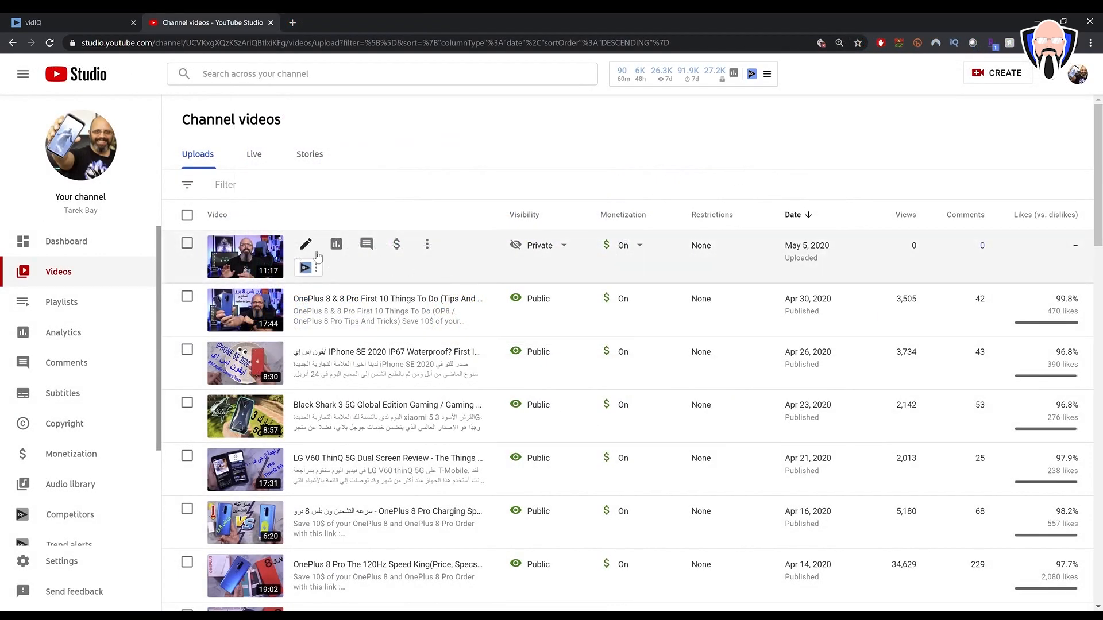
Step: Review the Bullets Wireless Z video's details and vidIQ panels and fix 'Wirelles' to 'Wireless' in the title
{"action": "left_click", "coordinate": [306, 244]}
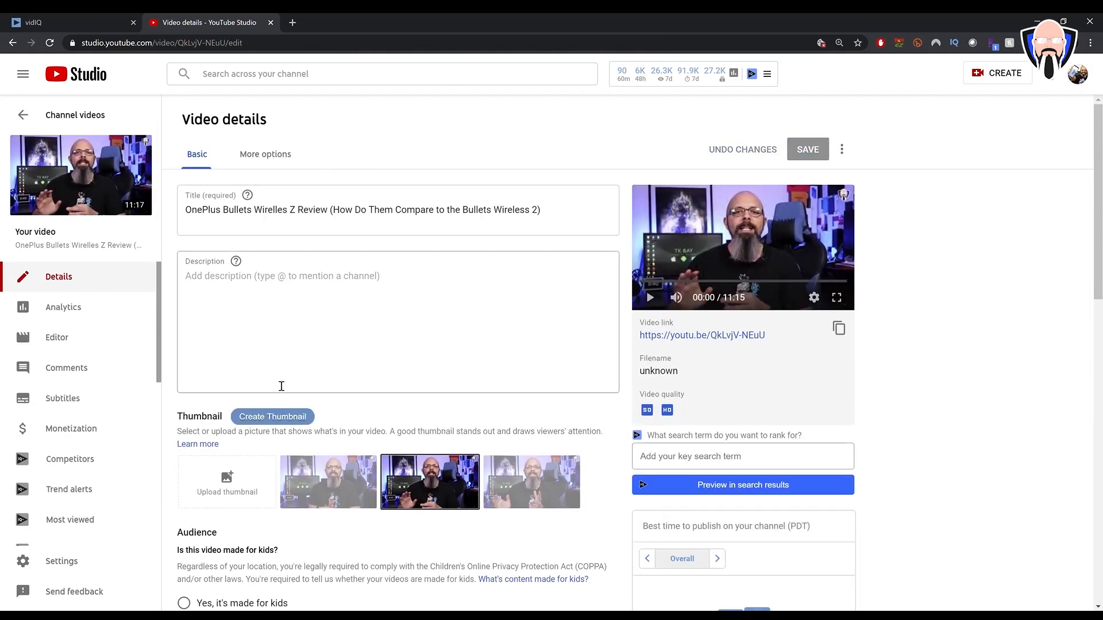
{"action": "scroll", "scroll_direction": "down", "scroll_amount": 3}
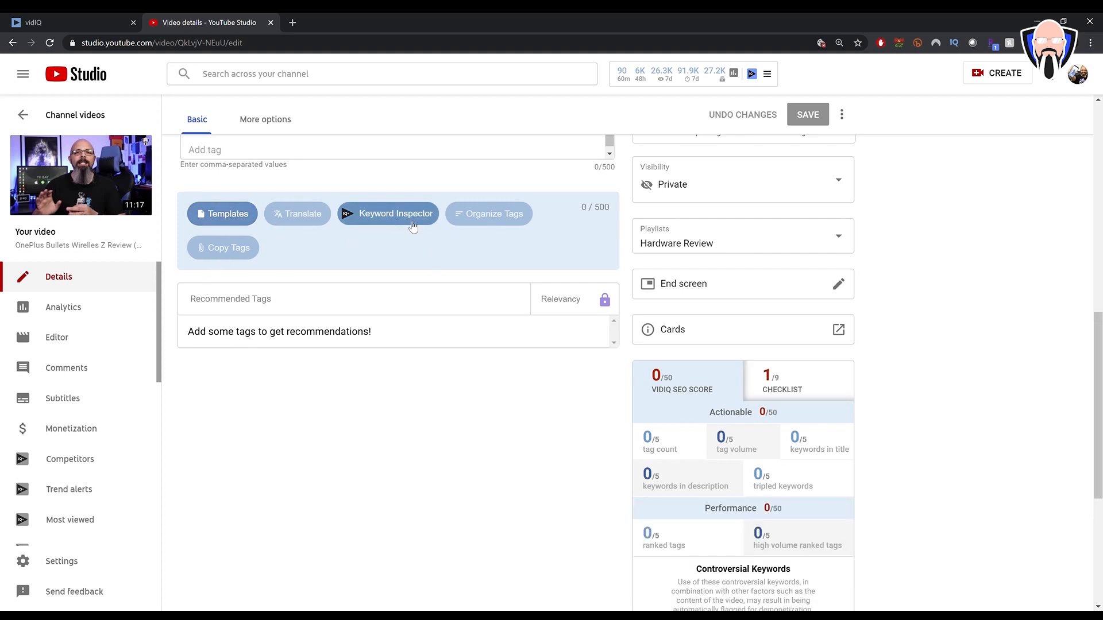
{"action": "mouse_move", "coordinate": [487, 253]}
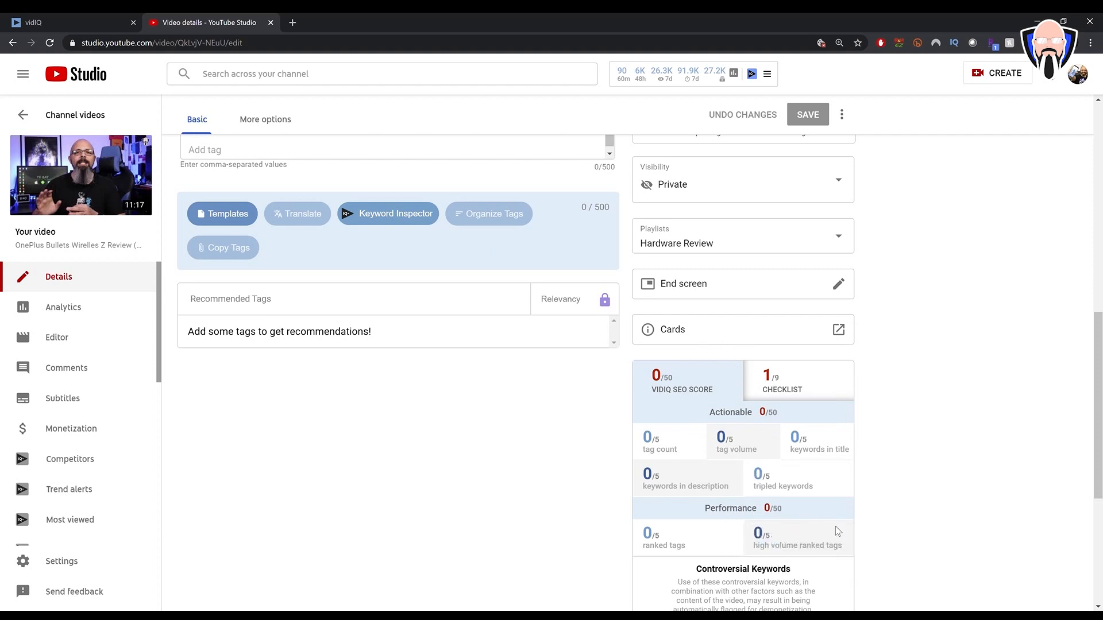
{"action": "scroll", "scroll_direction": "down", "scroll_amount": 3}
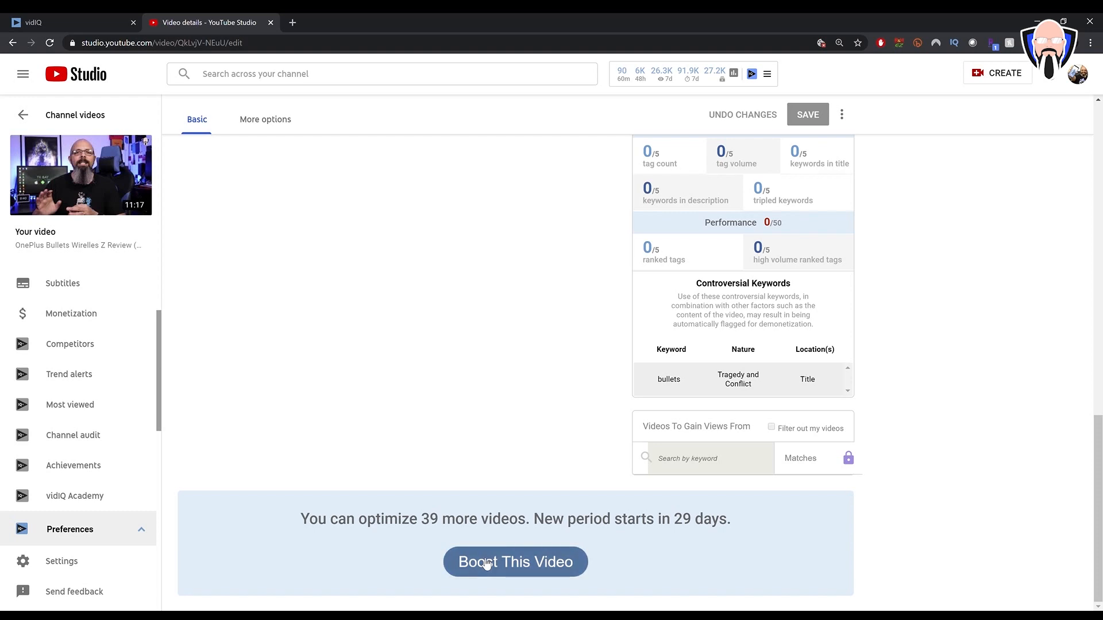
{"action": "mouse_move", "coordinate": [696, 526]}
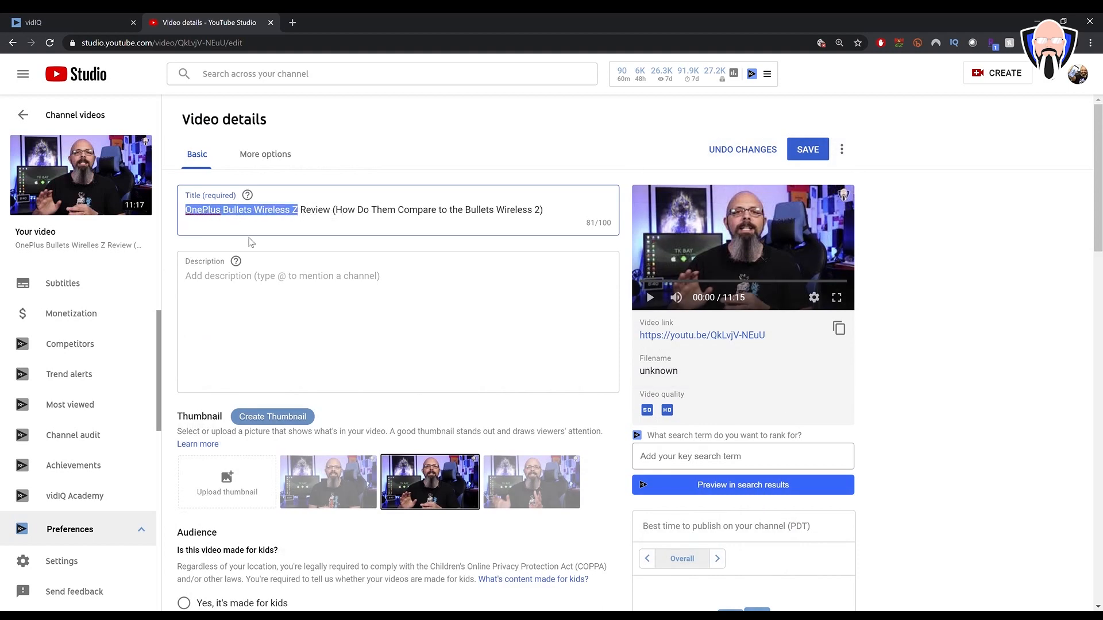
Step: Add OnePlus Bullets Wireless Z and its related keywords and trending-video tags from the keyword inspector
{"action": "scroll", "scroll_direction": "down", "scroll_amount": 3}
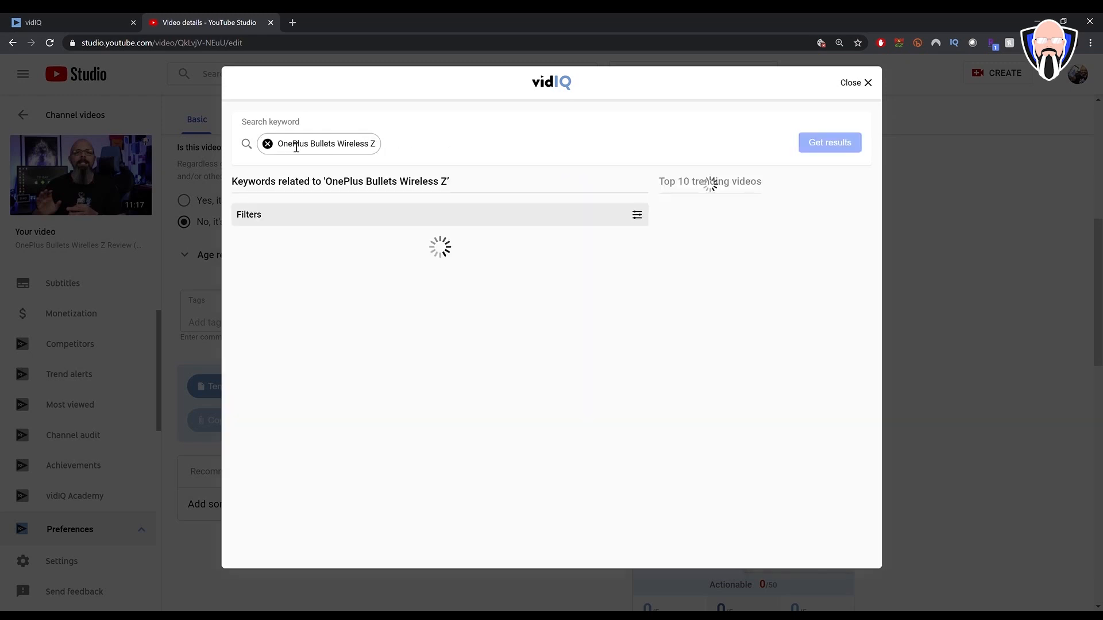
{"action": "left_click", "coordinate": [828, 143]}
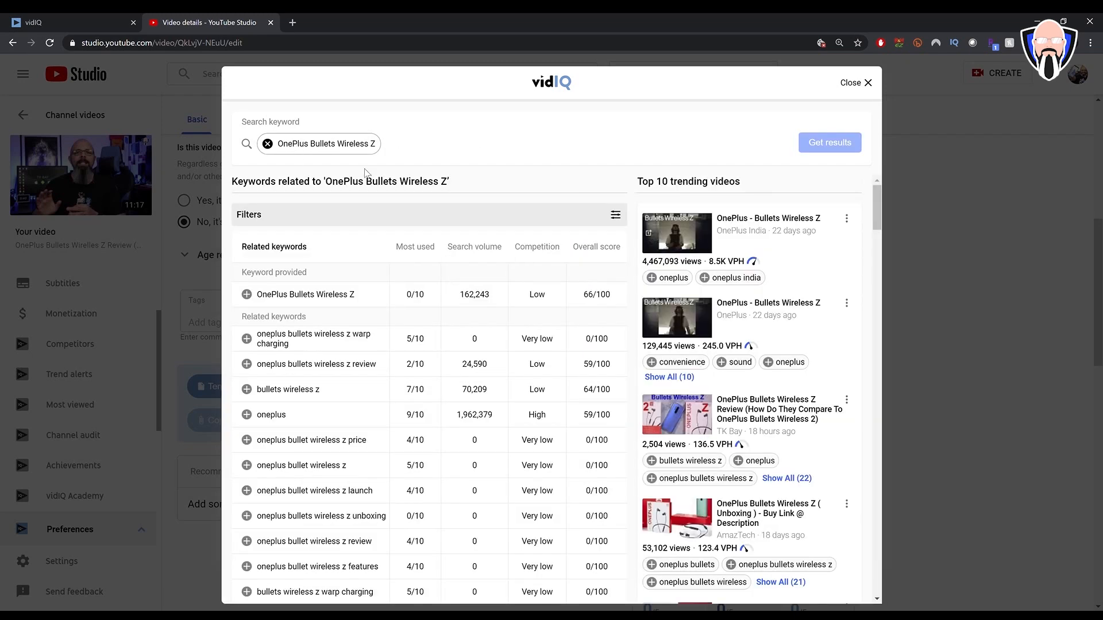
{"action": "mouse_move", "coordinate": [607, 375]}
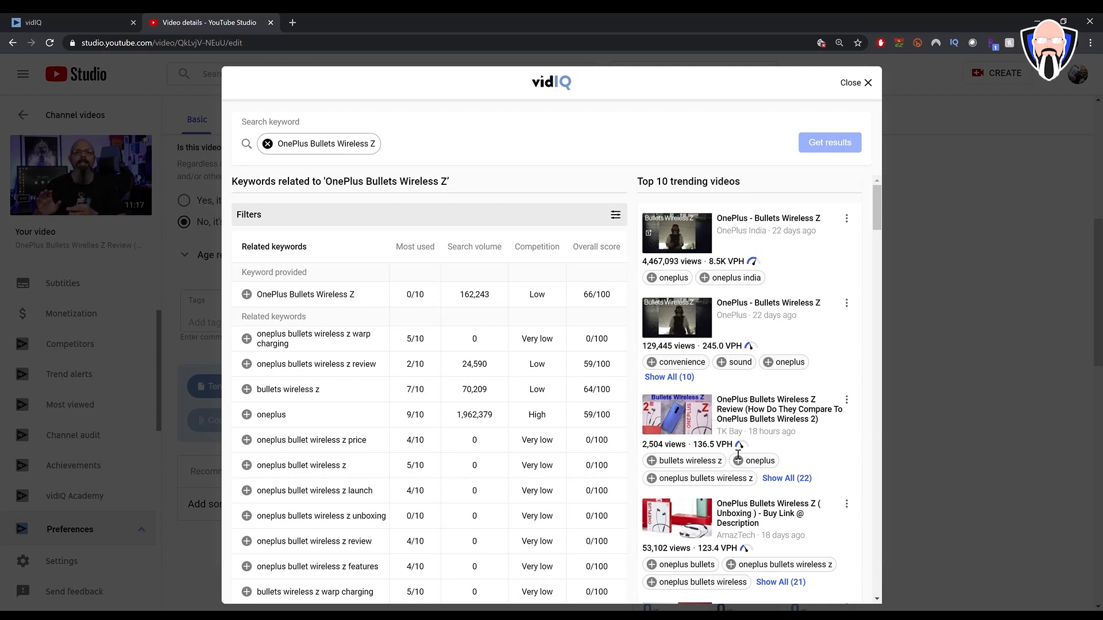
{"action": "mouse_move", "coordinate": [247, 298]}
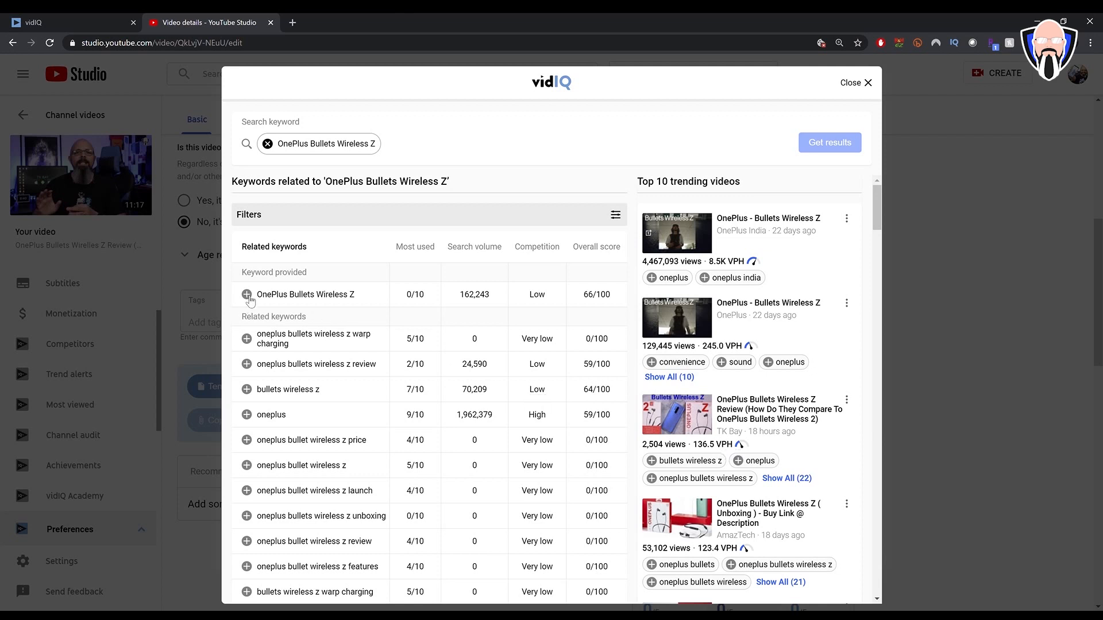
{"action": "left_click", "coordinate": [246, 295]}
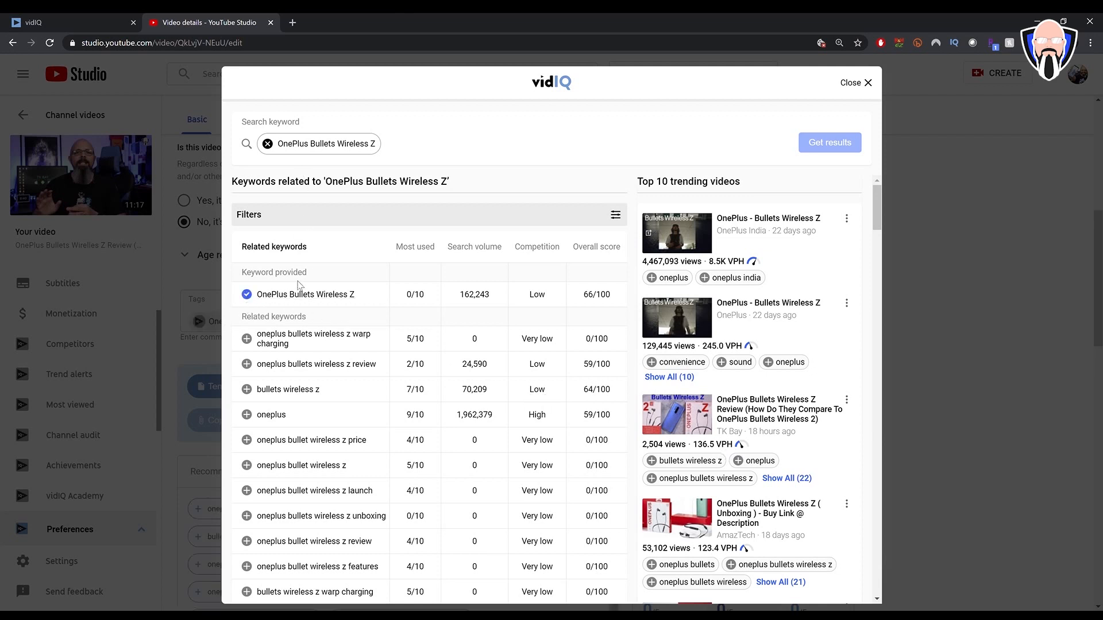
{"action": "mouse_move", "coordinate": [563, 425]}
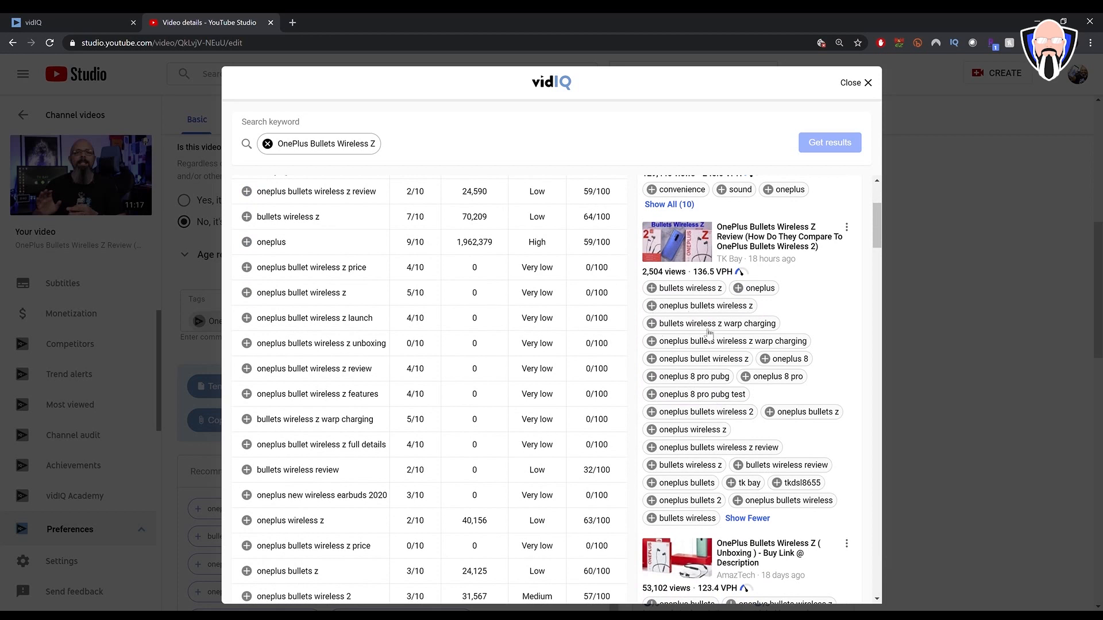
{"action": "mouse_move", "coordinate": [662, 293]}
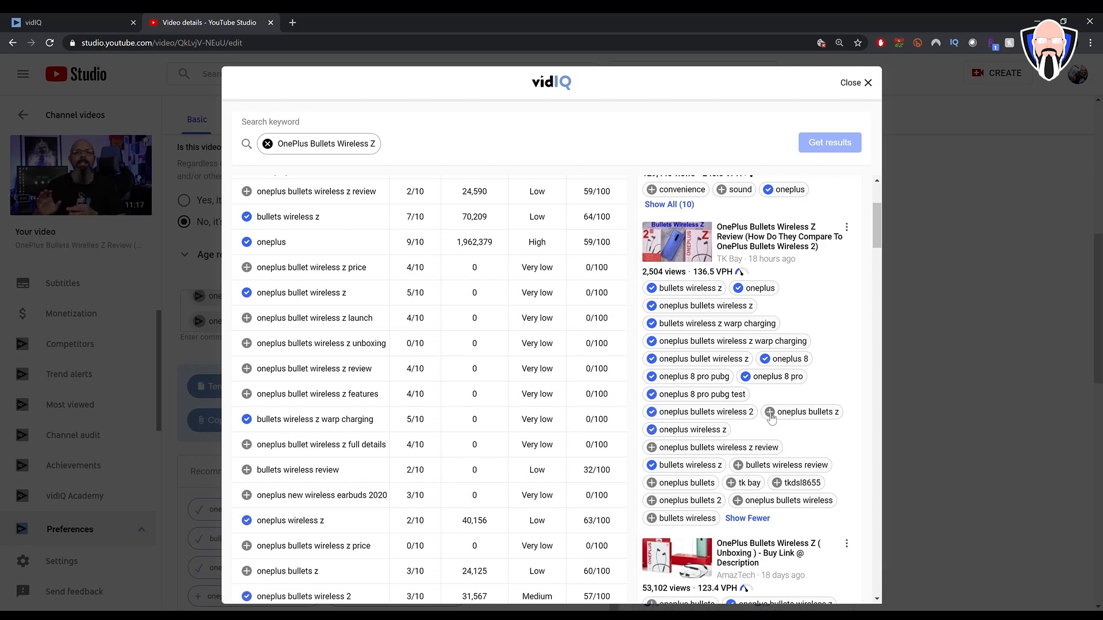
{"action": "scroll", "scroll_direction": "down", "scroll_amount": 3}
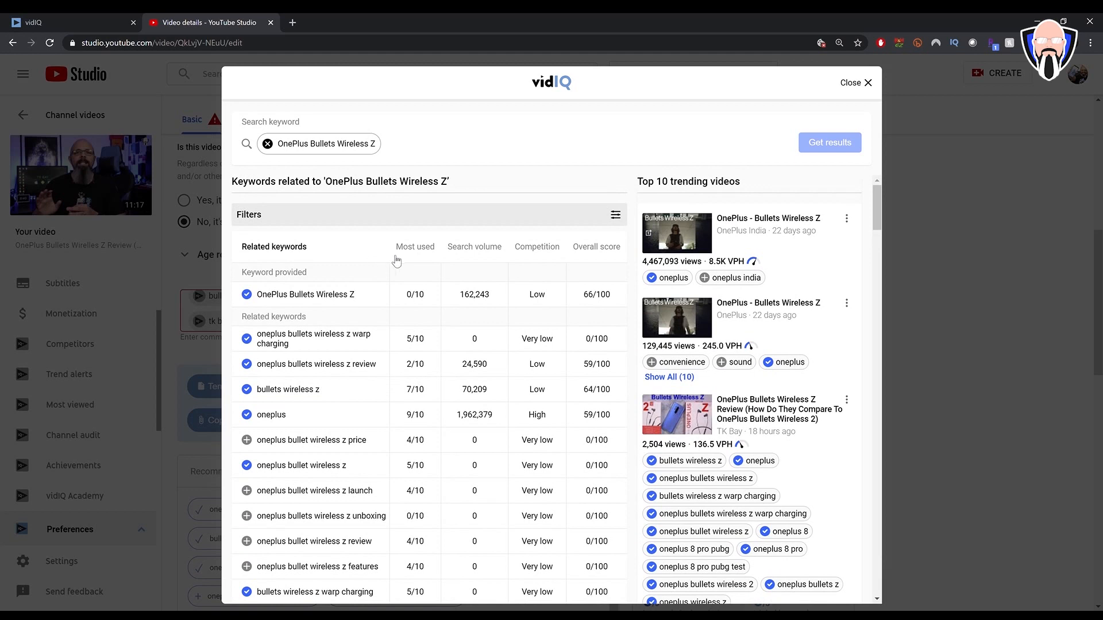
{"action": "mouse_move", "coordinate": [474, 265]}
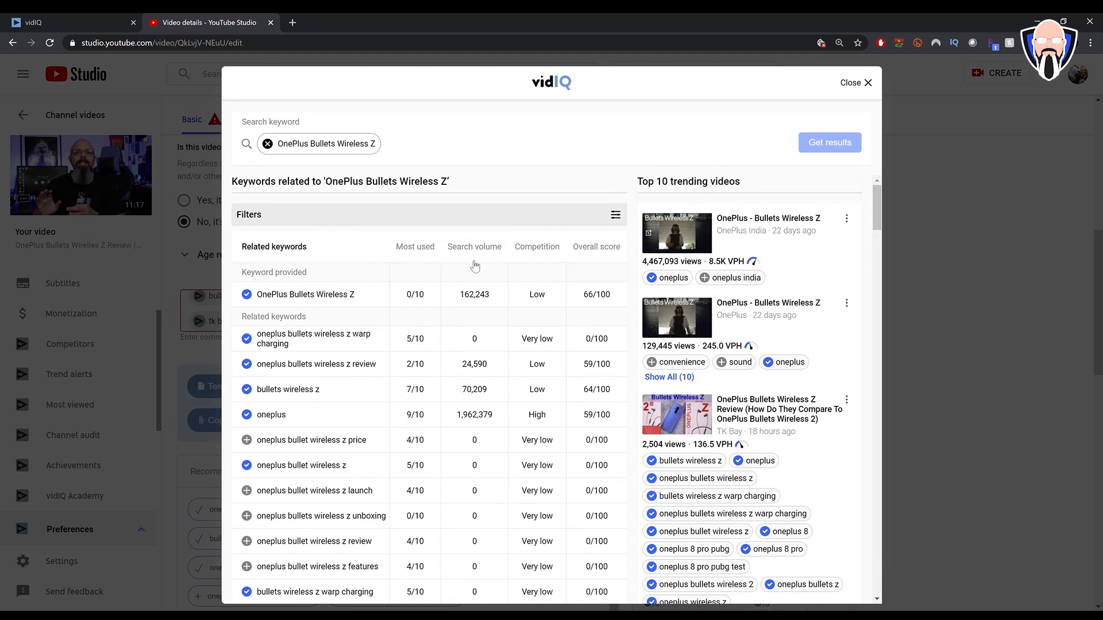
{"action": "mouse_move", "coordinate": [281, 308]}
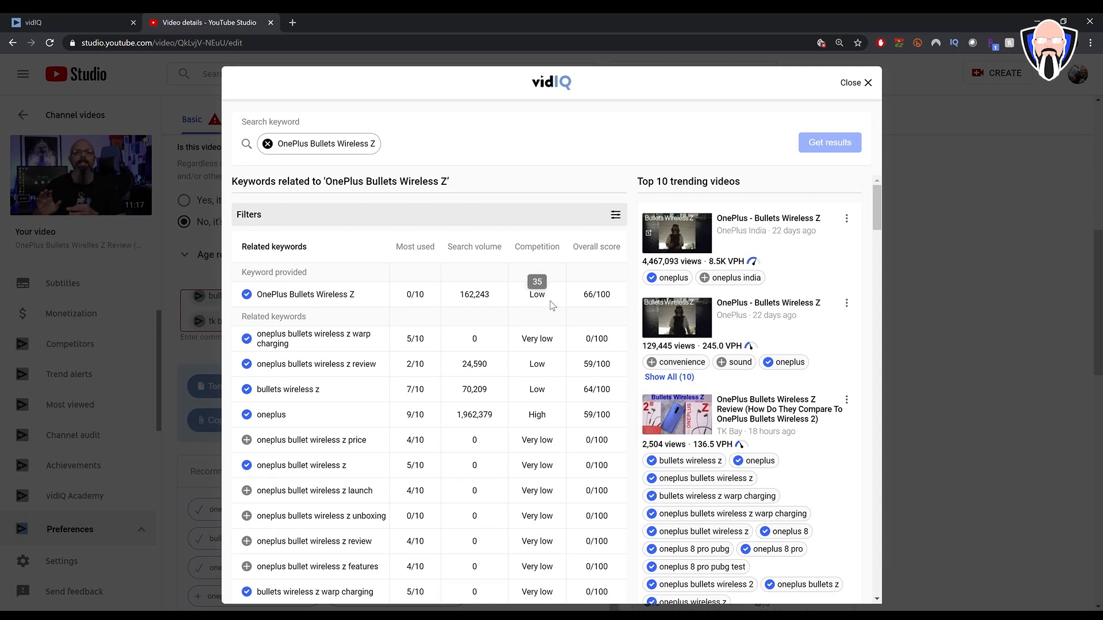
{"action": "mouse_move", "coordinate": [821, 144]}
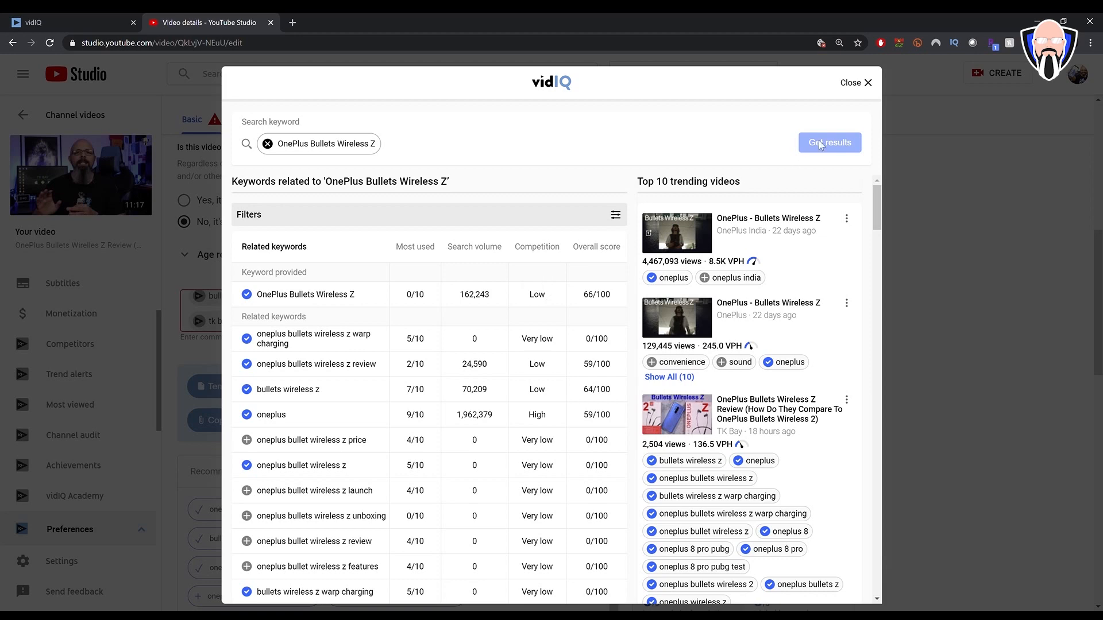
Step: Translate the video's keywords into Arabic and add several Arabic keywords as tags
{"action": "left_click", "coordinate": [854, 82]}
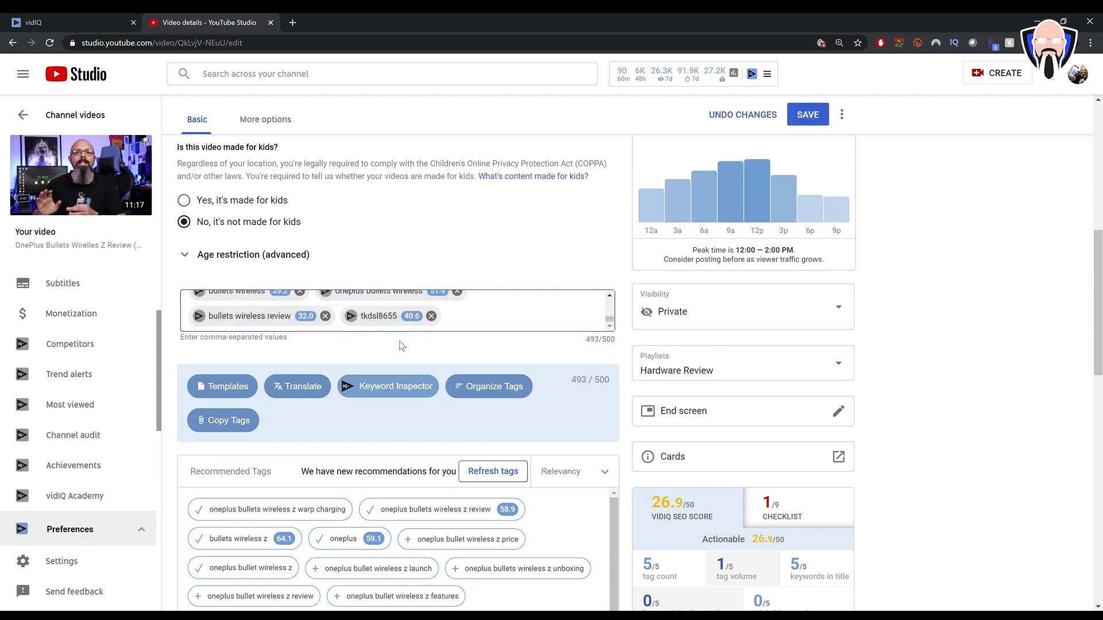
{"action": "mouse_move", "coordinate": [393, 371]}
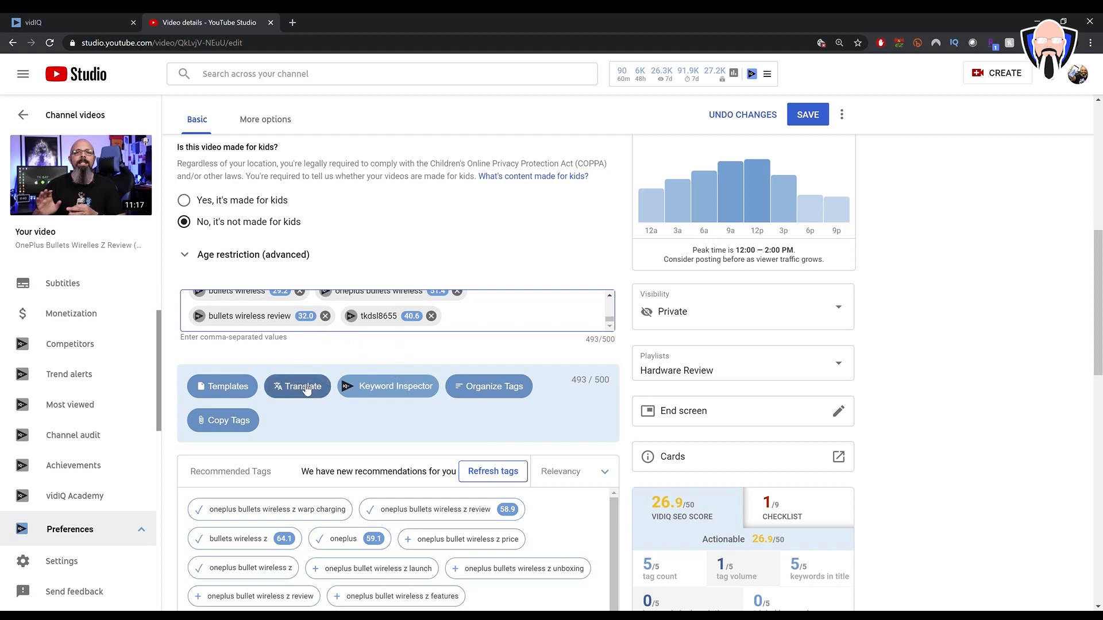
{"action": "left_click", "coordinate": [297, 386]}
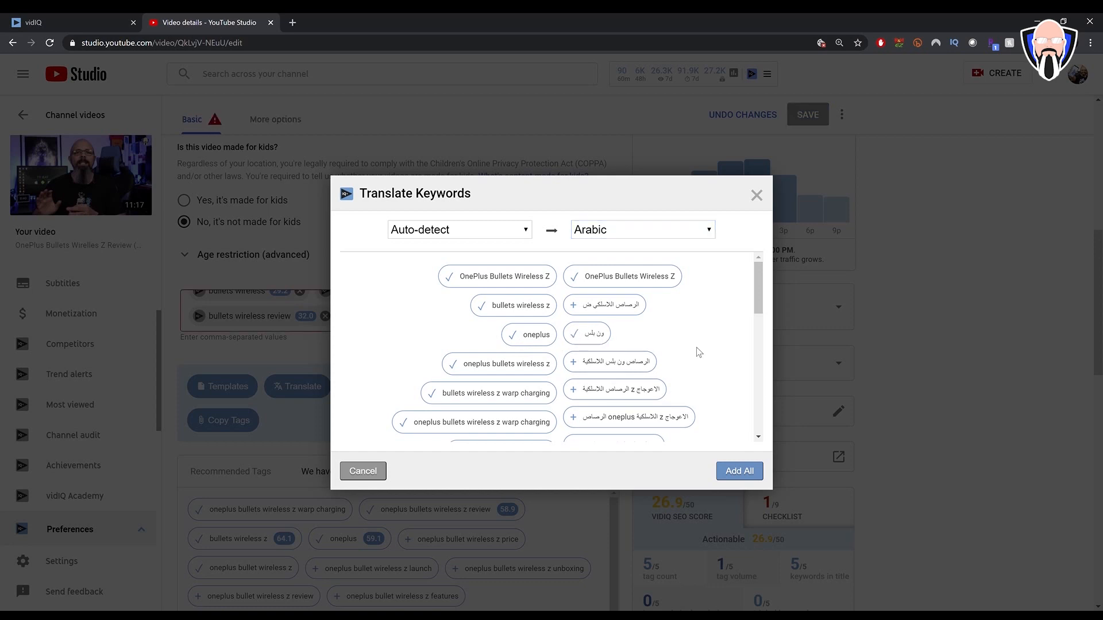
{"action": "scroll", "scroll_direction": "down", "scroll_amount": 3}
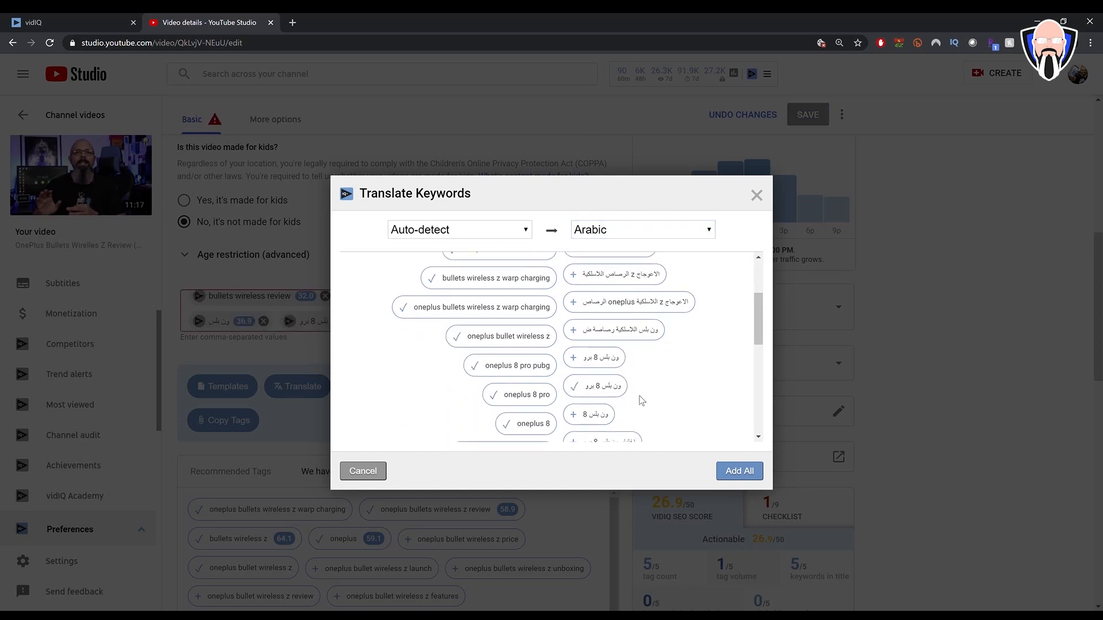
{"action": "left_click", "coordinate": [594, 359]}
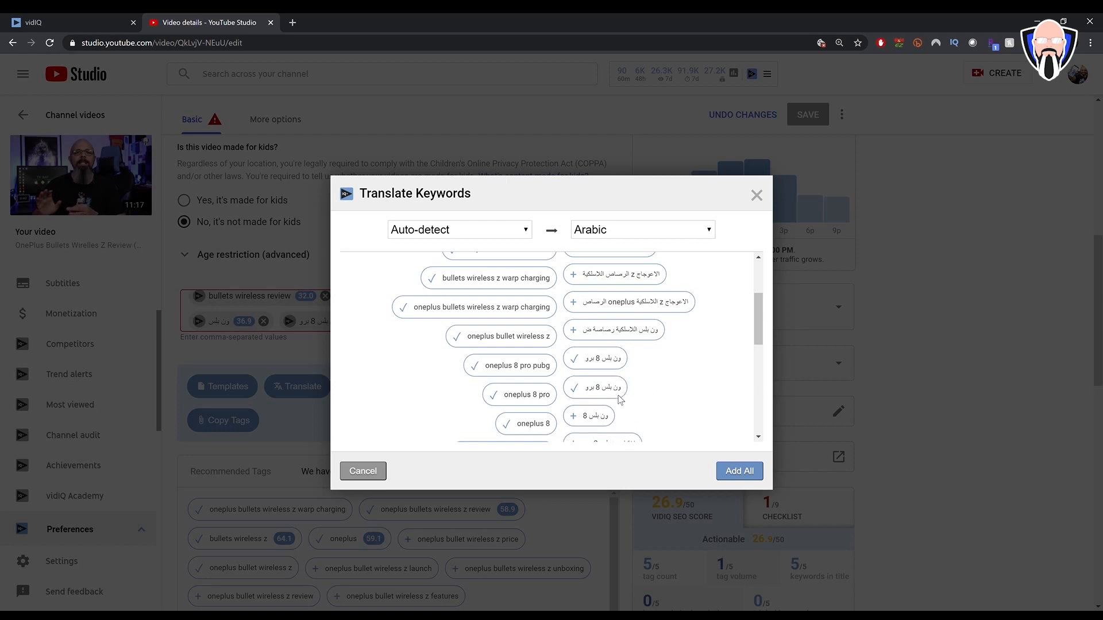
{"action": "left_click", "coordinate": [739, 471]}
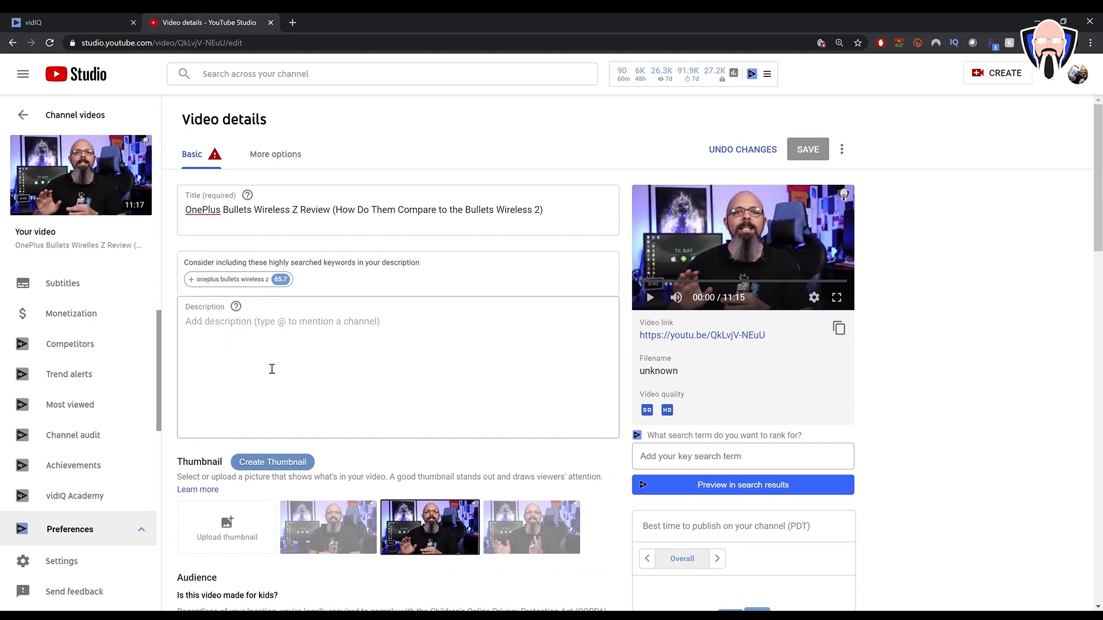
{"action": "mouse_move", "coordinate": [280, 279]}
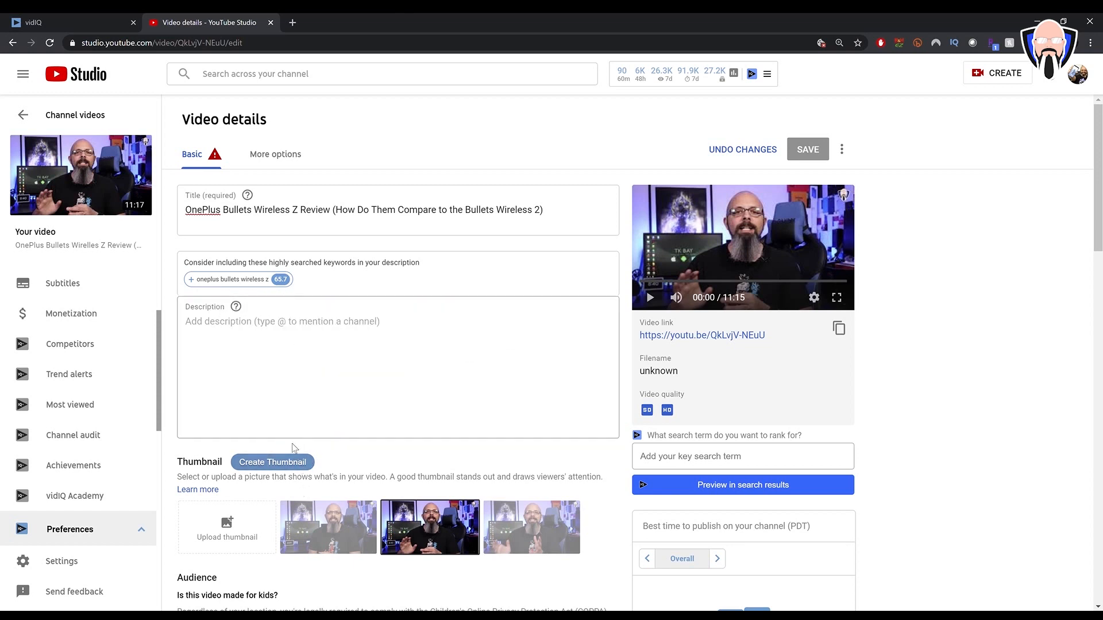
{"action": "scroll", "scroll_direction": "down", "scroll_amount": 3}
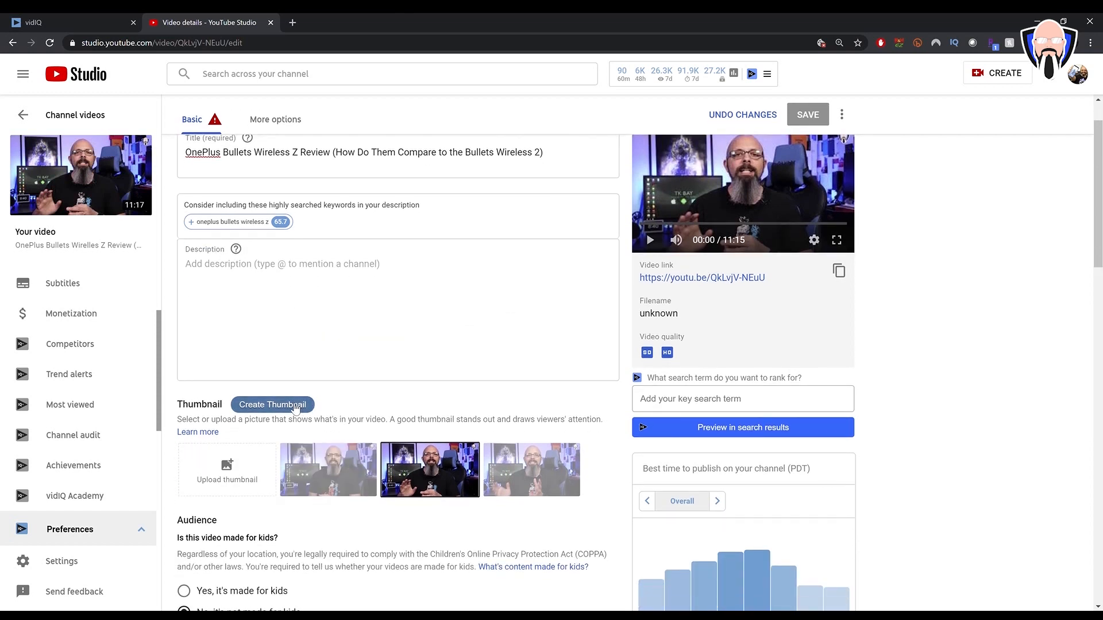
Step: Use the OnePlus product photo as the custom thumbnail background instead of a solid colour
{"action": "left_click", "coordinate": [271, 404]}
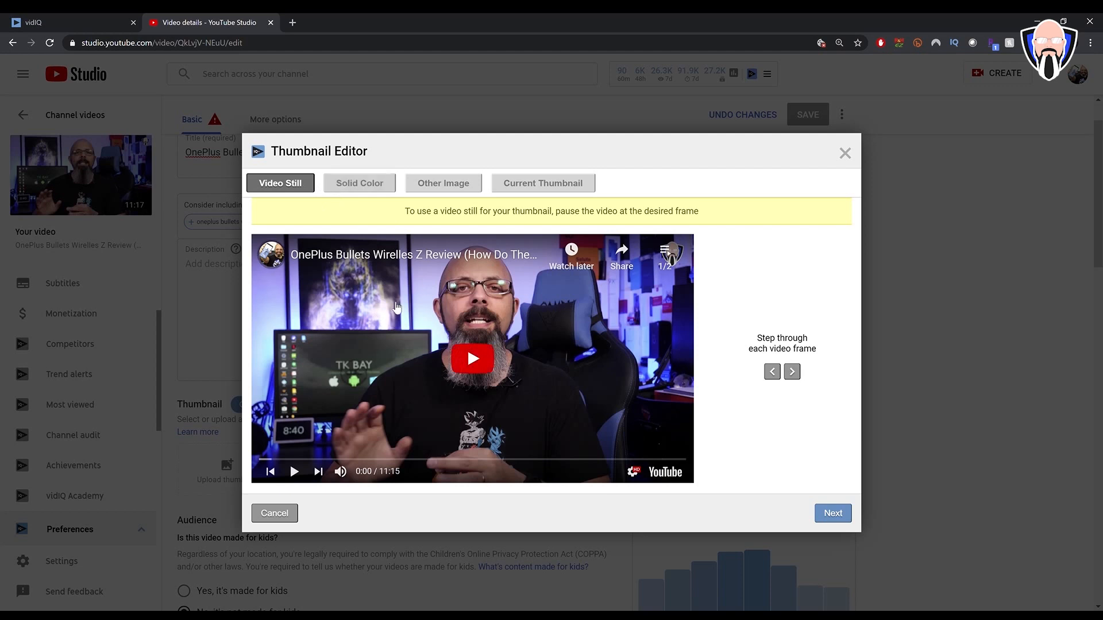
{"action": "left_click", "coordinate": [359, 183]}
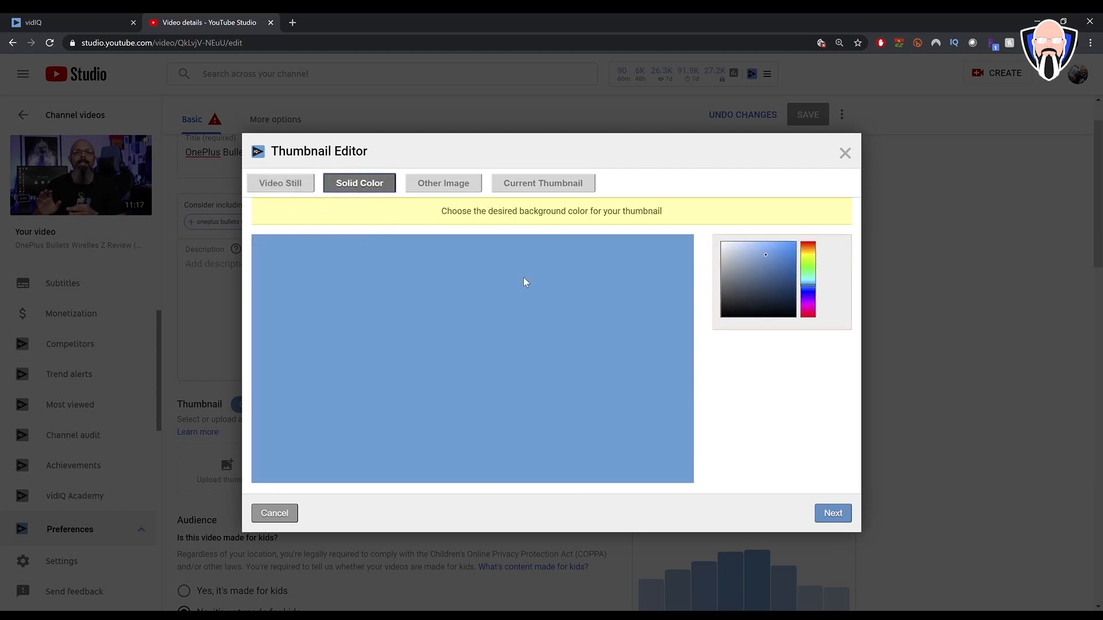
{"action": "mouse_move", "coordinate": [560, 355]}
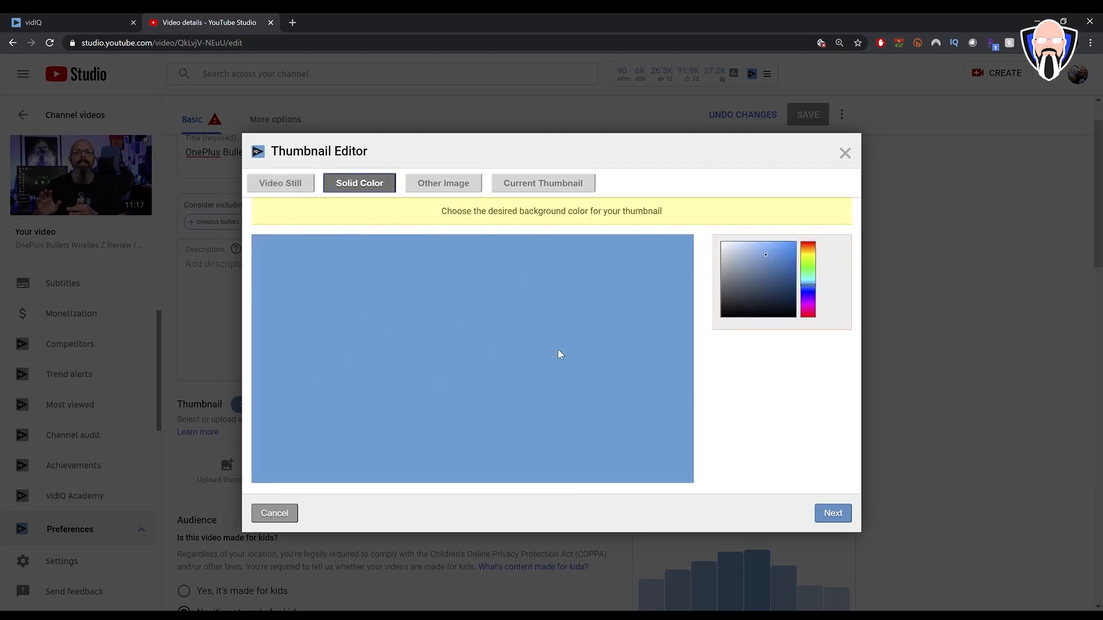
{"action": "left_click", "coordinate": [443, 183]}
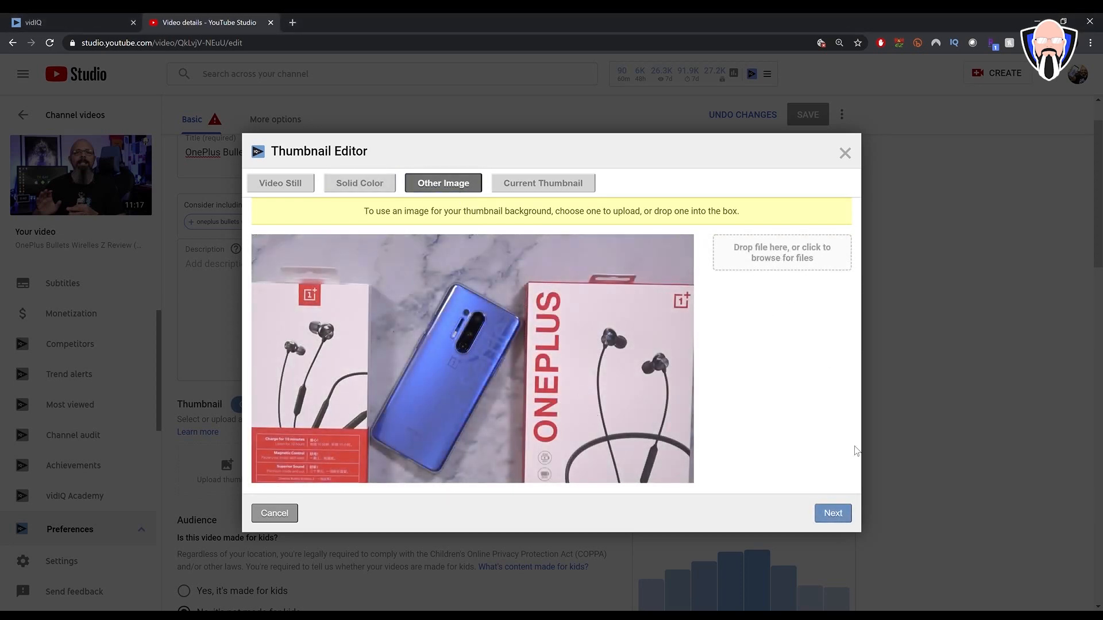
{"action": "left_click", "coordinate": [832, 512]}
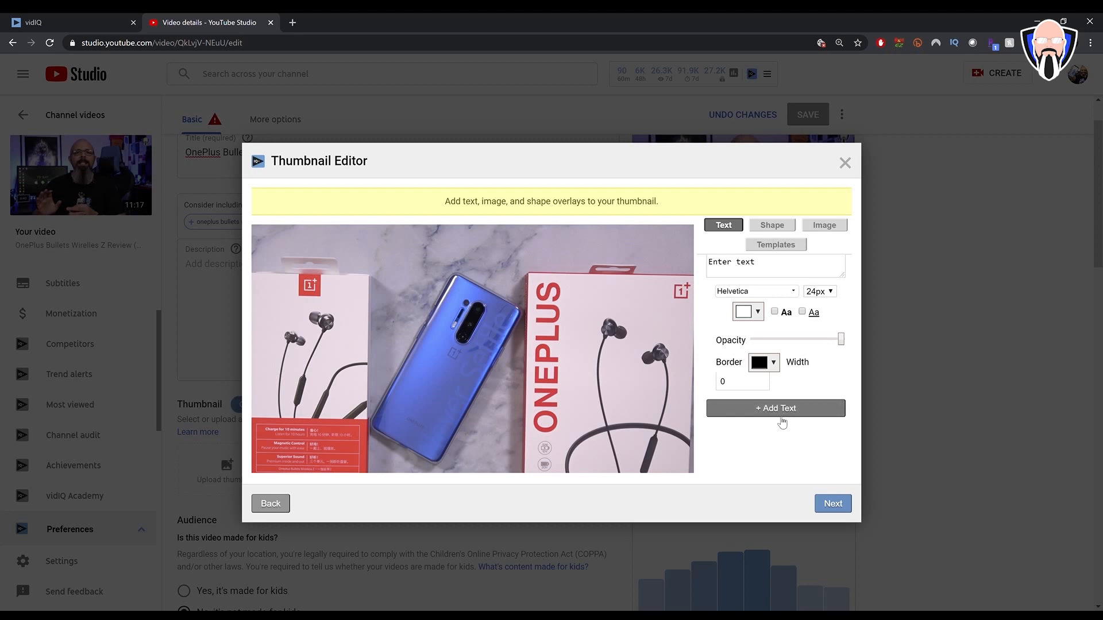
Step: Add red '2' and 'Z' labels plus a blue Arabic headline to the thumbnail and preview it across sites
{"action": "left_click", "coordinate": [775, 243]}
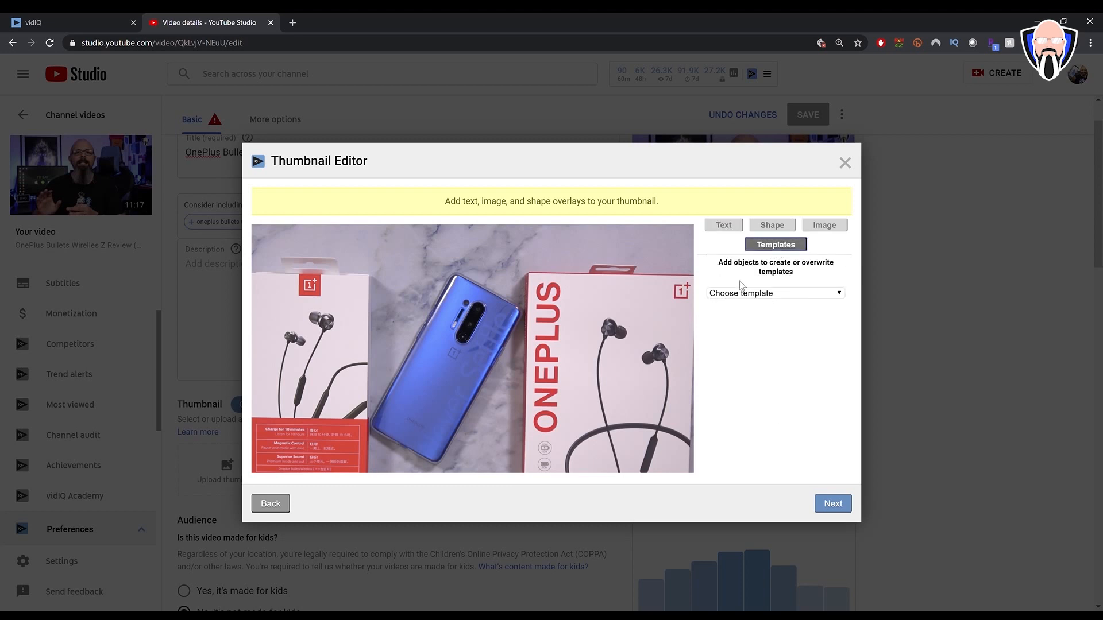
{"action": "left_click", "coordinate": [723, 225]}
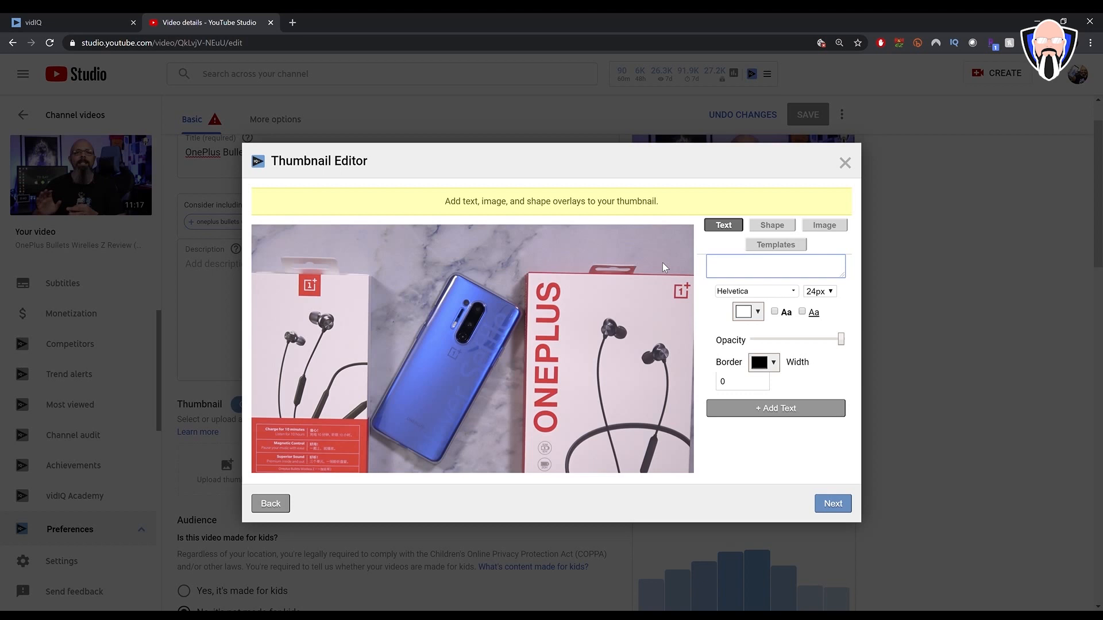
{"action": "type", "text": "z"}
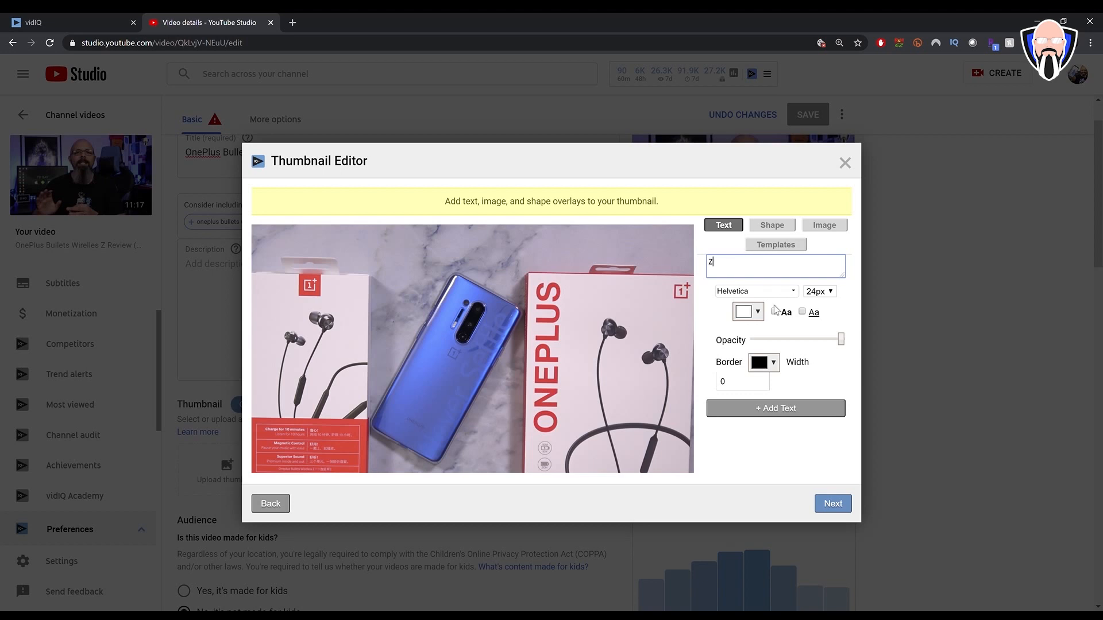
{"action": "left_click", "coordinate": [747, 311]}
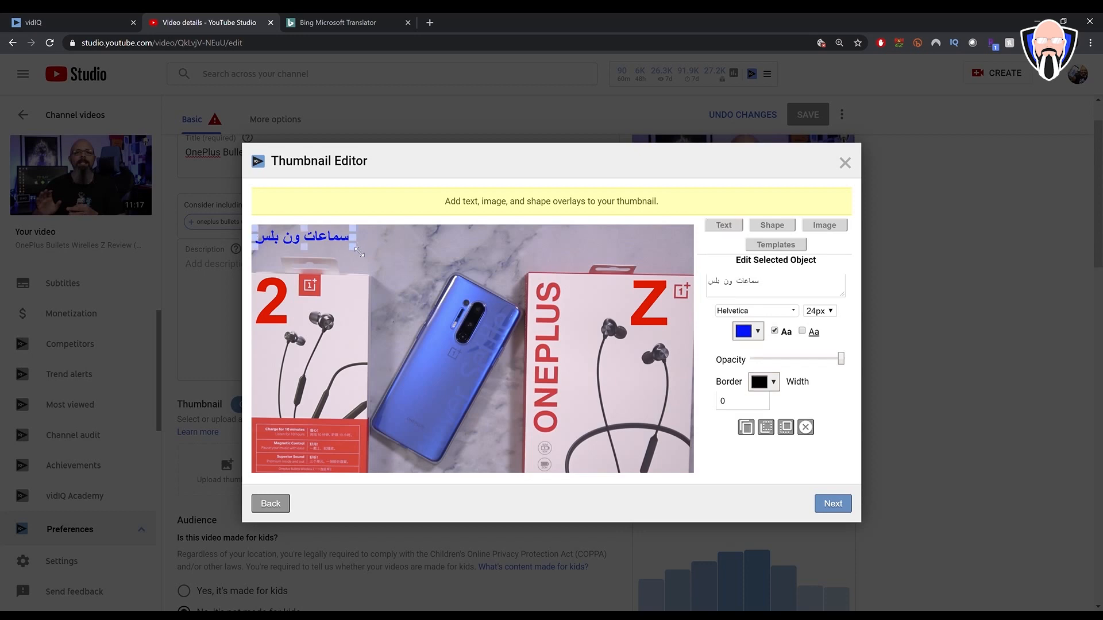
{"action": "left_click", "coordinate": [832, 503]}
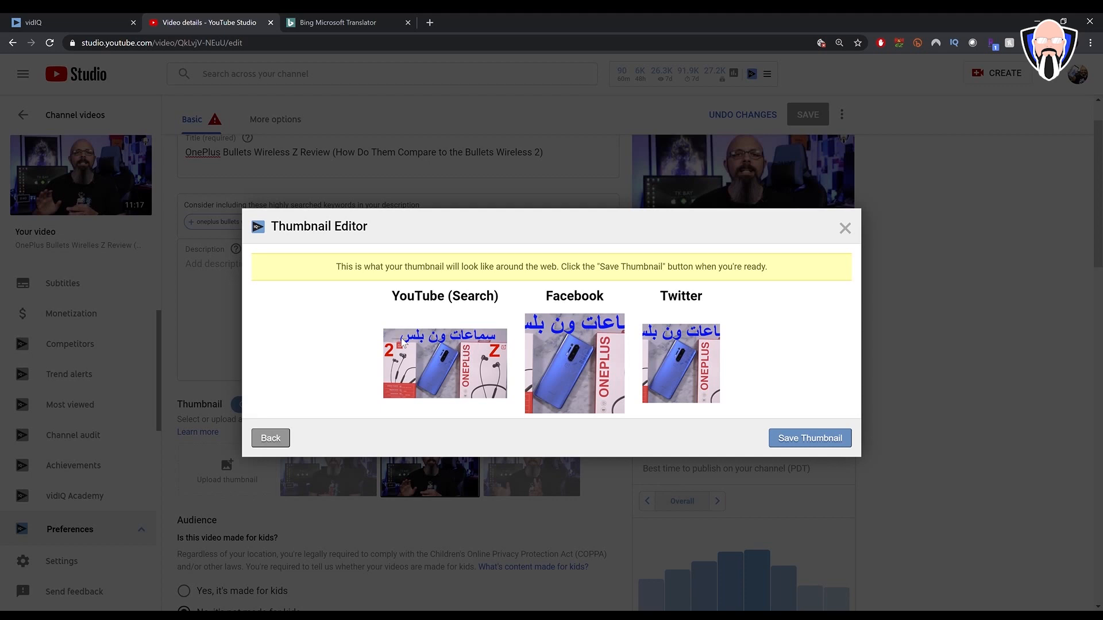
{"action": "mouse_move", "coordinate": [570, 315]}
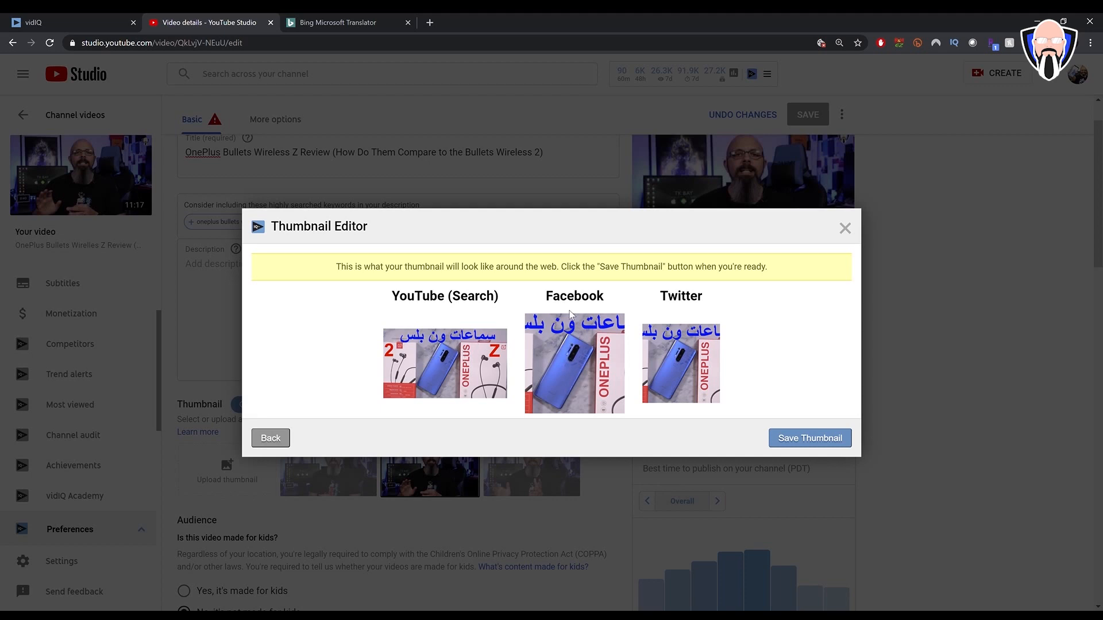
{"action": "mouse_move", "coordinate": [556, 393]}
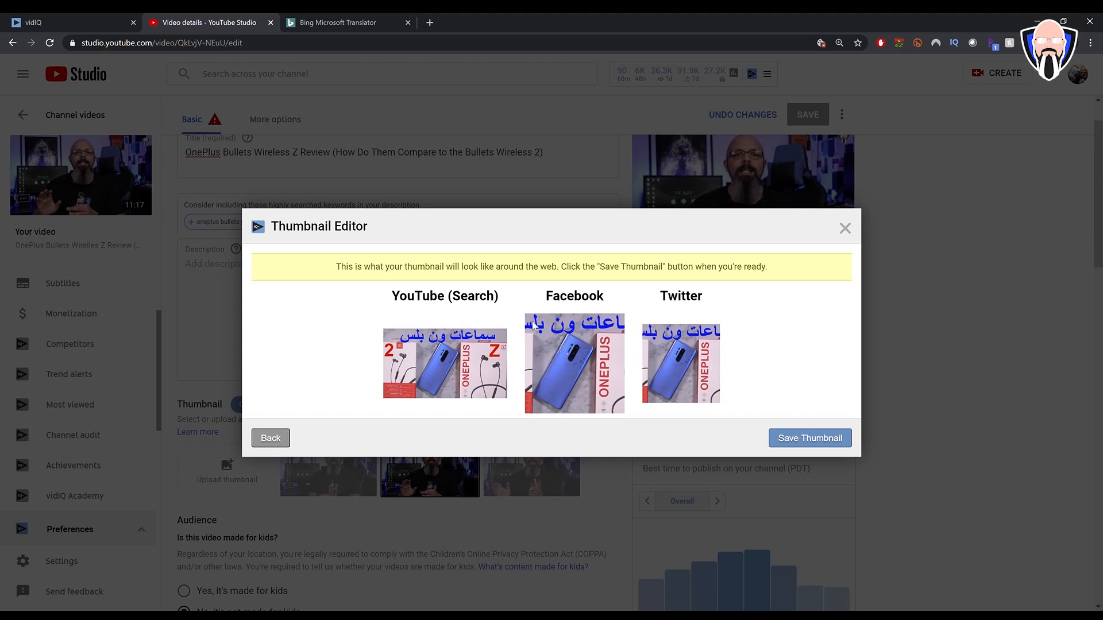
Step: Save the Arabic thumbnail to the video, bringing vidIQ's SEO score to 45/50
{"action": "left_click", "coordinate": [809, 437]}
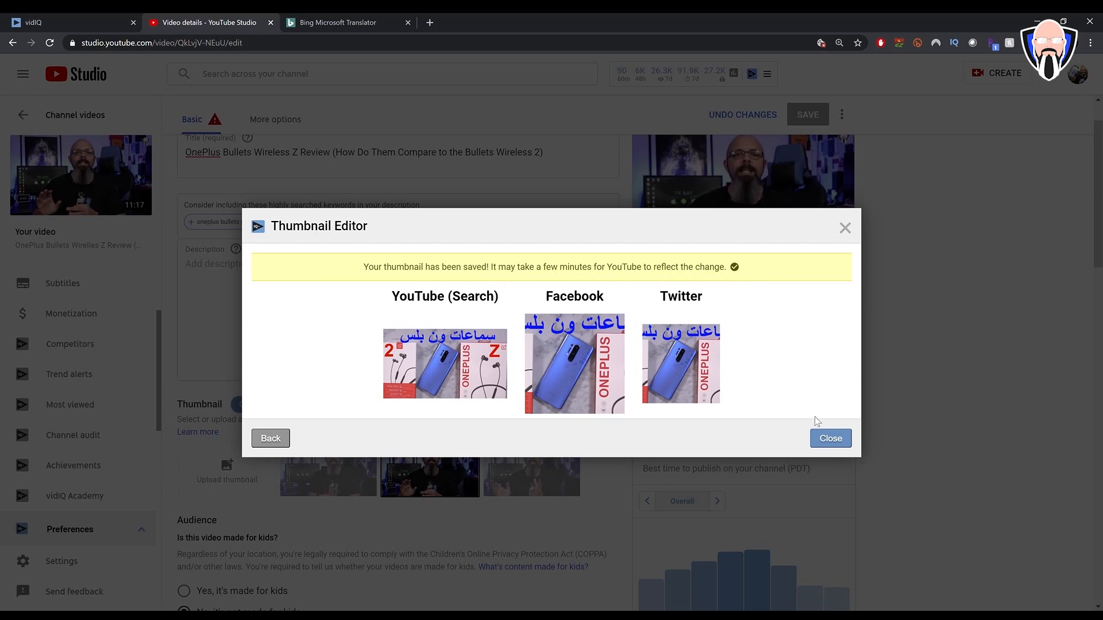
{"action": "left_click", "coordinate": [829, 437]}
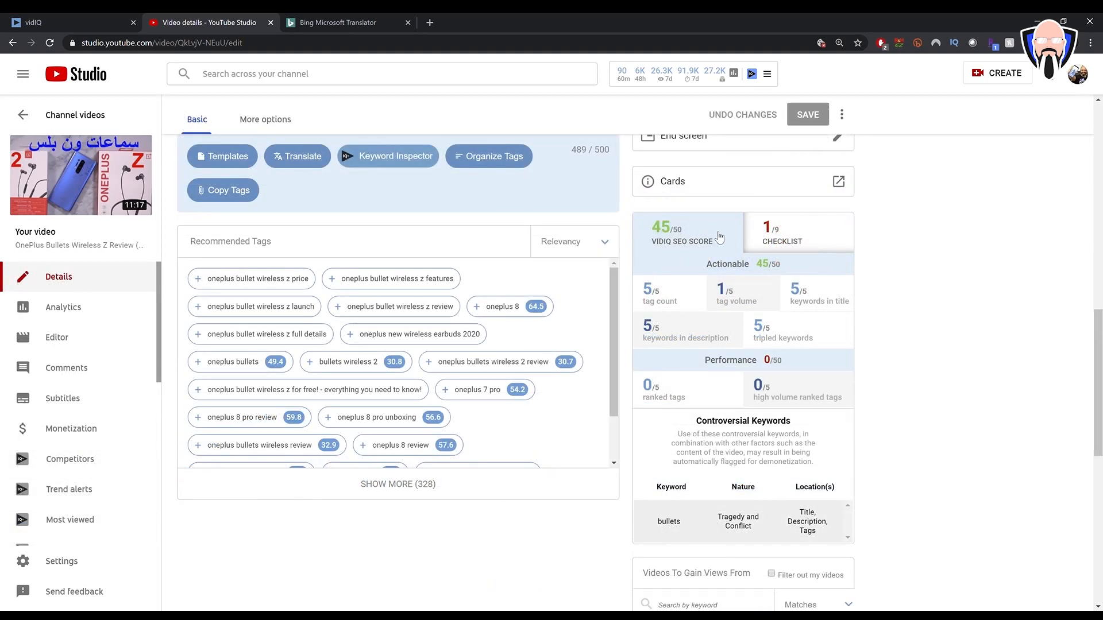
{"action": "mouse_move", "coordinate": [659, 290]}
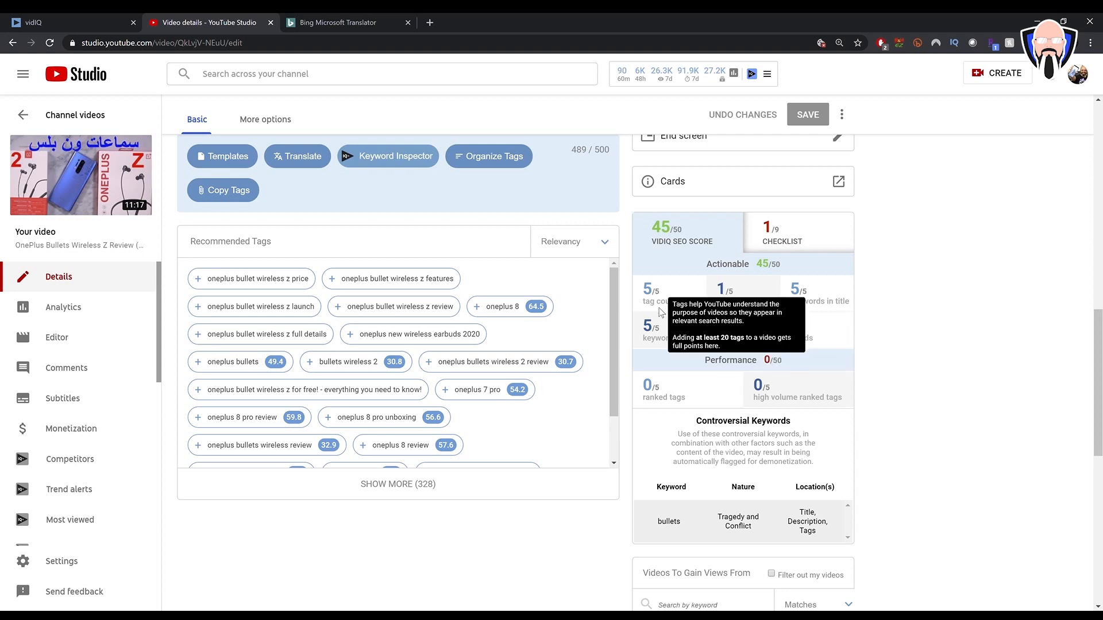
{"action": "mouse_move", "coordinate": [838, 320]}
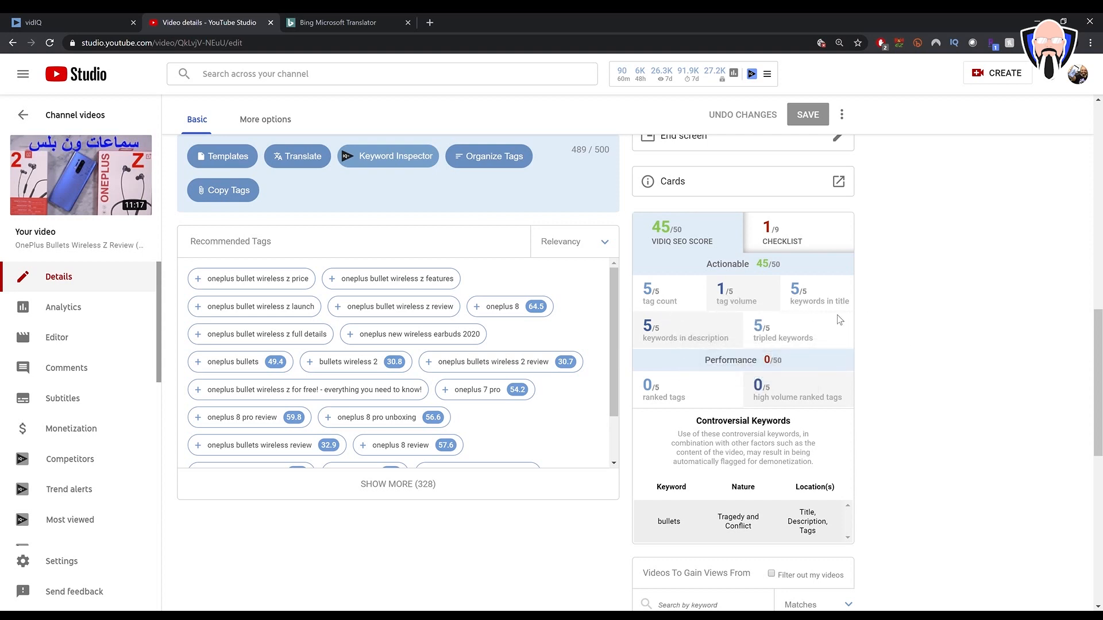
{"action": "mouse_move", "coordinate": [797, 242]}
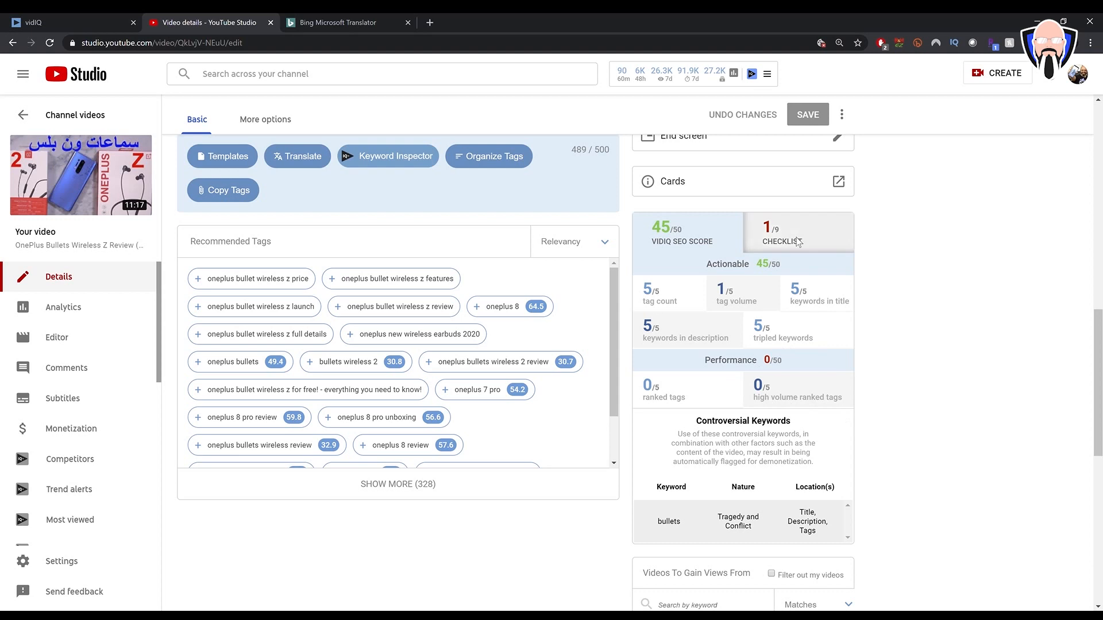
Step: View the vidIQ checklist showing 1 of 9 items met: added to a playlist
{"action": "left_click", "coordinate": [781, 236]}
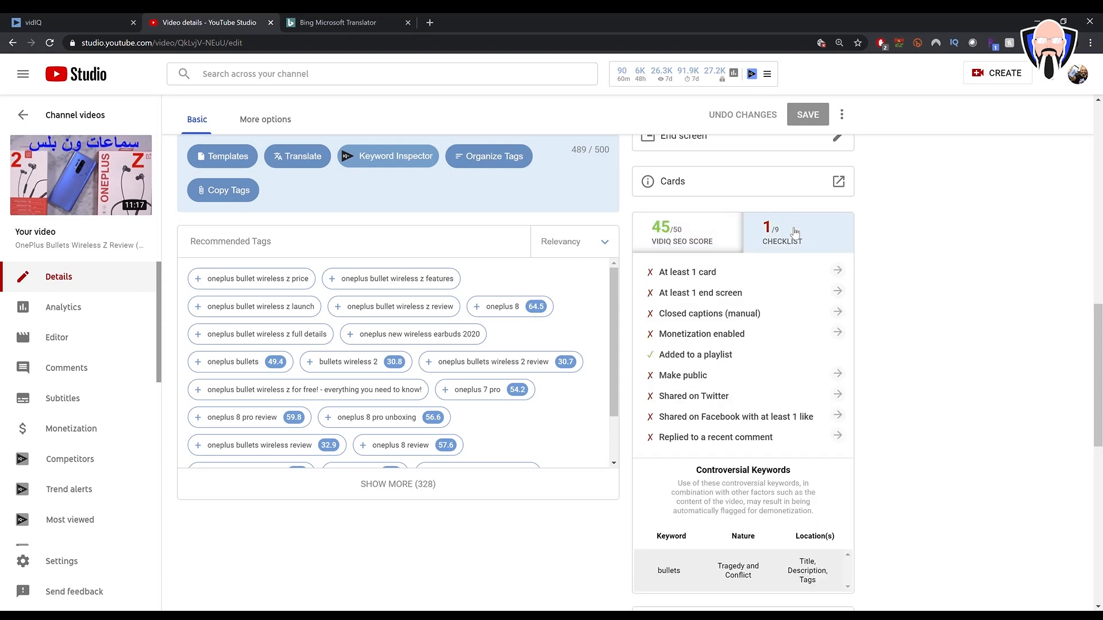
{"action": "mouse_move", "coordinate": [688, 430]}
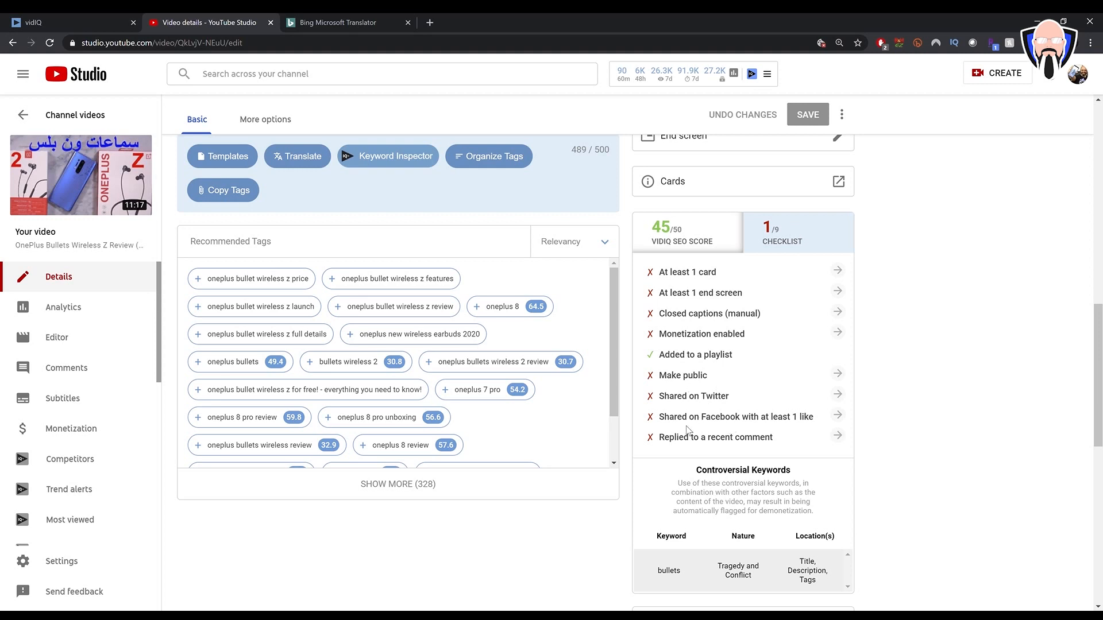
{"action": "mouse_move", "coordinate": [685, 450]}
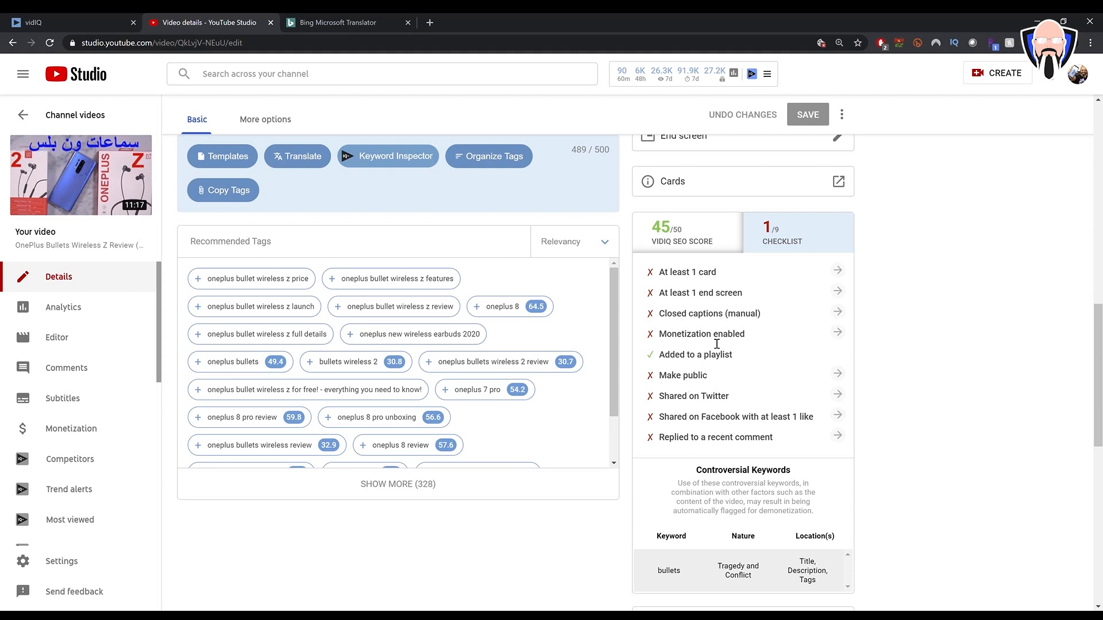
{"action": "mouse_move", "coordinate": [729, 303]}
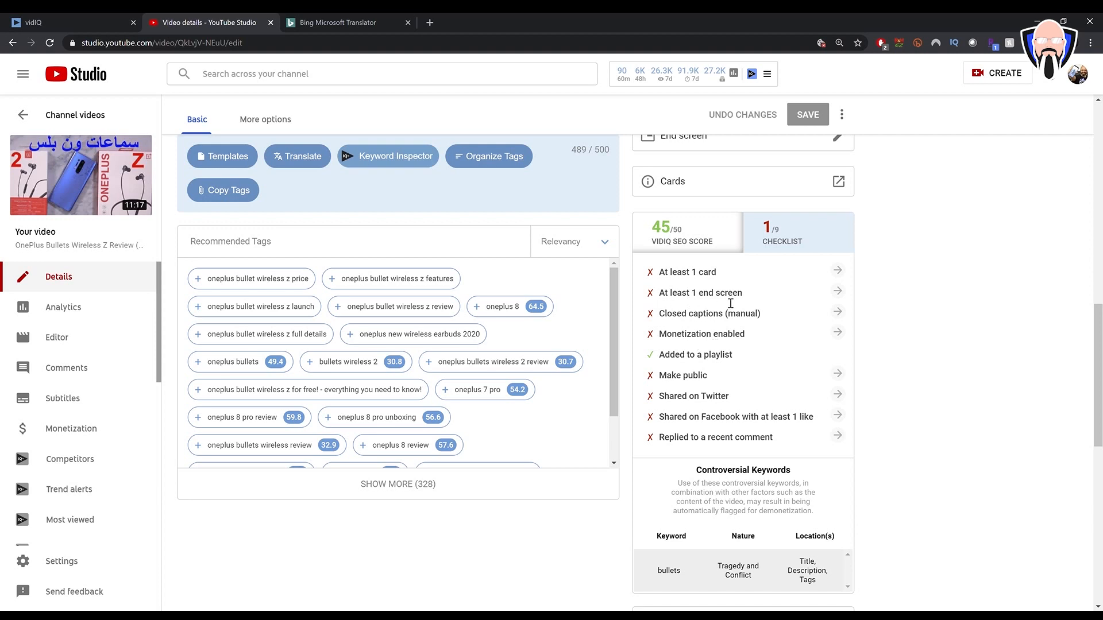
{"action": "mouse_move", "coordinate": [749, 329]}
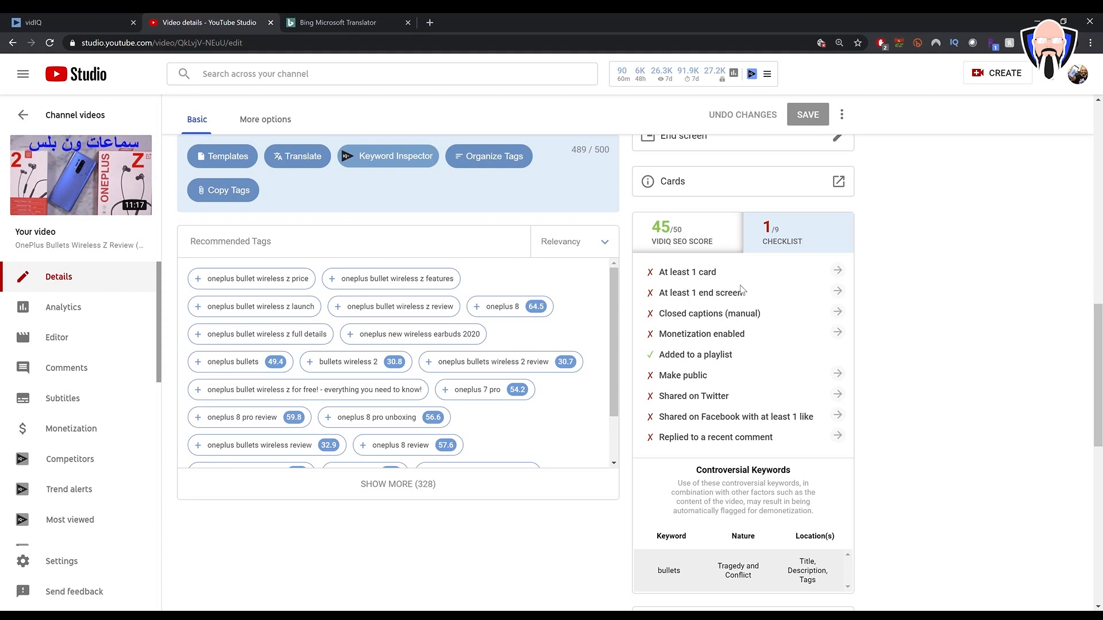
{"action": "mouse_move", "coordinate": [681, 391]}
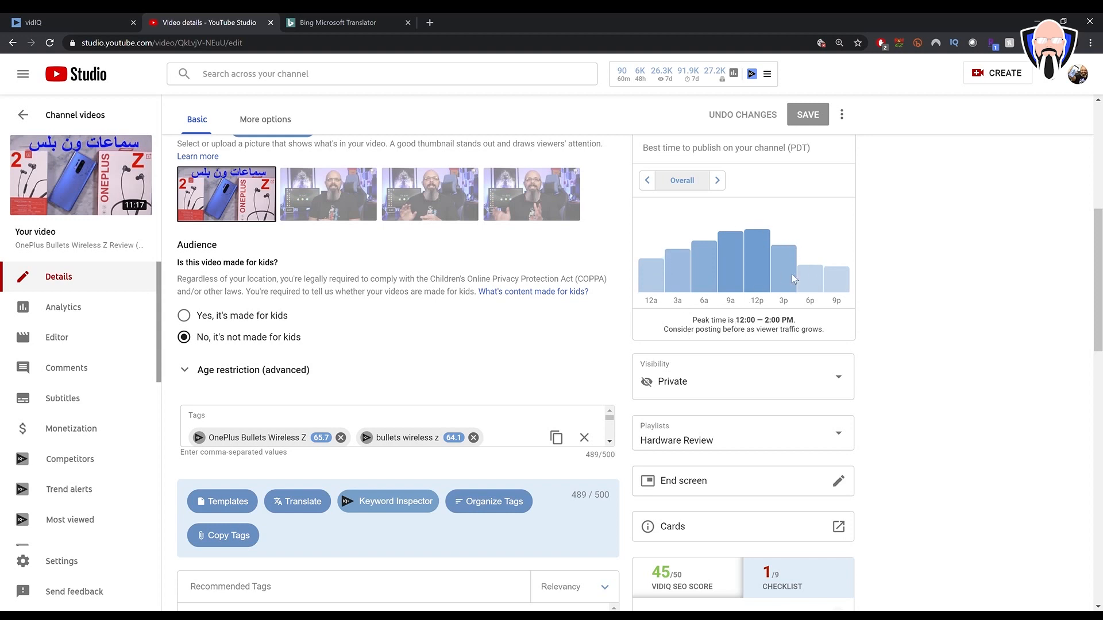
{"action": "mouse_move", "coordinate": [790, 313]}
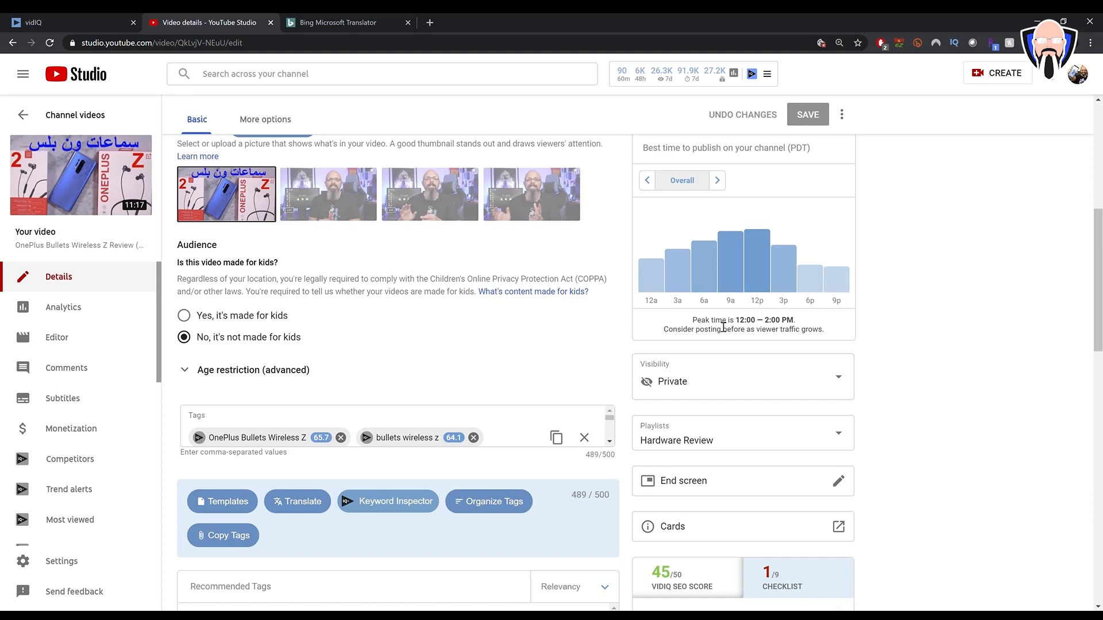
{"action": "mouse_move", "coordinate": [695, 342]}
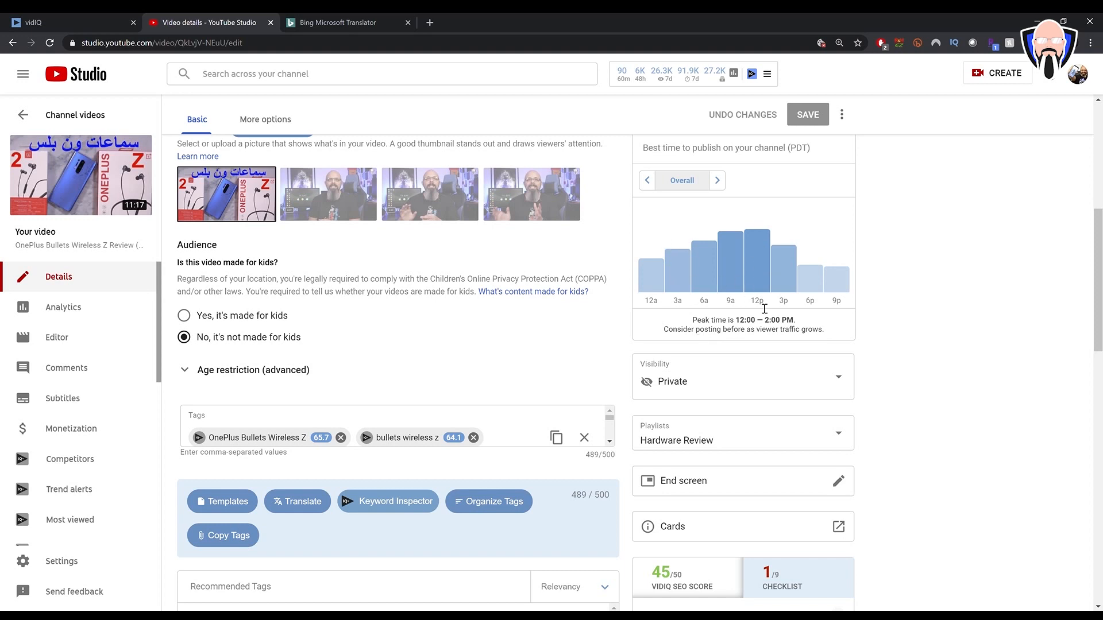
{"action": "mouse_move", "coordinate": [743, 338]}
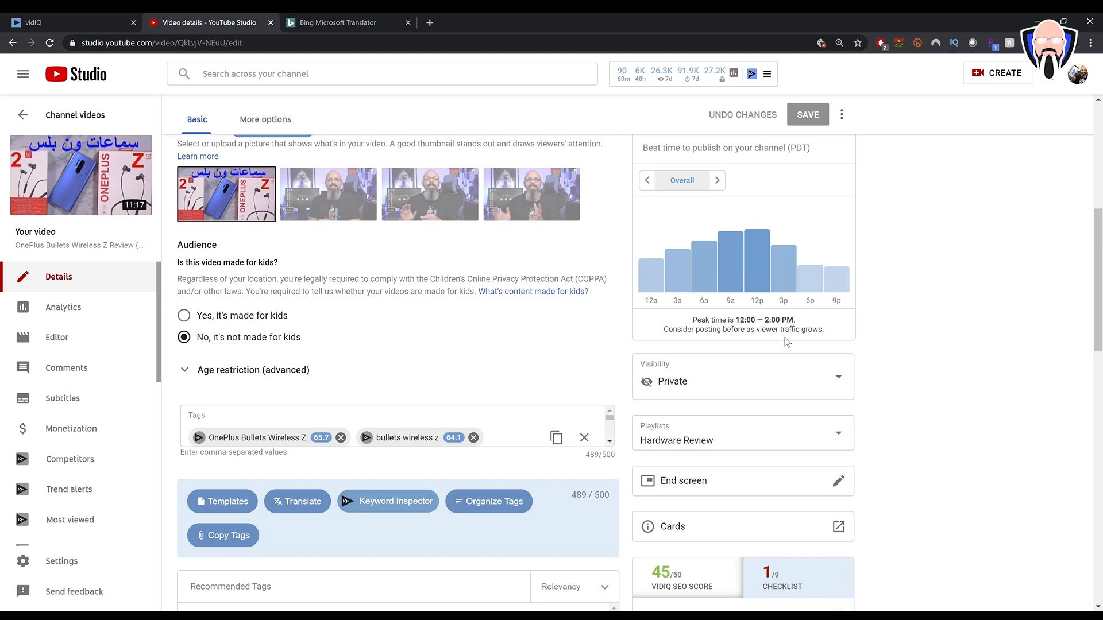
{"action": "mouse_move", "coordinate": [789, 340]}
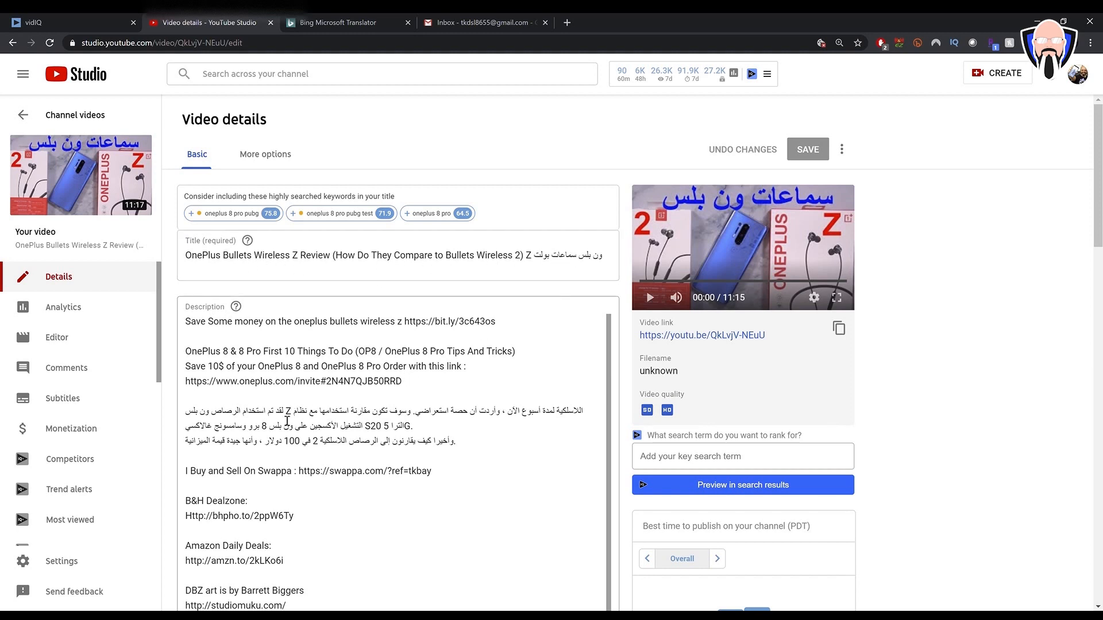
Step: Add the video to Software Review and a third playlist alongside Hardware Review
{"action": "scroll", "scroll_direction": "down", "scroll_amount": 3}
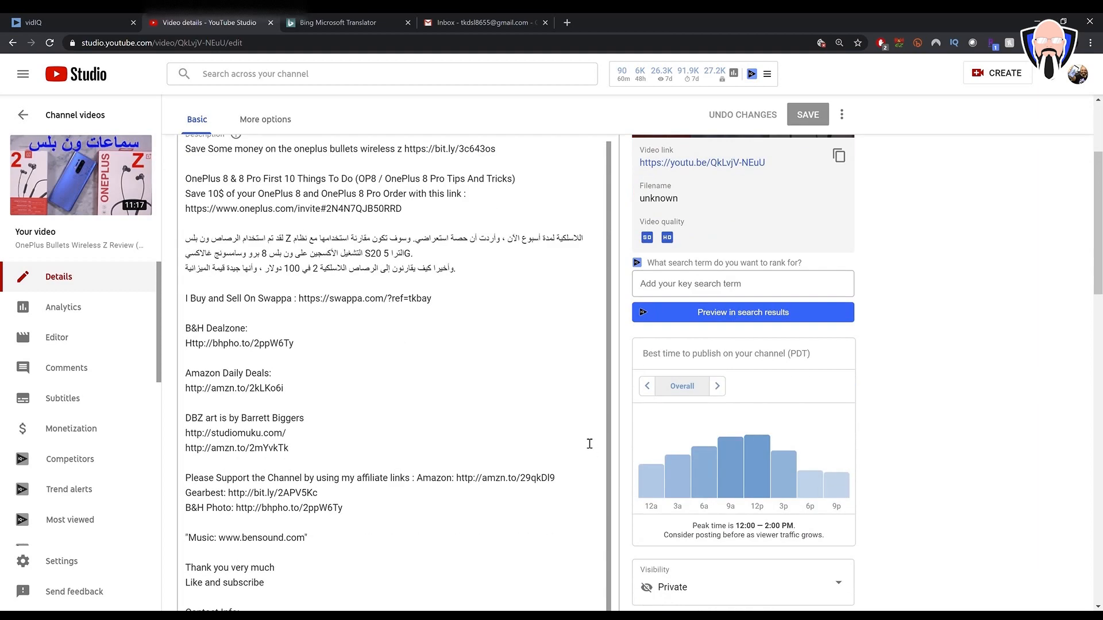
{"action": "scroll", "scroll_direction": "down", "scroll_amount": 3}
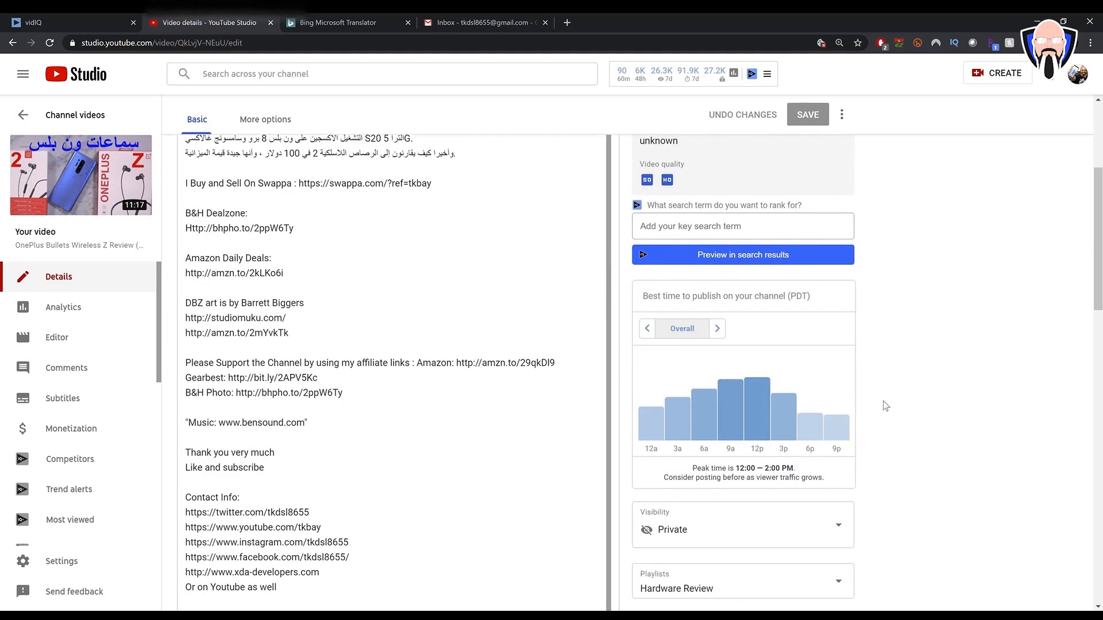
{"action": "scroll", "scroll_direction": "down", "scroll_amount": 3}
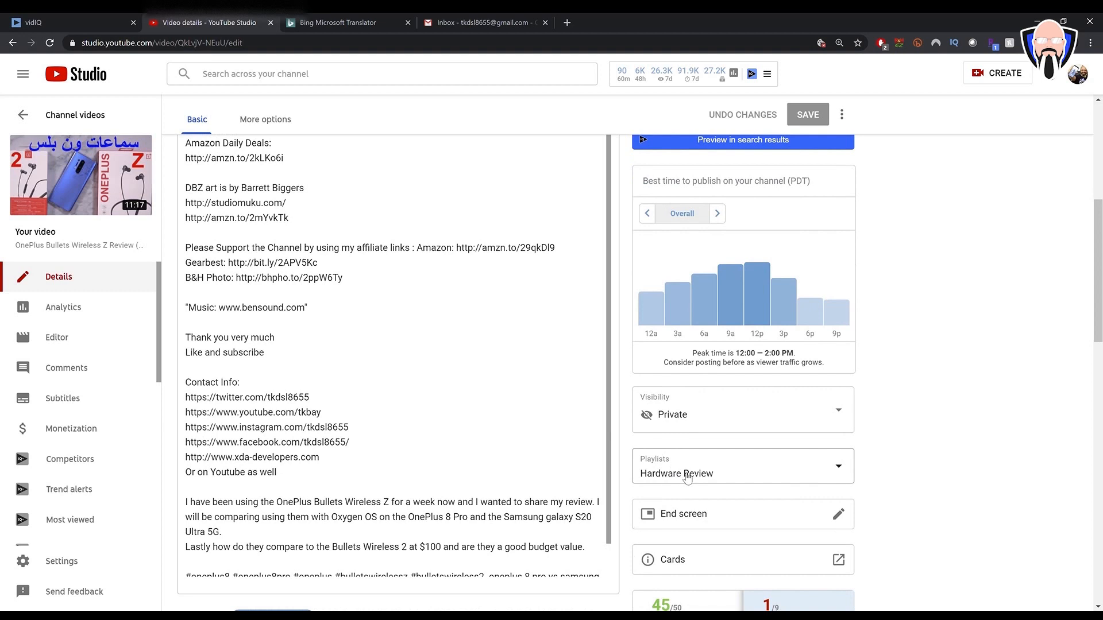
{"action": "left_click", "coordinate": [741, 473]}
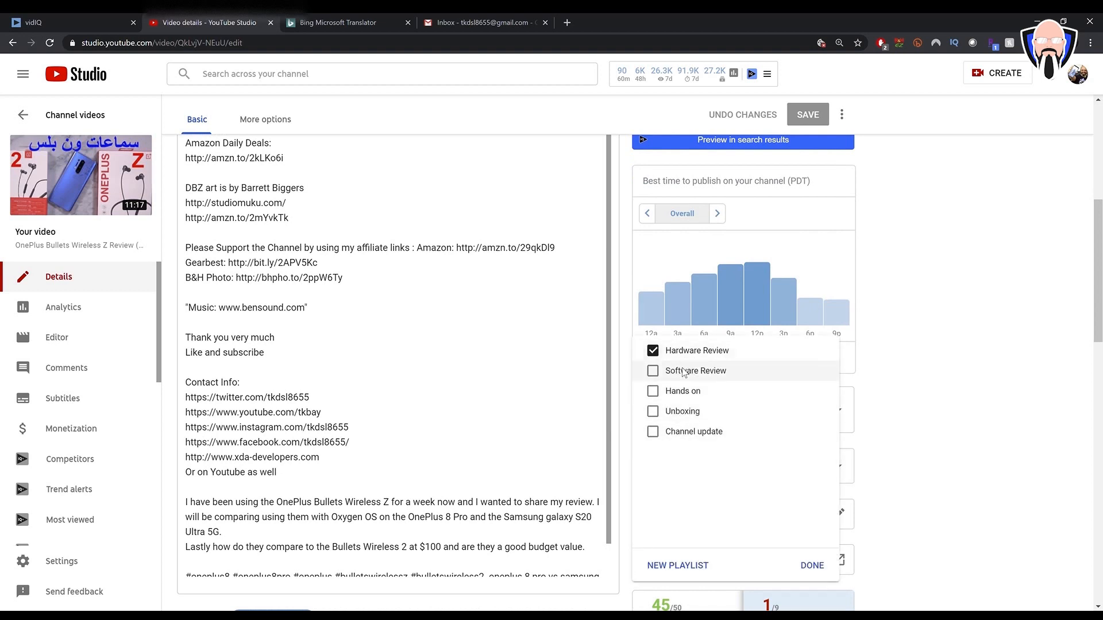
{"action": "left_click", "coordinate": [812, 566]}
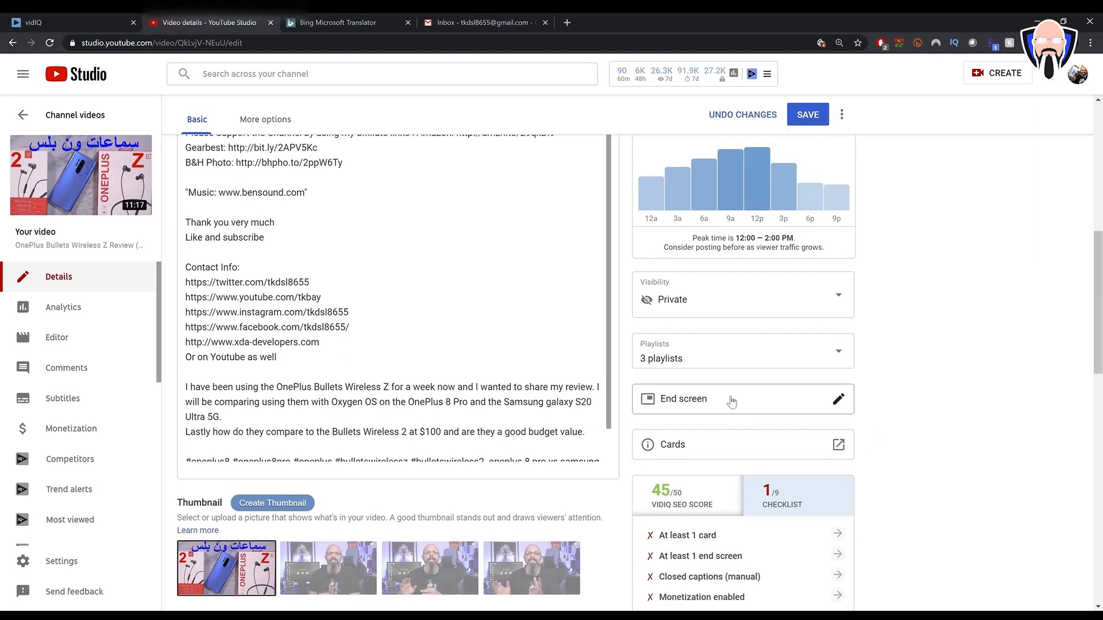
{"action": "scroll", "scroll_direction": "down", "scroll_amount": 3}
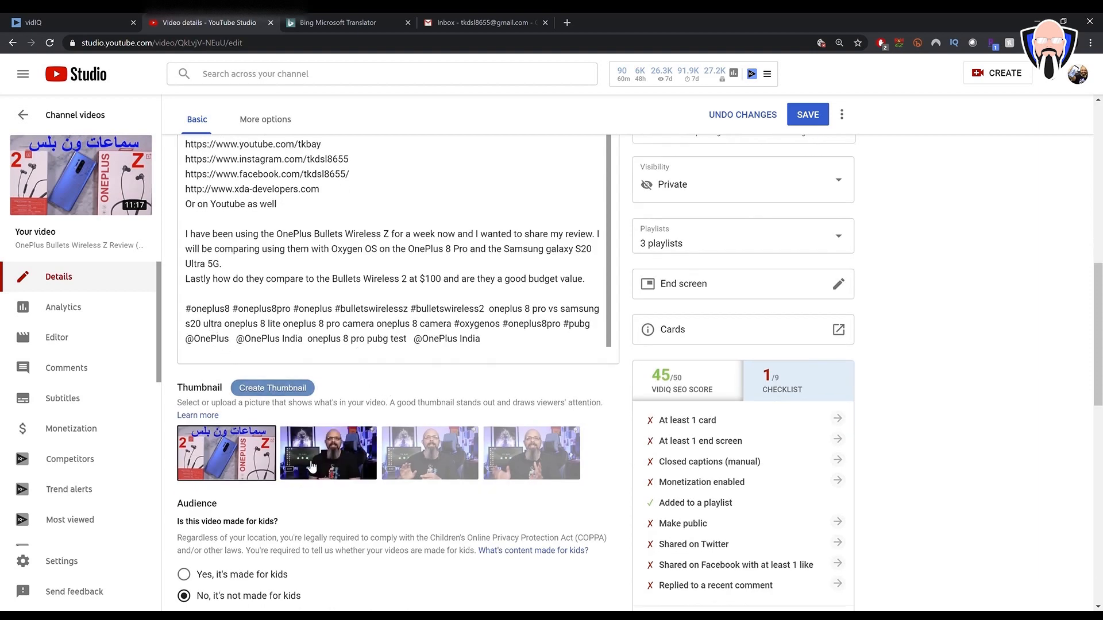
{"action": "scroll", "scroll_direction": "down", "scroll_amount": 3}
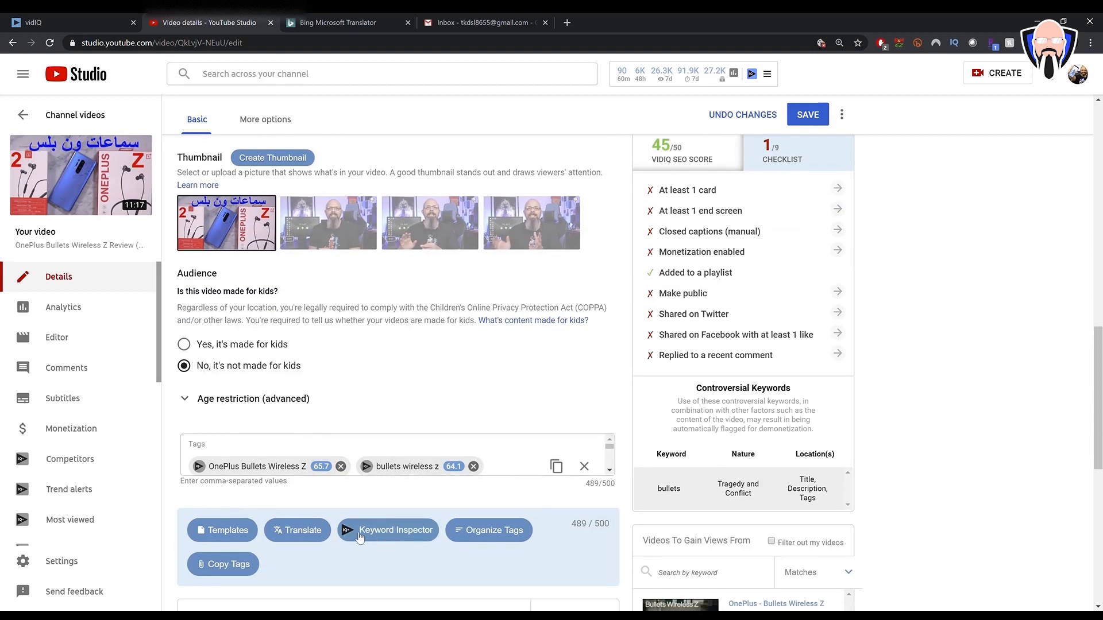
{"action": "mouse_move", "coordinate": [493, 536]}
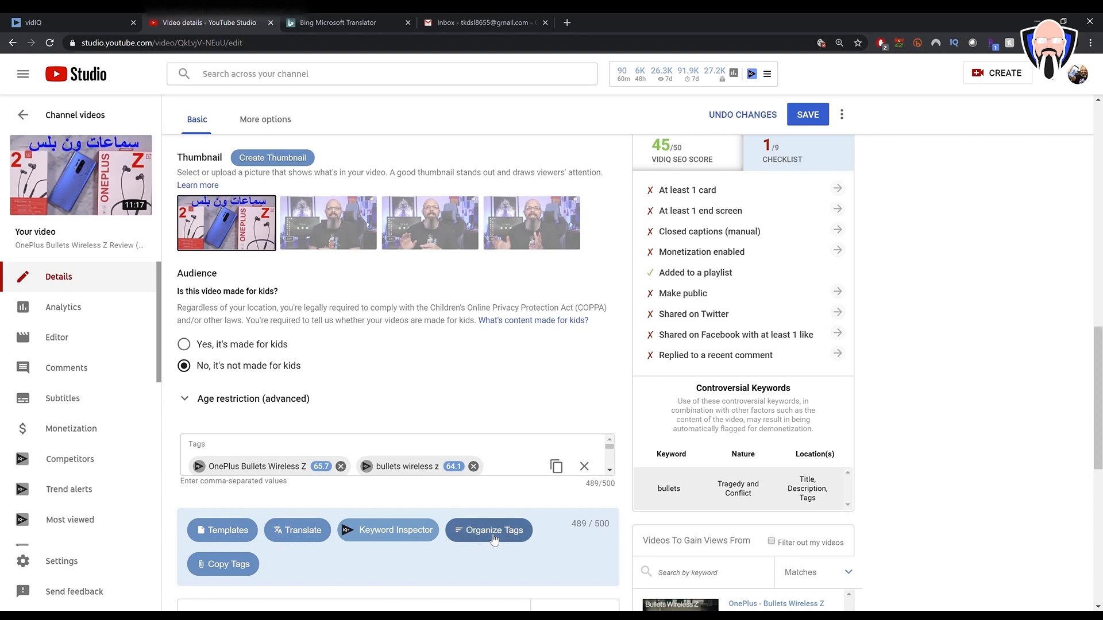
Step: Bring up vidIQ's Organize Tags window listing the video's tags with scores
{"action": "left_click", "coordinate": [490, 530]}
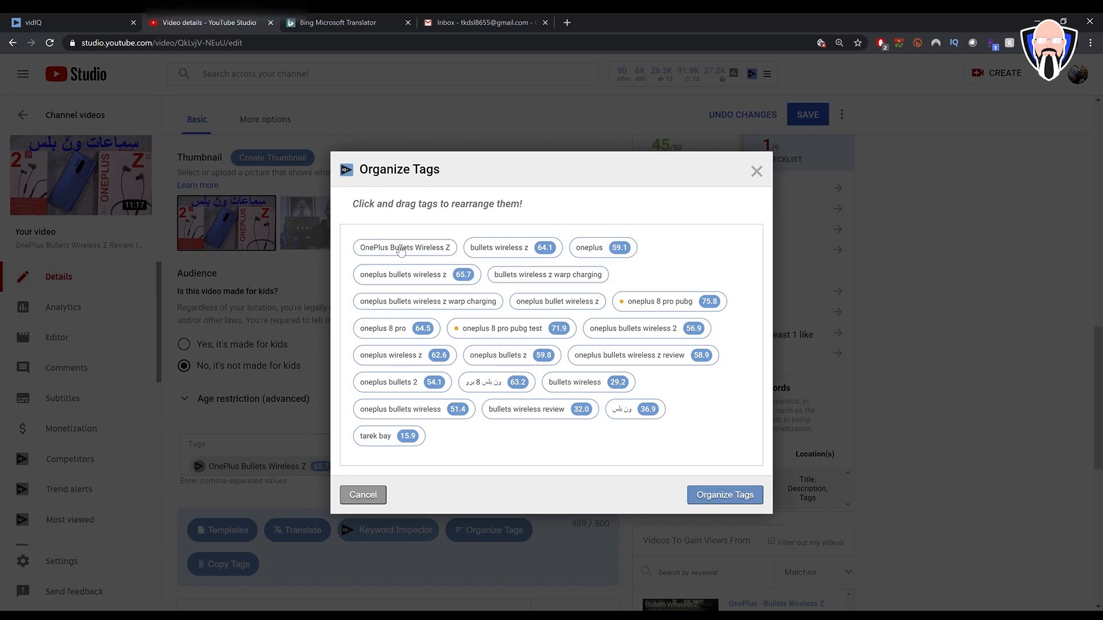
{"action": "mouse_move", "coordinate": [414, 376]}
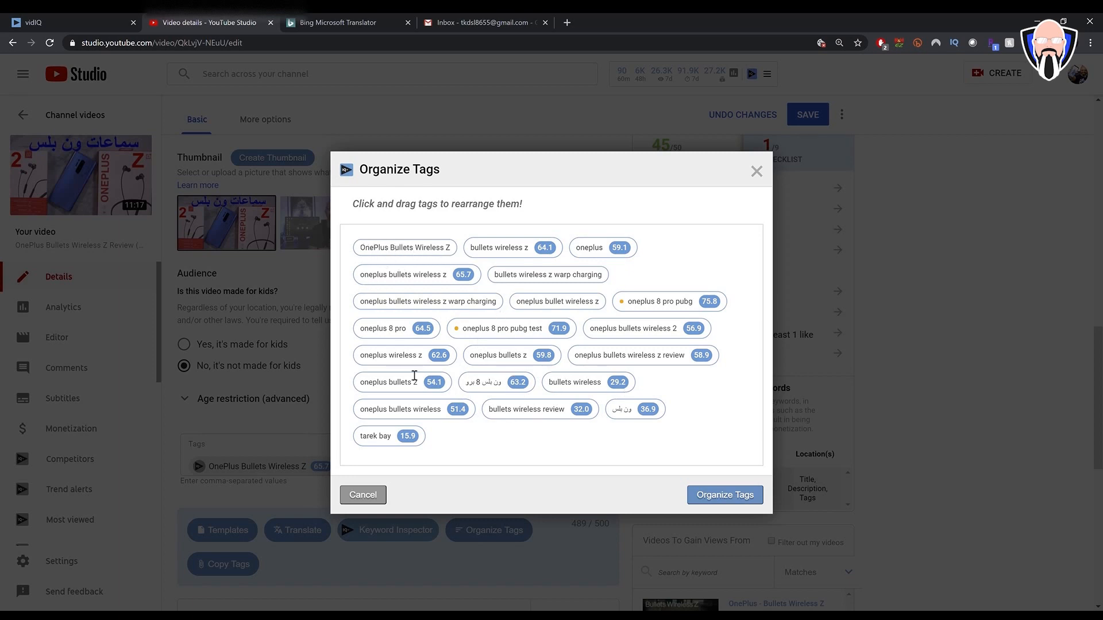
{"action": "mouse_move", "coordinate": [756, 199]}
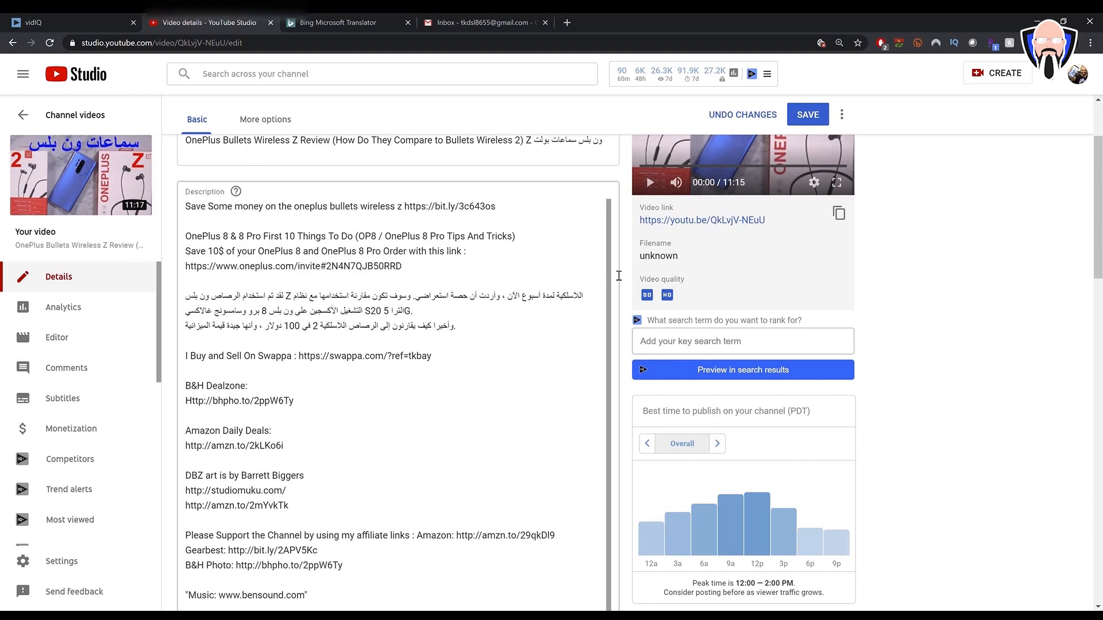
Step: Save the edits and change the video's visibility from Private to Public
{"action": "left_click", "coordinate": [807, 114]}
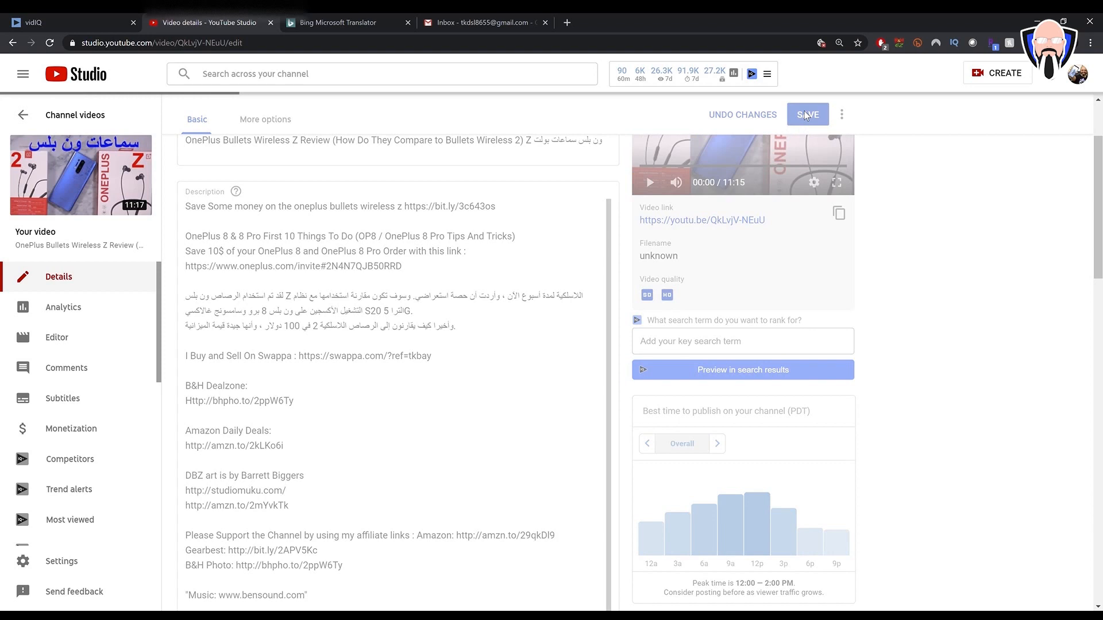
{"action": "left_click", "coordinate": [806, 114]}
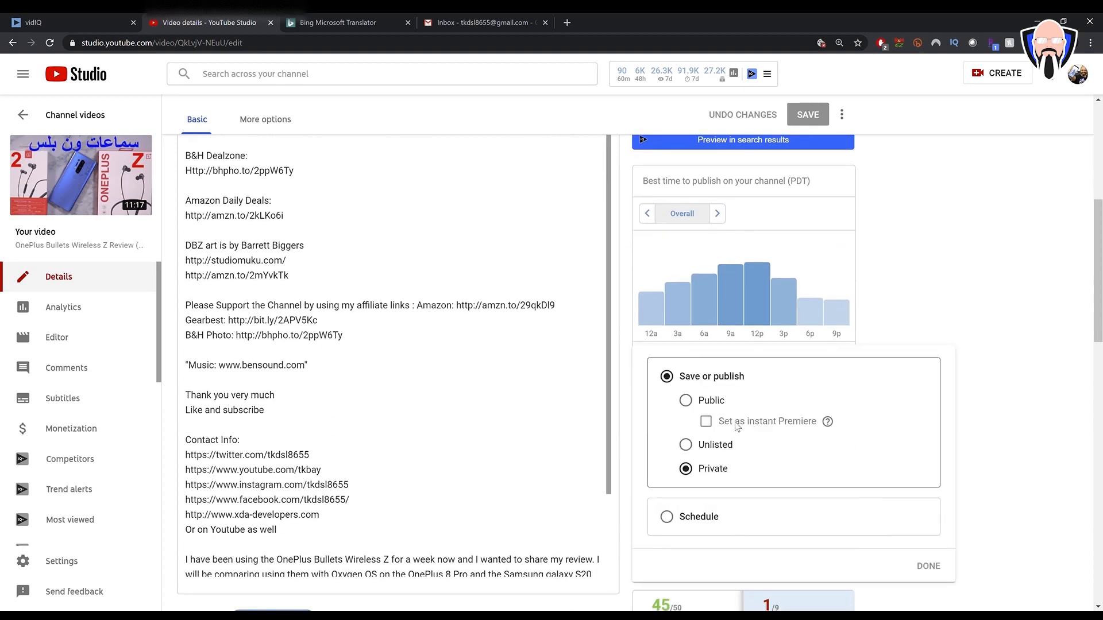
{"action": "left_click", "coordinate": [685, 400]}
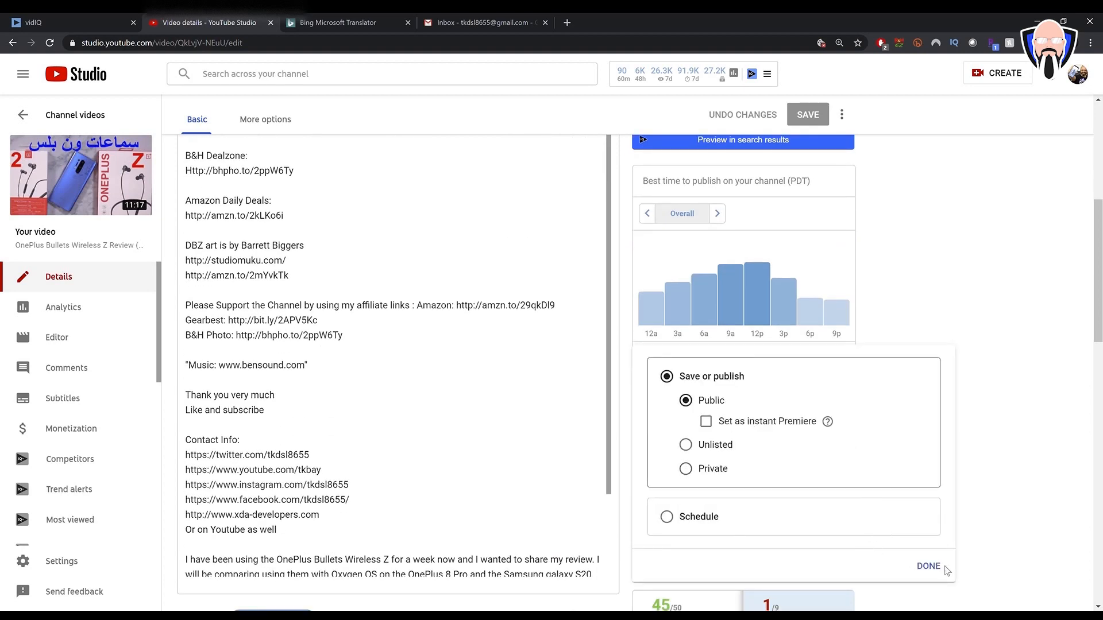
{"action": "left_click", "coordinate": [928, 566]}
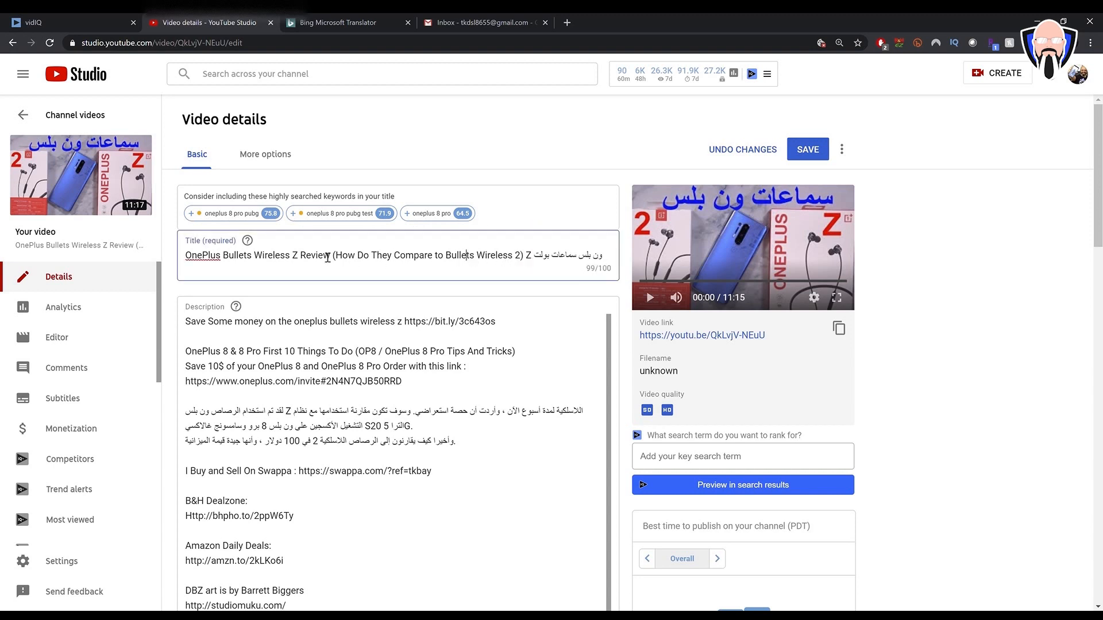
Step: Check the title, then save to publish the OnePlus Bullets Wireless Z review
{"action": "left_click", "coordinate": [468, 255]}
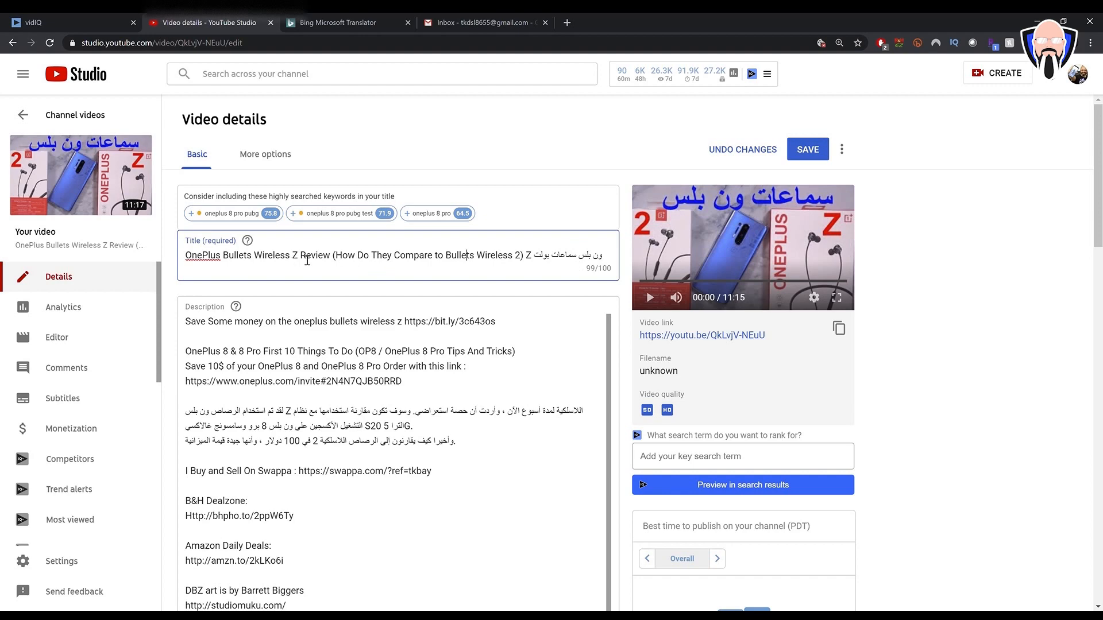
{"action": "left_click", "coordinate": [807, 149]}
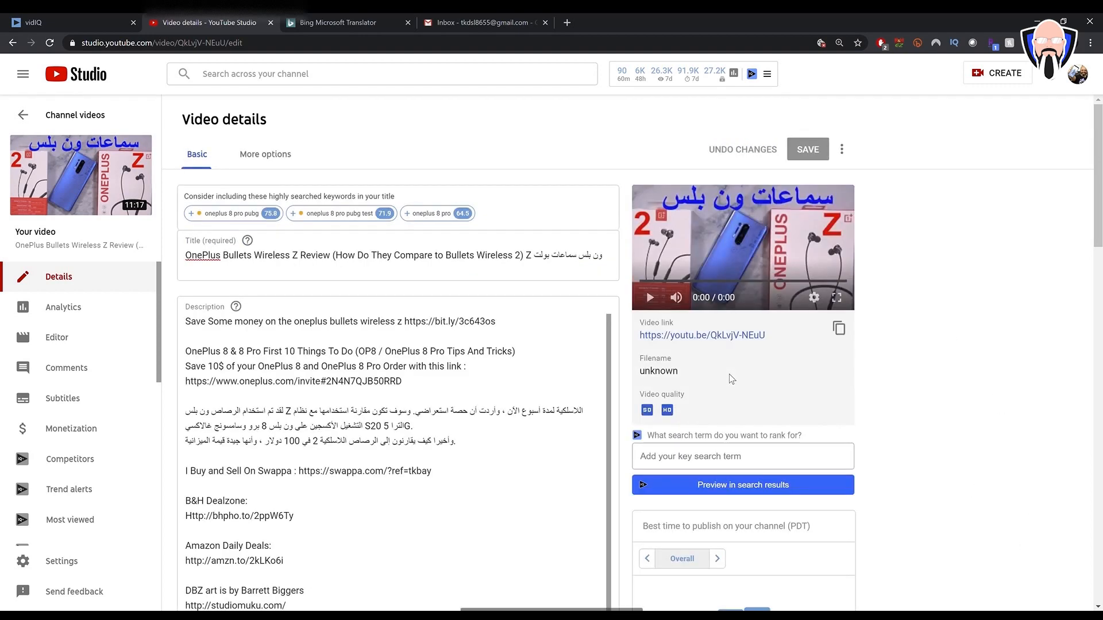
{"action": "left_click", "coordinate": [806, 149]}
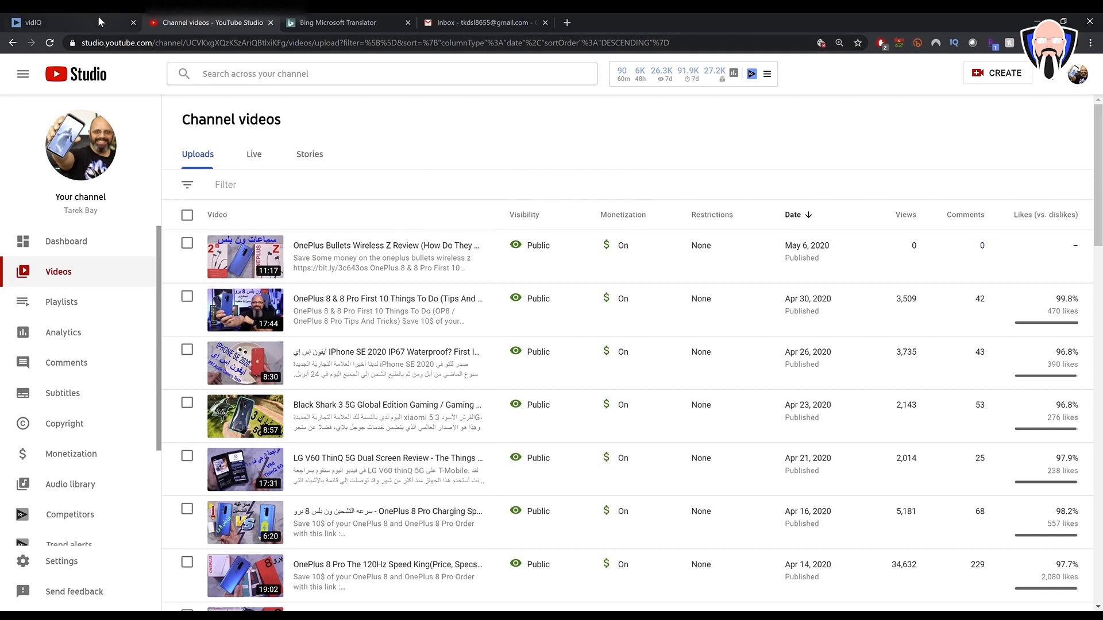
Step: Scroll through vidIQ's April 7–May 6 2020 channel dashboard, then switch to the Videos list
{"action": "left_click", "coordinate": [56, 22]}
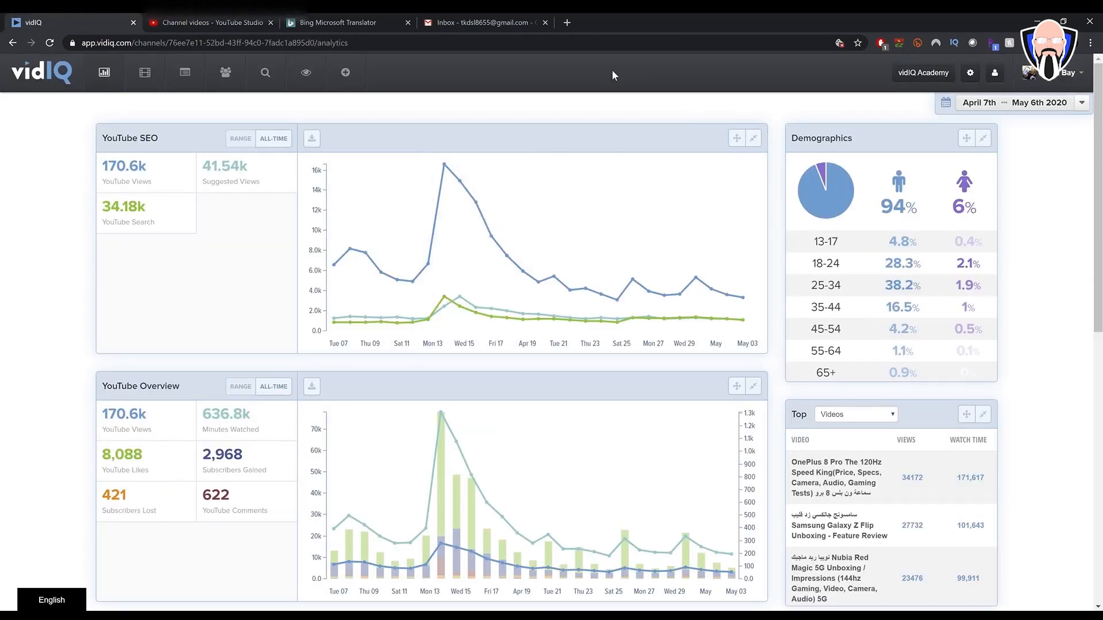
{"action": "mouse_move", "coordinate": [145, 73]}
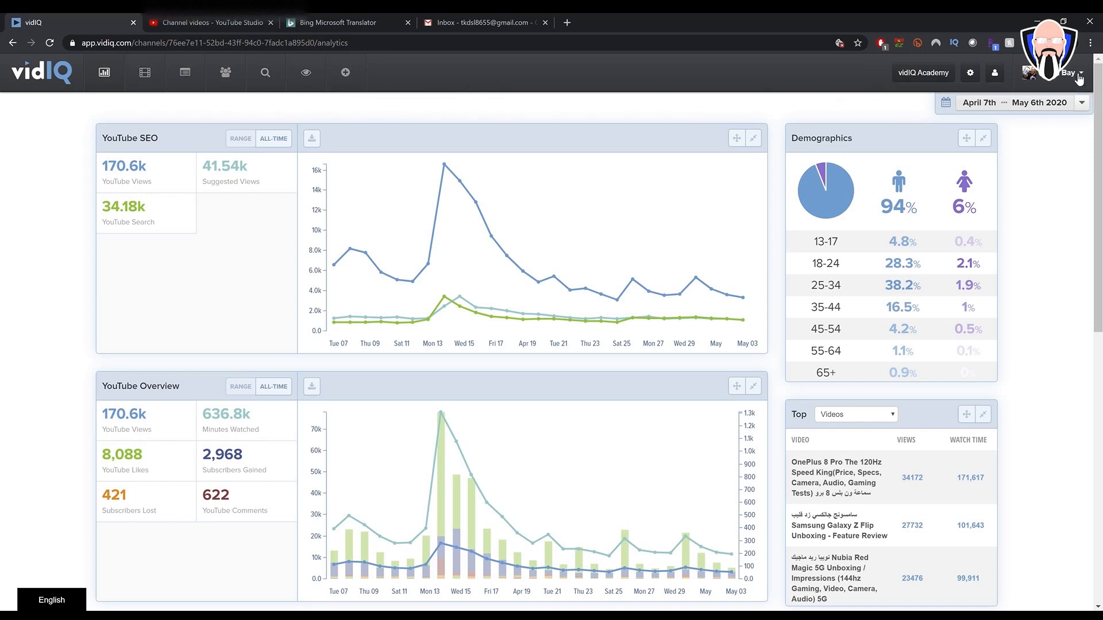
{"action": "left_click", "coordinate": [1061, 72]}
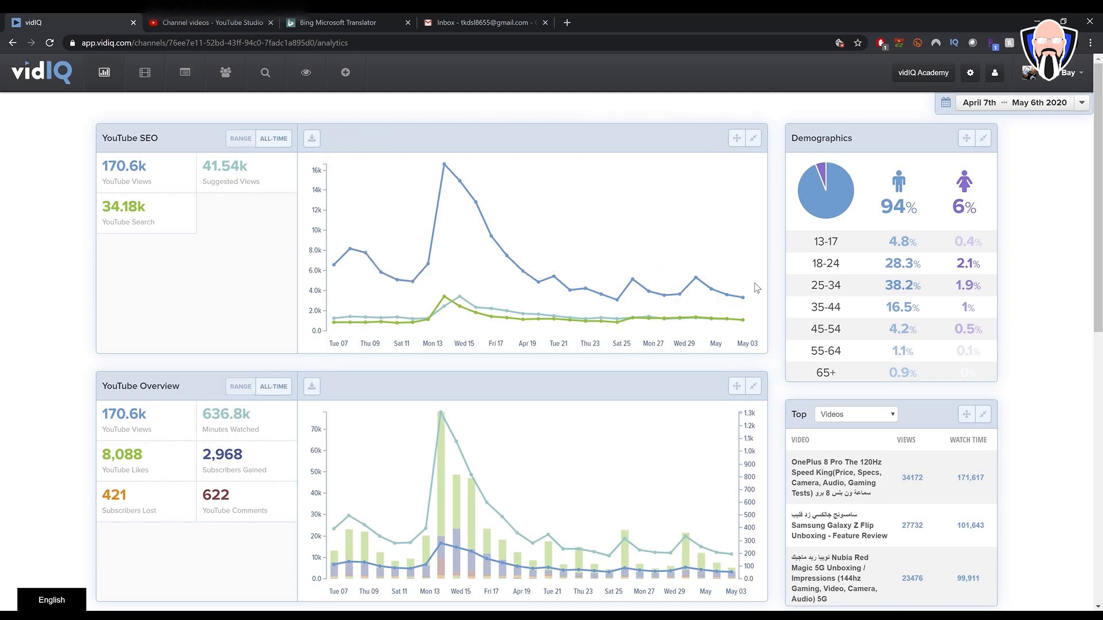
{"action": "scroll", "scroll_direction": "down", "scroll_amount": 3}
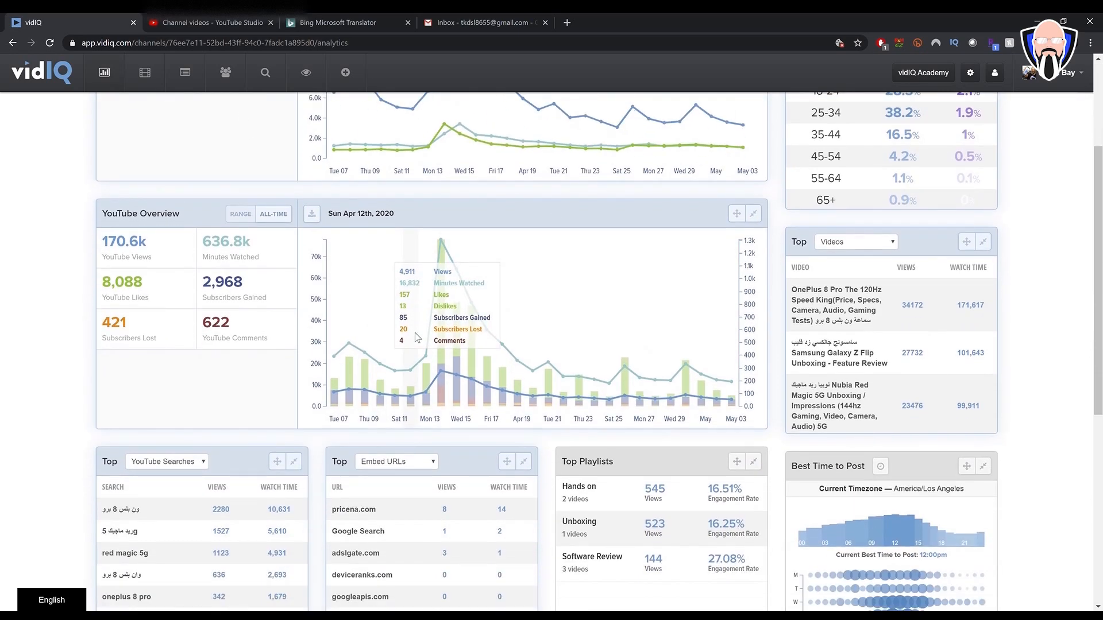
{"action": "scroll", "scroll_direction": "down", "scroll_amount": 3}
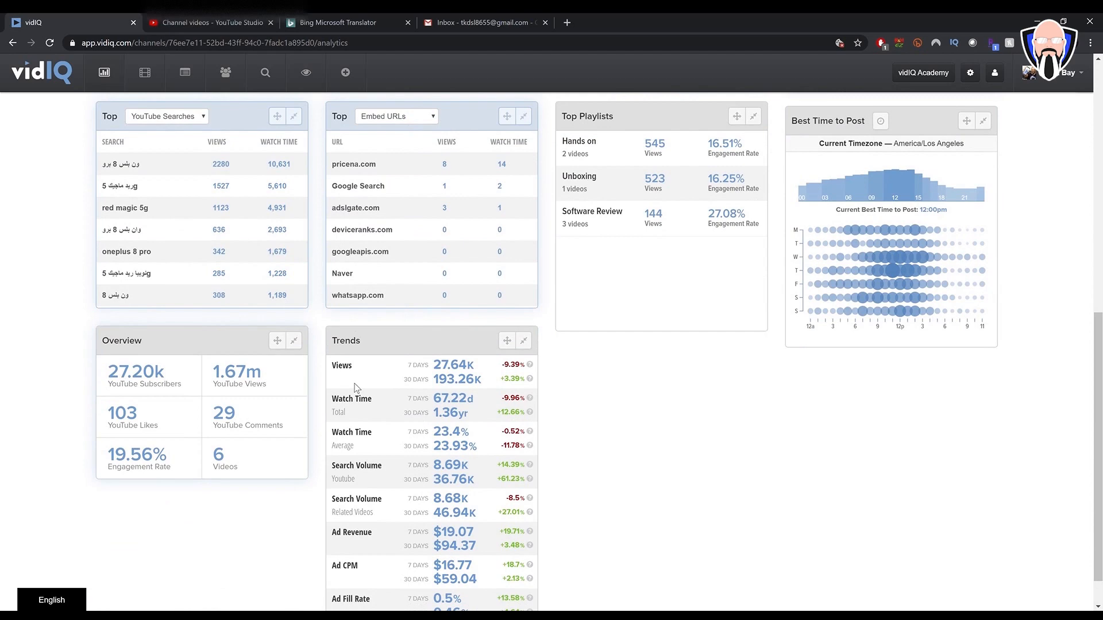
{"action": "scroll", "scroll_direction": "down", "scroll_amount": 3}
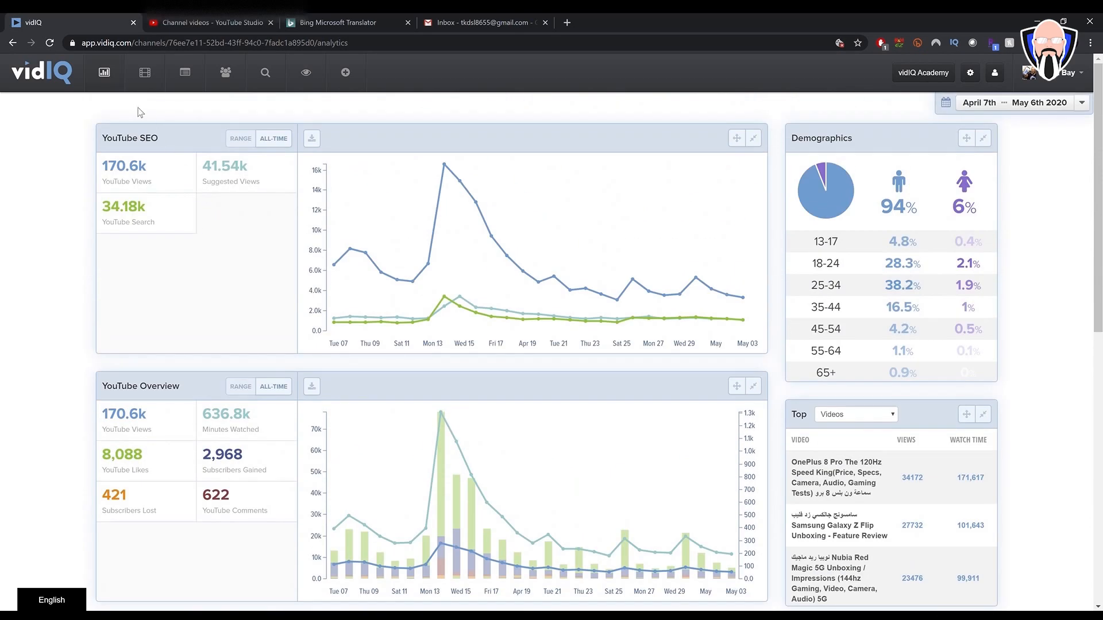
{"action": "left_click", "coordinate": [145, 73]}
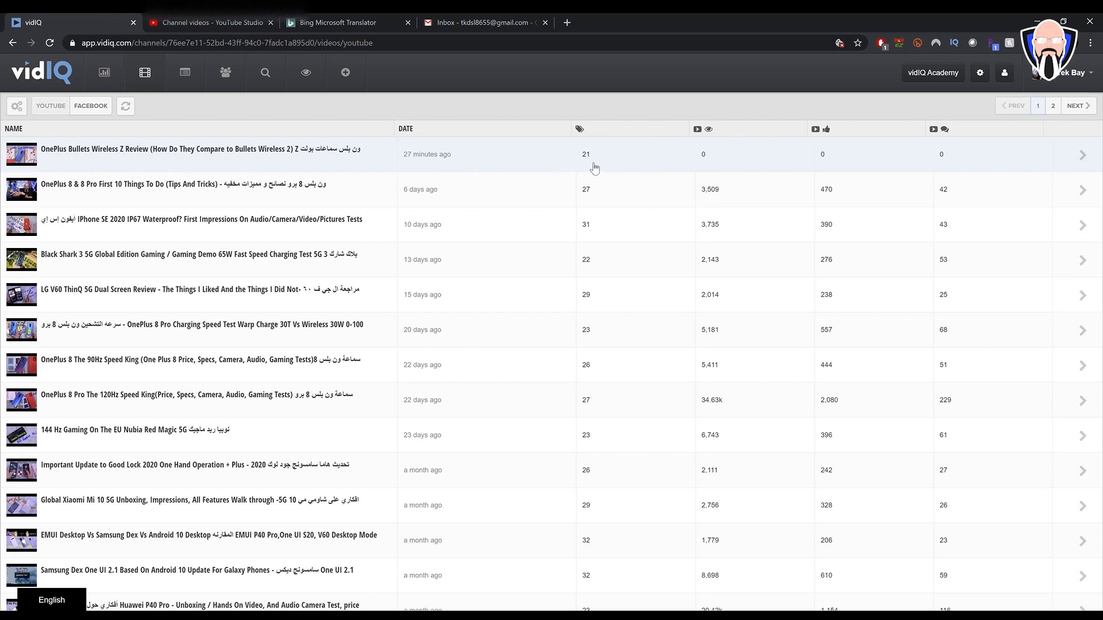
{"action": "mouse_move", "coordinate": [987, 162]}
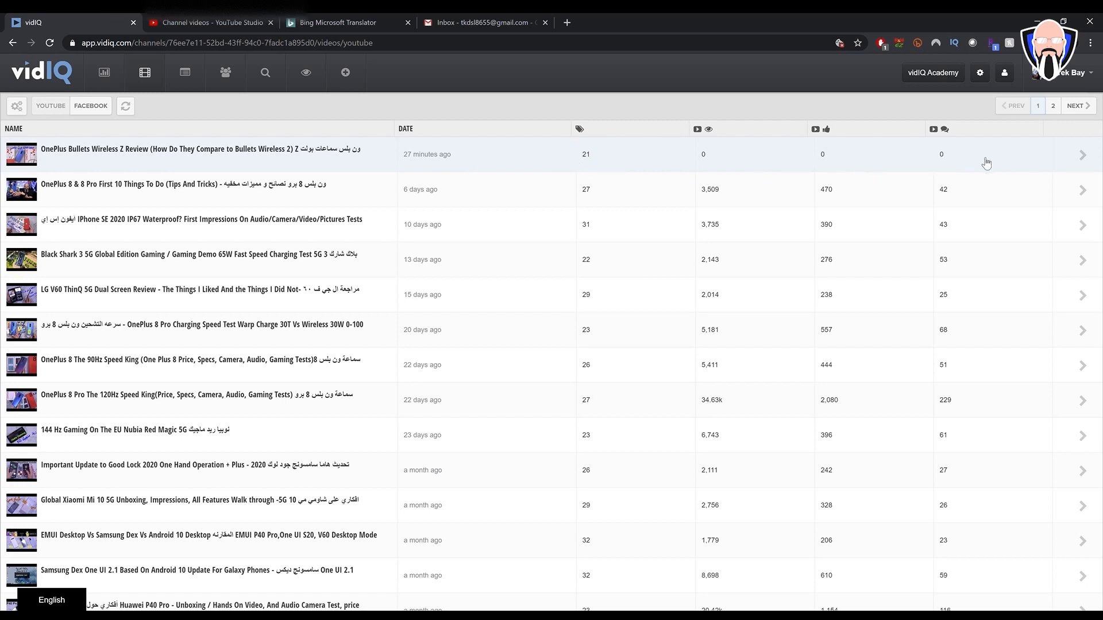
{"action": "mouse_move", "coordinate": [185, 72]}
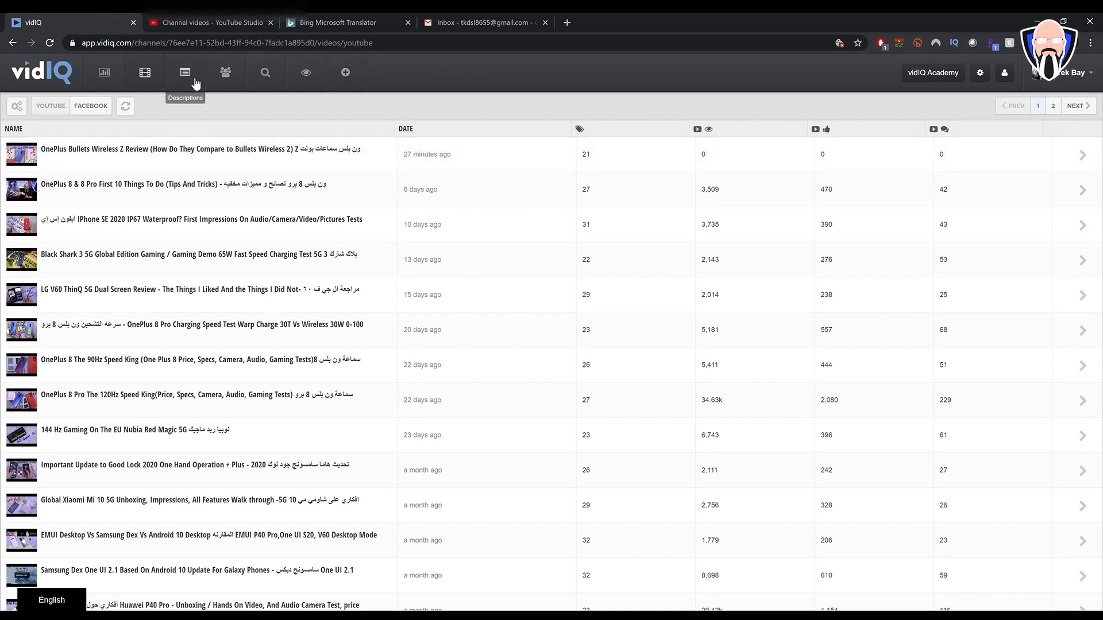
{"action": "mouse_move", "coordinate": [265, 73]}
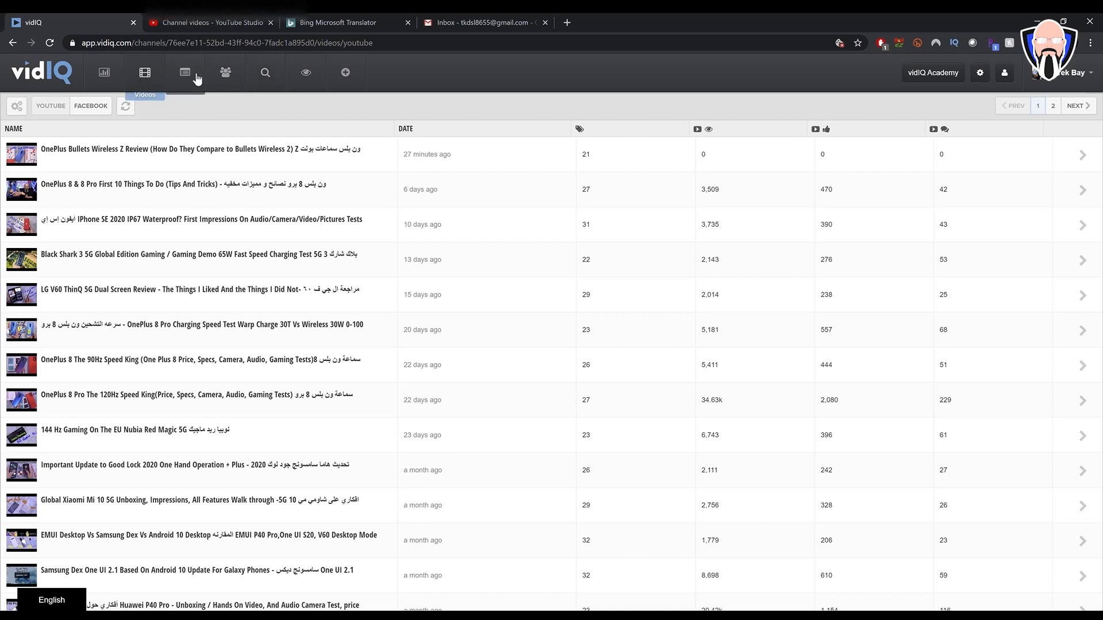
{"action": "mouse_move", "coordinate": [226, 72]}
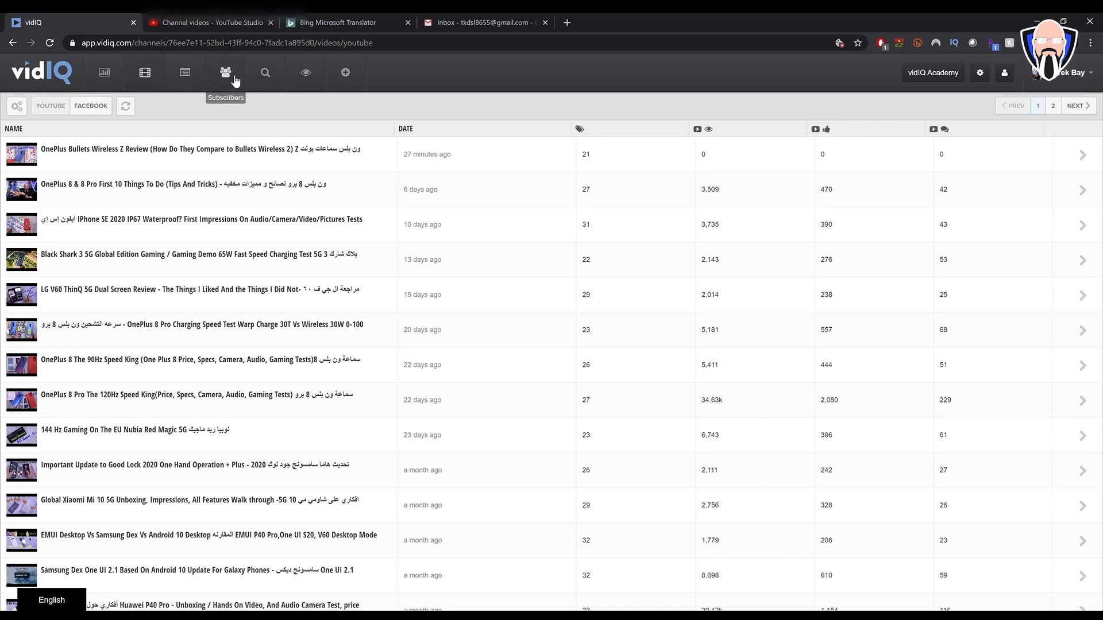
Step: Go from the Videos list to vidIQ's bulk SEO tag recommendations
{"action": "left_click", "coordinate": [265, 72]}
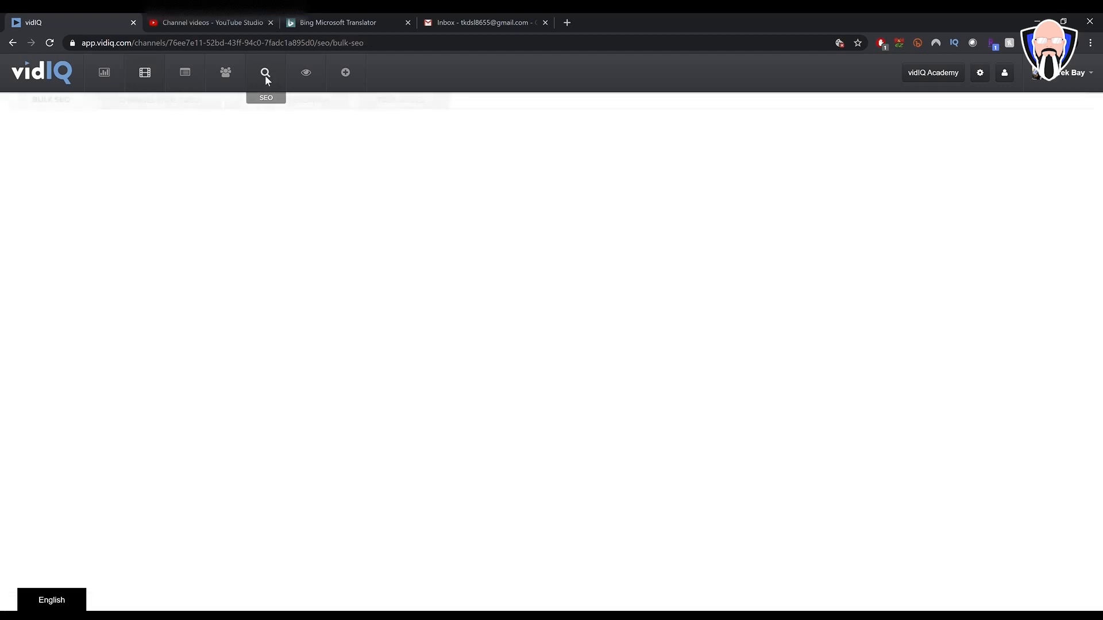
Step: Scroll the loaded Bulk SEO page showing 8 videos with 40 recommended tags
{"action": "left_click", "coordinate": [266, 72]}
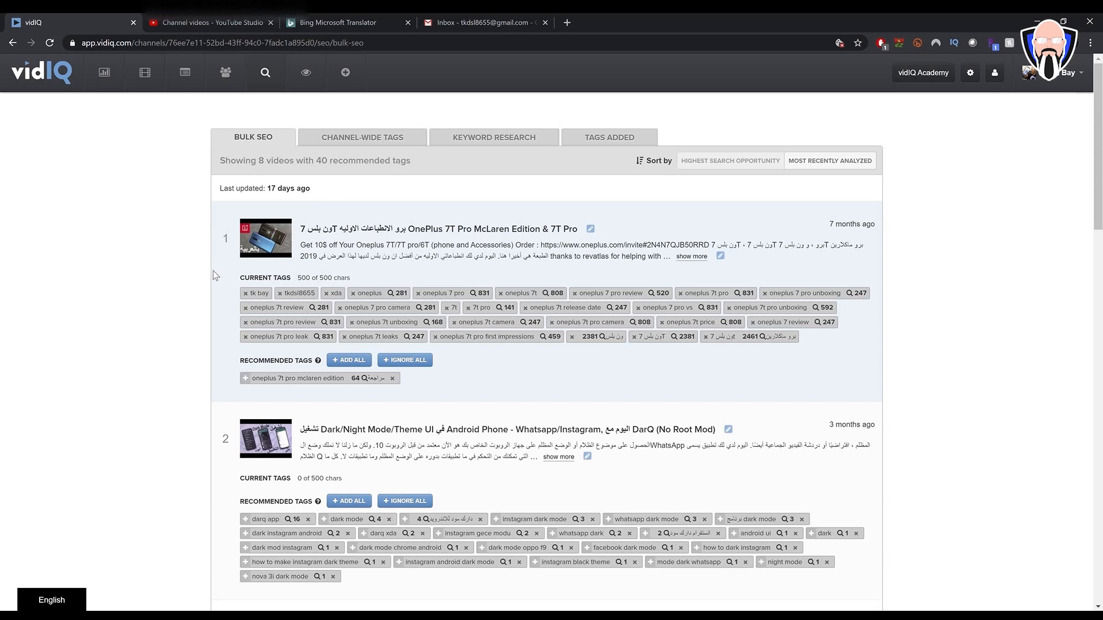
{"action": "mouse_move", "coordinate": [229, 301]}
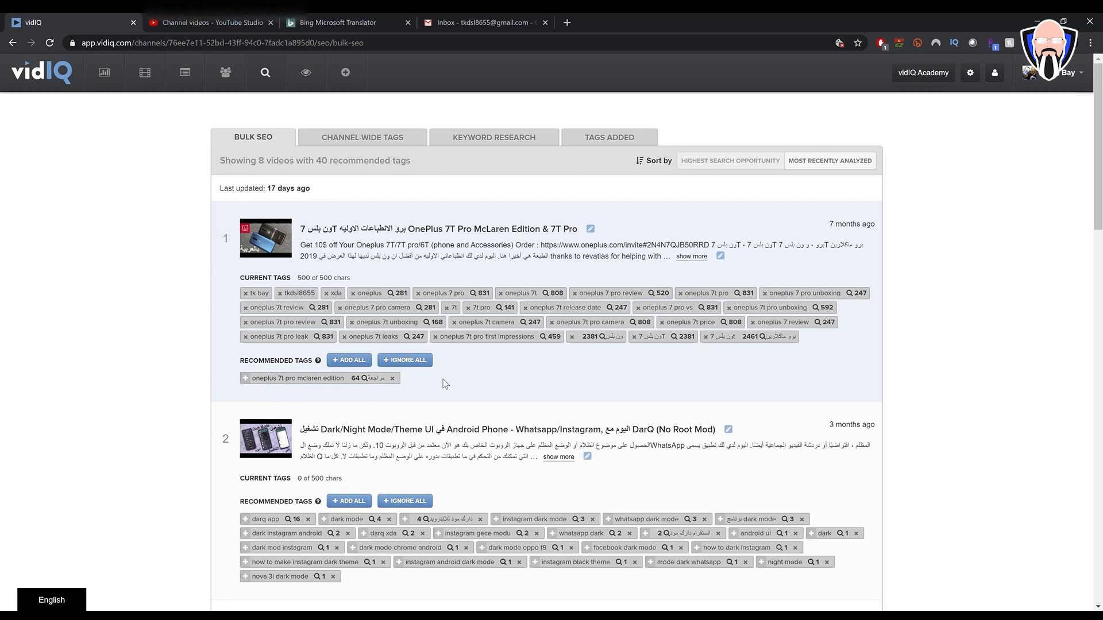
{"action": "scroll", "scroll_direction": "down", "scroll_amount": 3}
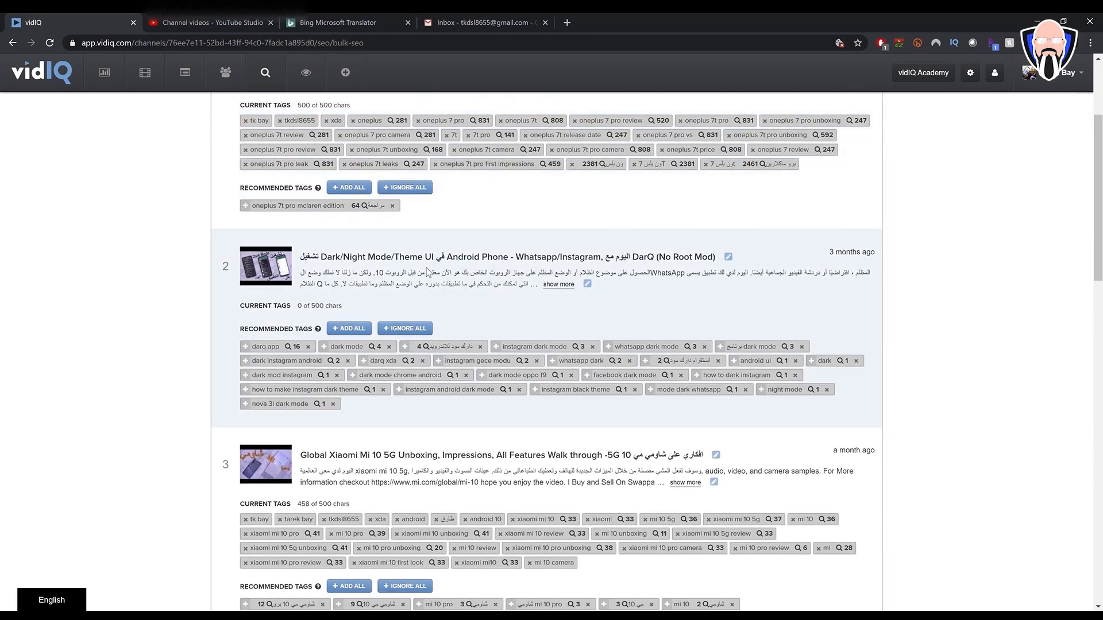
{"action": "mouse_move", "coordinate": [289, 284]}
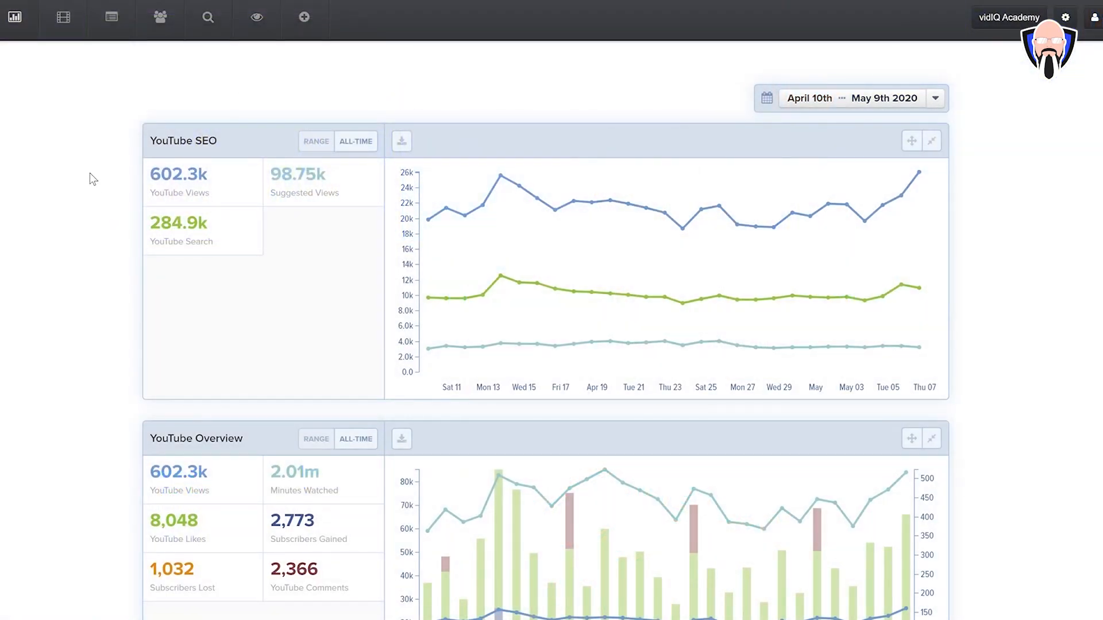
Step: Scroll the other channel's dashboard and bring up its video list
{"action": "scroll", "scroll_direction": "down", "scroll_amount": 3}
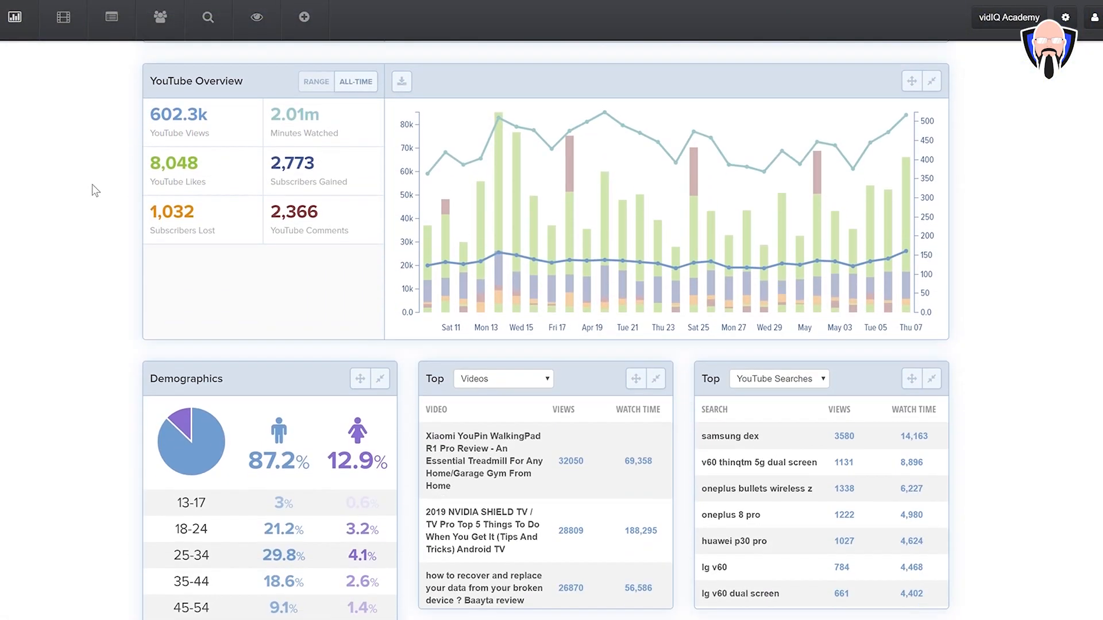
{"action": "scroll", "scroll_direction": "down", "scroll_amount": 3}
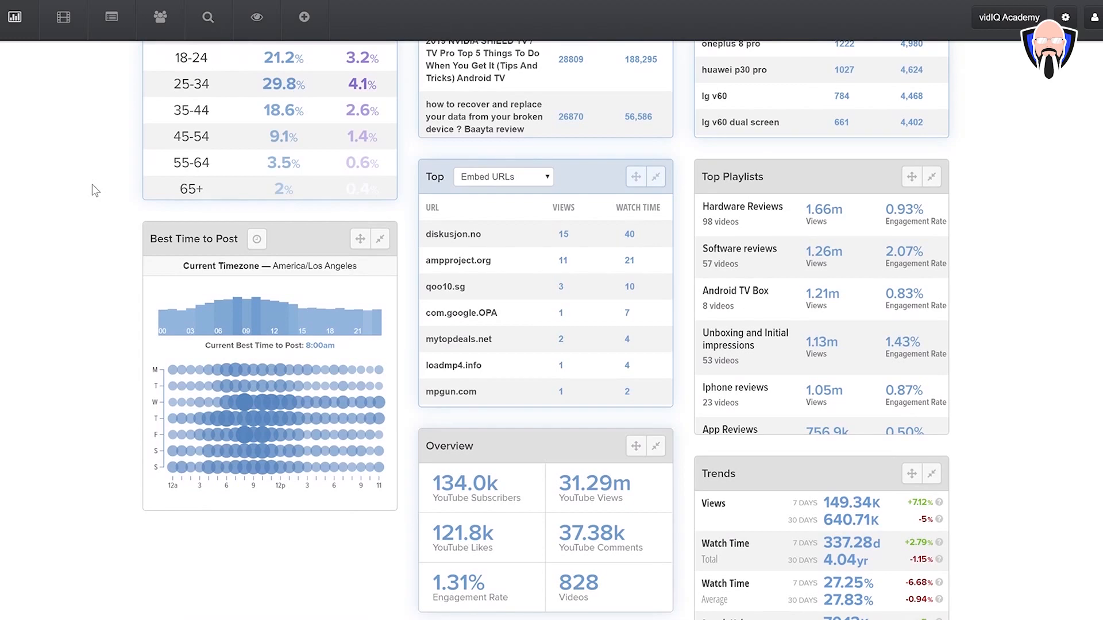
{"action": "scroll", "scroll_direction": "down", "scroll_amount": 3}
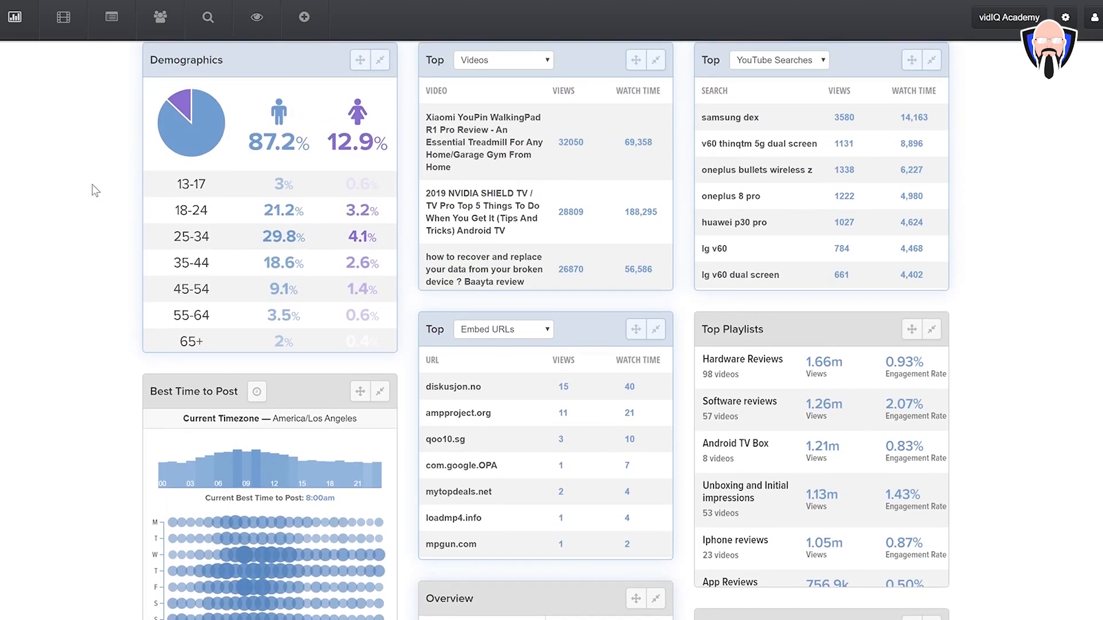
{"action": "left_click", "coordinate": [62, 17]}
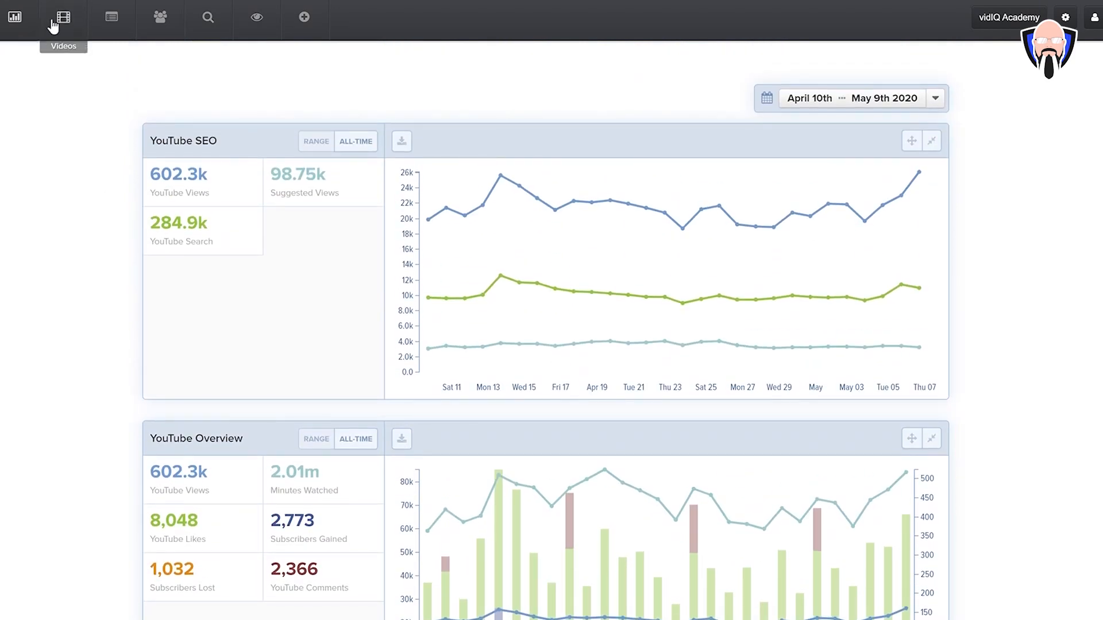
{"action": "left_click", "coordinate": [62, 17]}
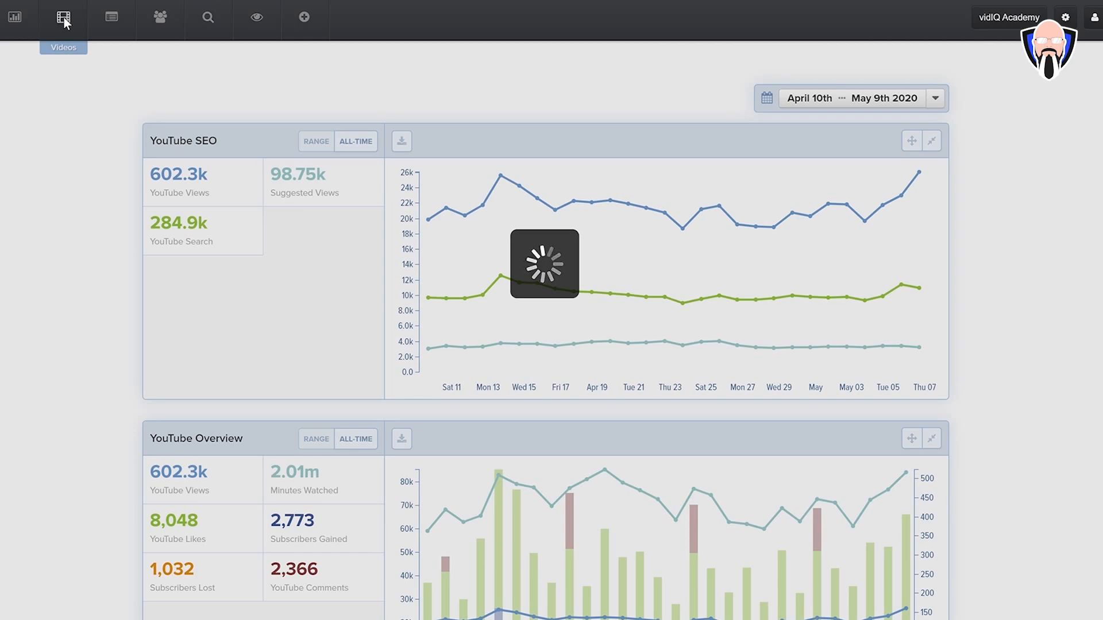
{"action": "left_click", "coordinate": [62, 16]}
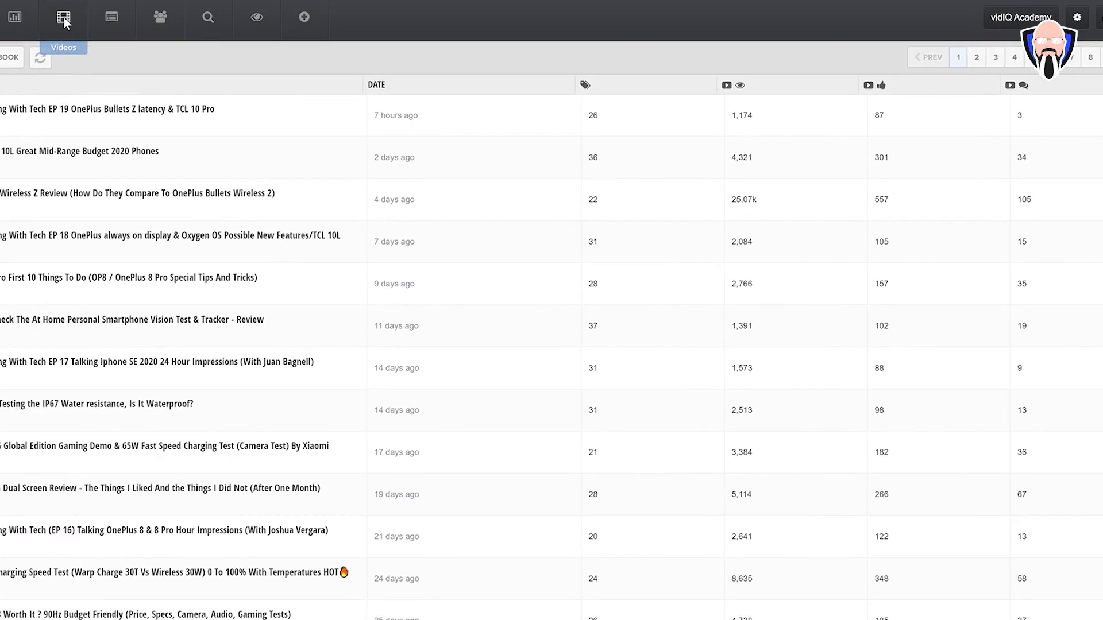
{"action": "mouse_move", "coordinate": [110, 17]}
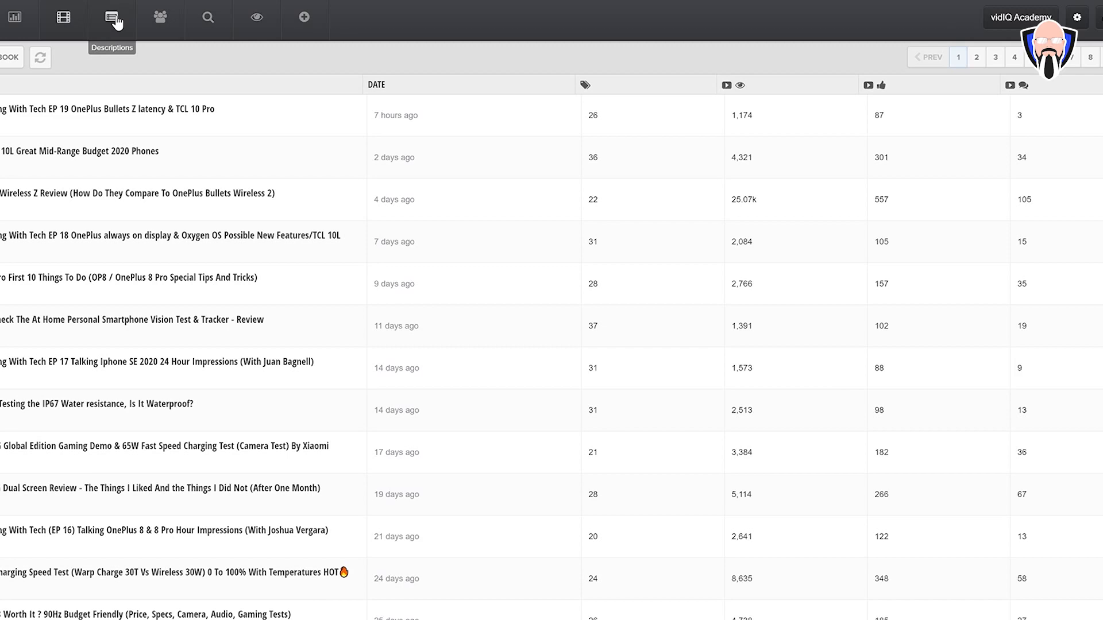
Step: Review that channel's bulk SEO recommended tags, scrolling down the list
{"action": "left_click", "coordinate": [207, 17]}
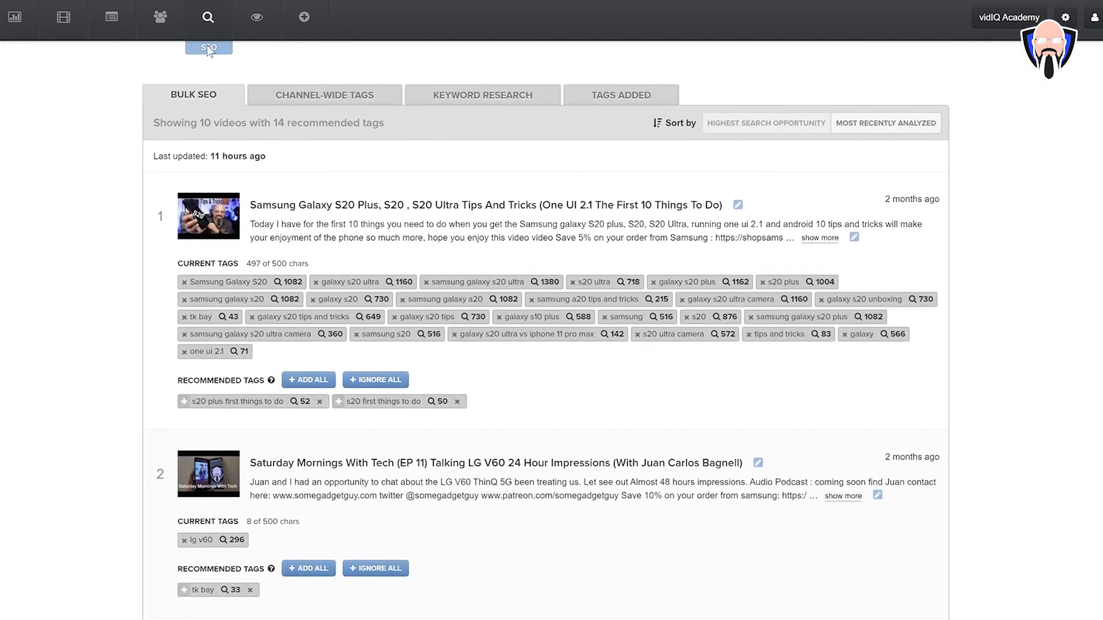
{"action": "scroll", "scroll_direction": "down", "scroll_amount": 3}
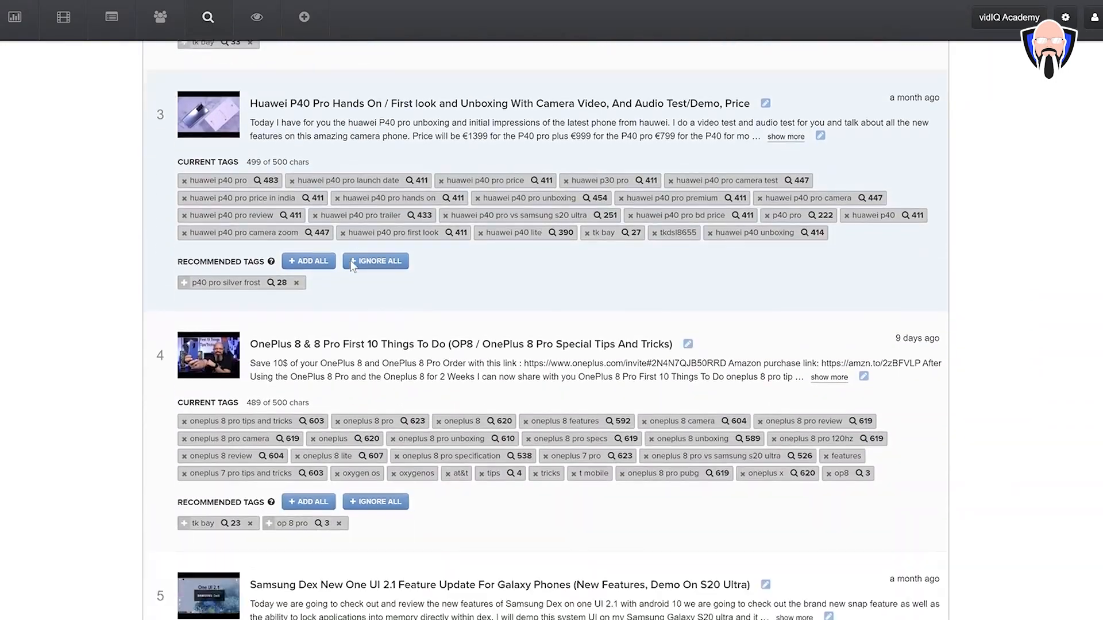
{"action": "scroll", "scroll_direction": "down", "scroll_amount": 3}
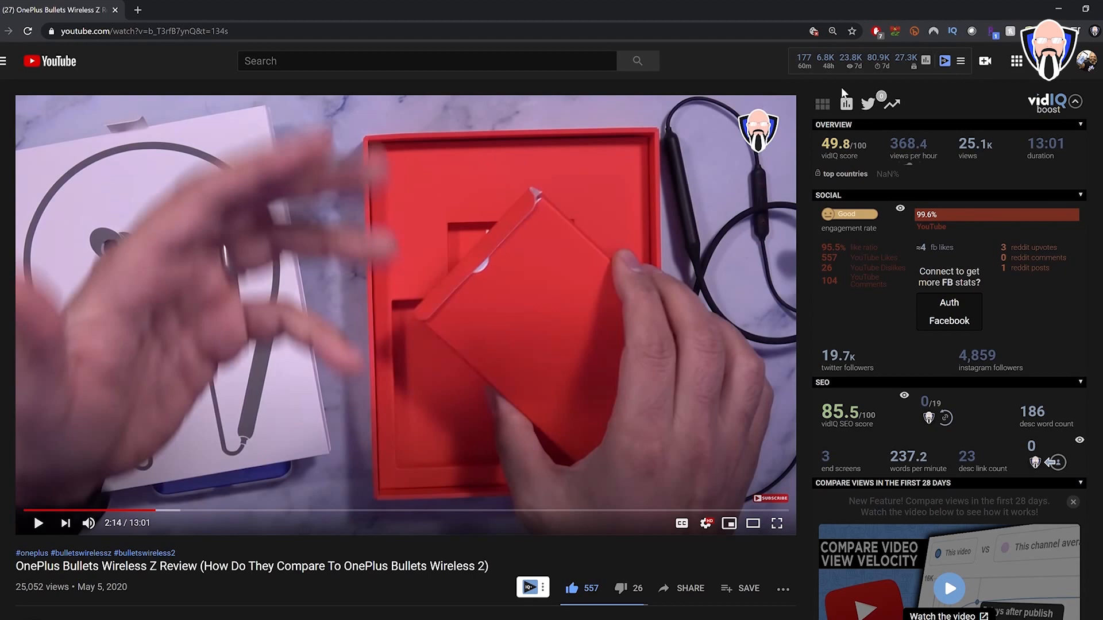
Step: Scroll the vidIQ Boost sidebar through SEO score, checklist, Video Tags and Channel Tags panels
{"action": "scroll", "scroll_direction": "down", "scroll_amount": 3}
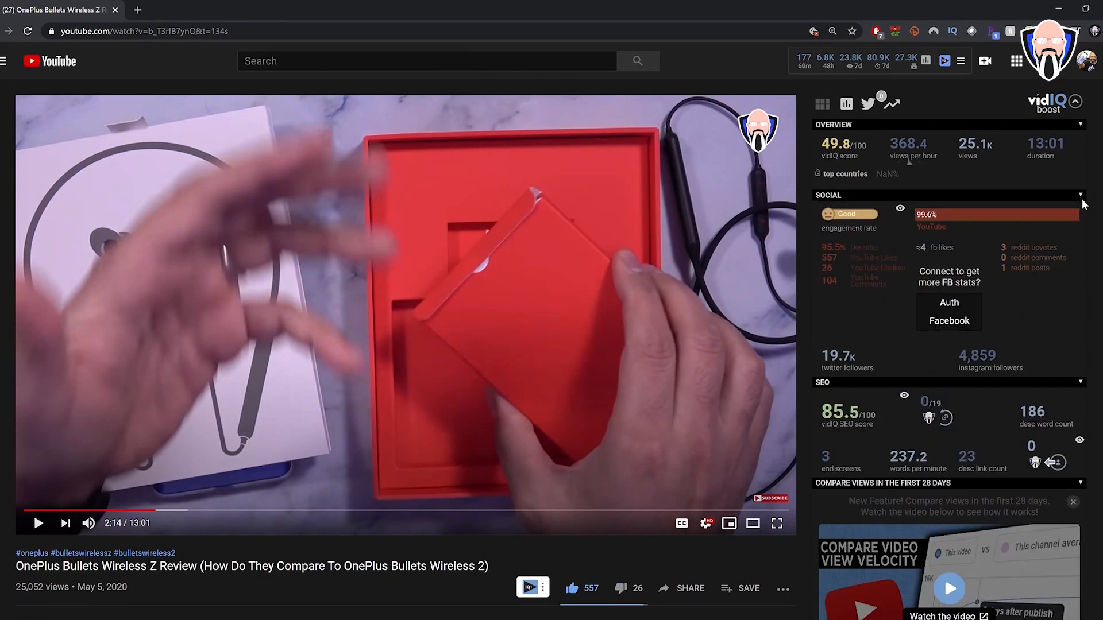
{"action": "scroll", "scroll_direction": "down", "scroll_amount": 3}
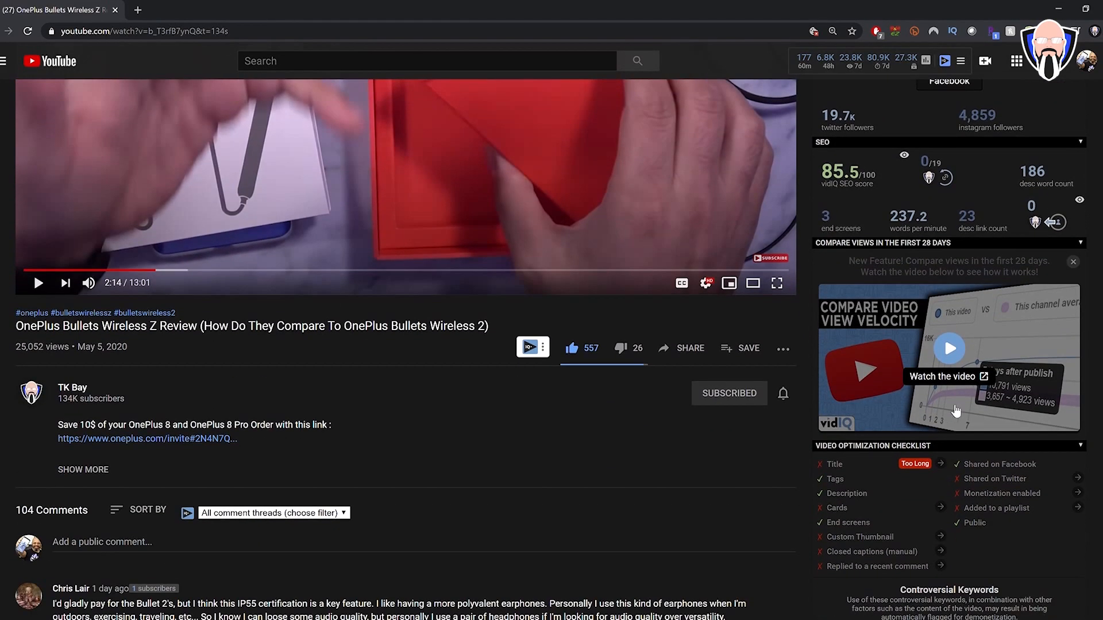
{"action": "scroll", "scroll_direction": "down", "scroll_amount": 3}
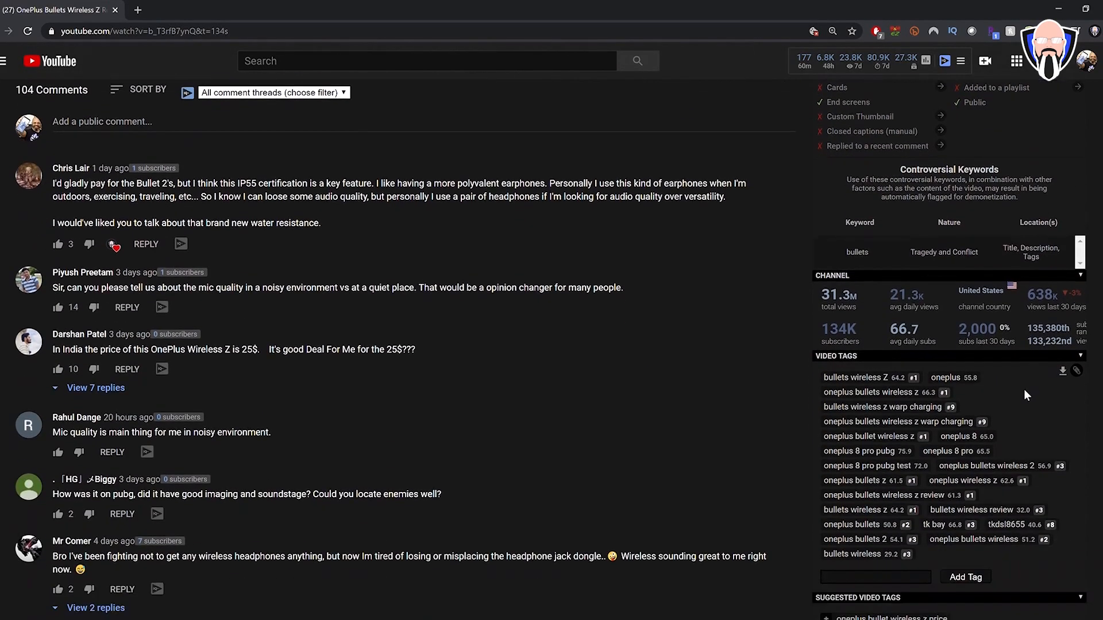
{"action": "mouse_move", "coordinate": [1033, 376]}
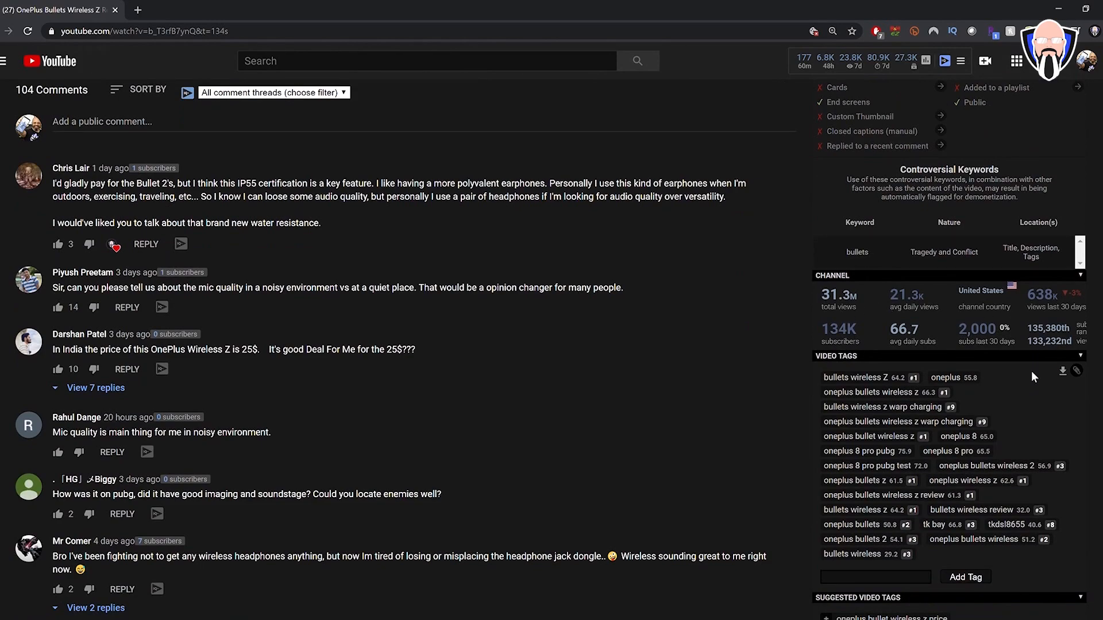
{"action": "scroll", "scroll_direction": "down", "scroll_amount": 3}
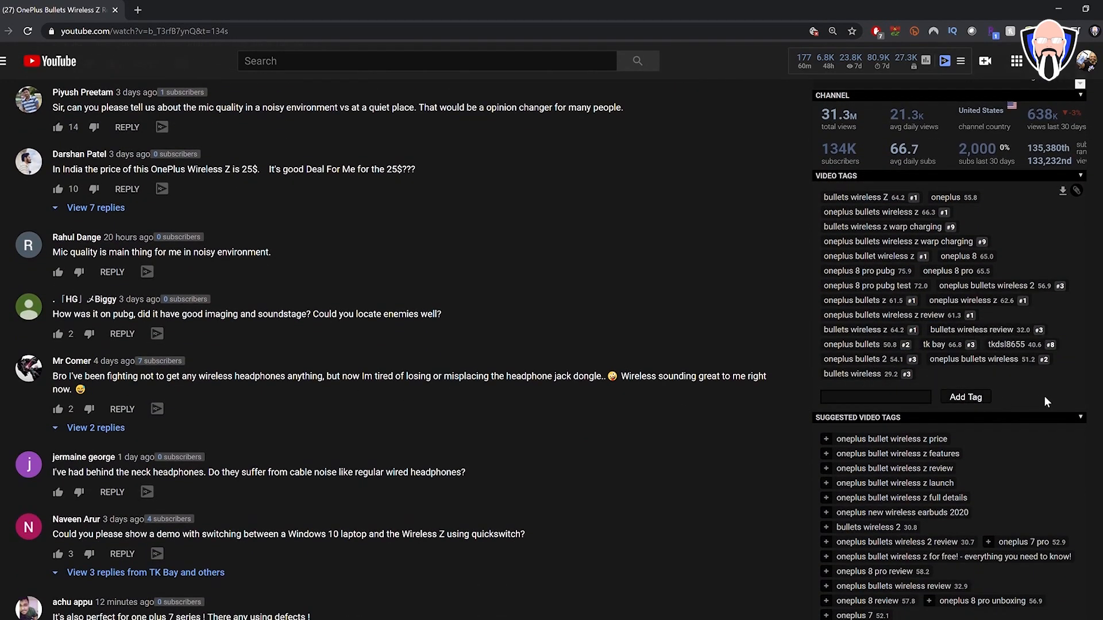
{"action": "scroll", "scroll_direction": "down", "scroll_amount": 3}
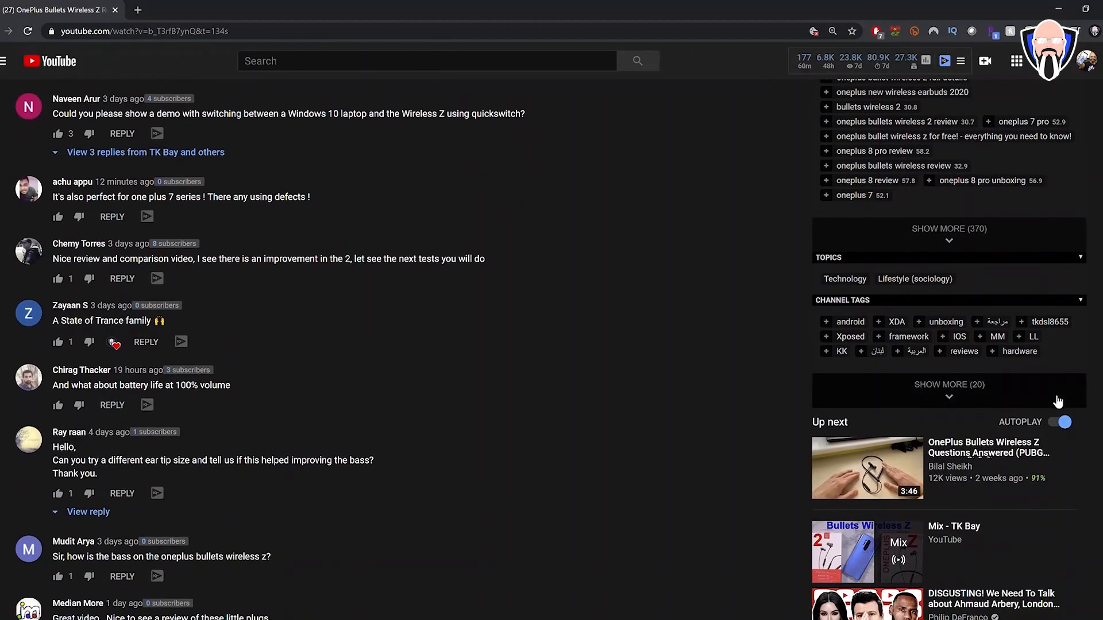
{"action": "mouse_move", "coordinate": [965, 357]}
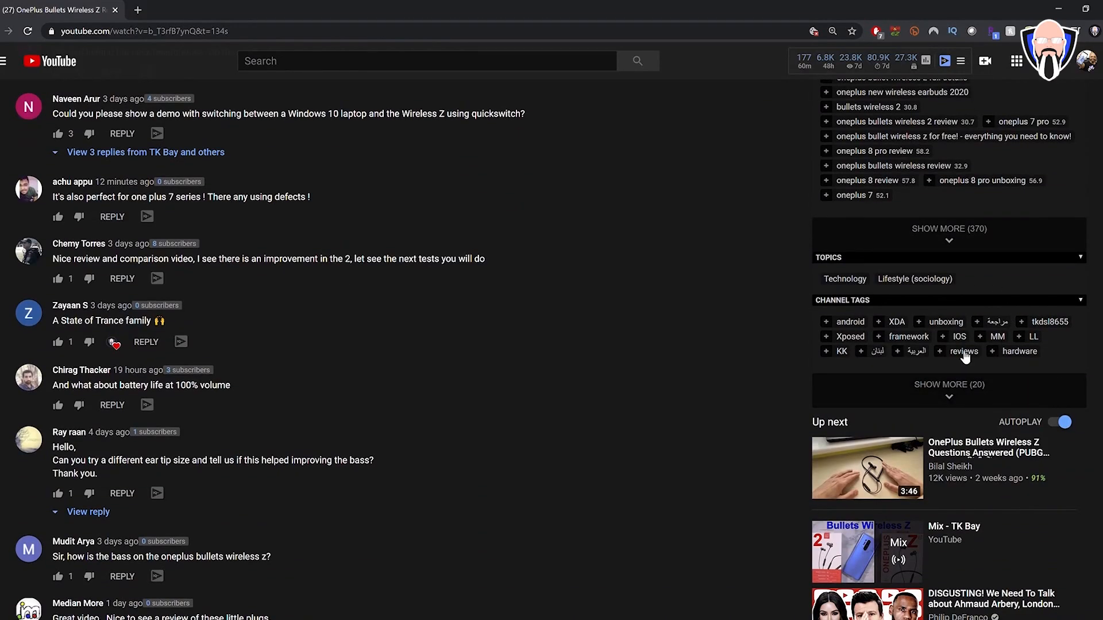